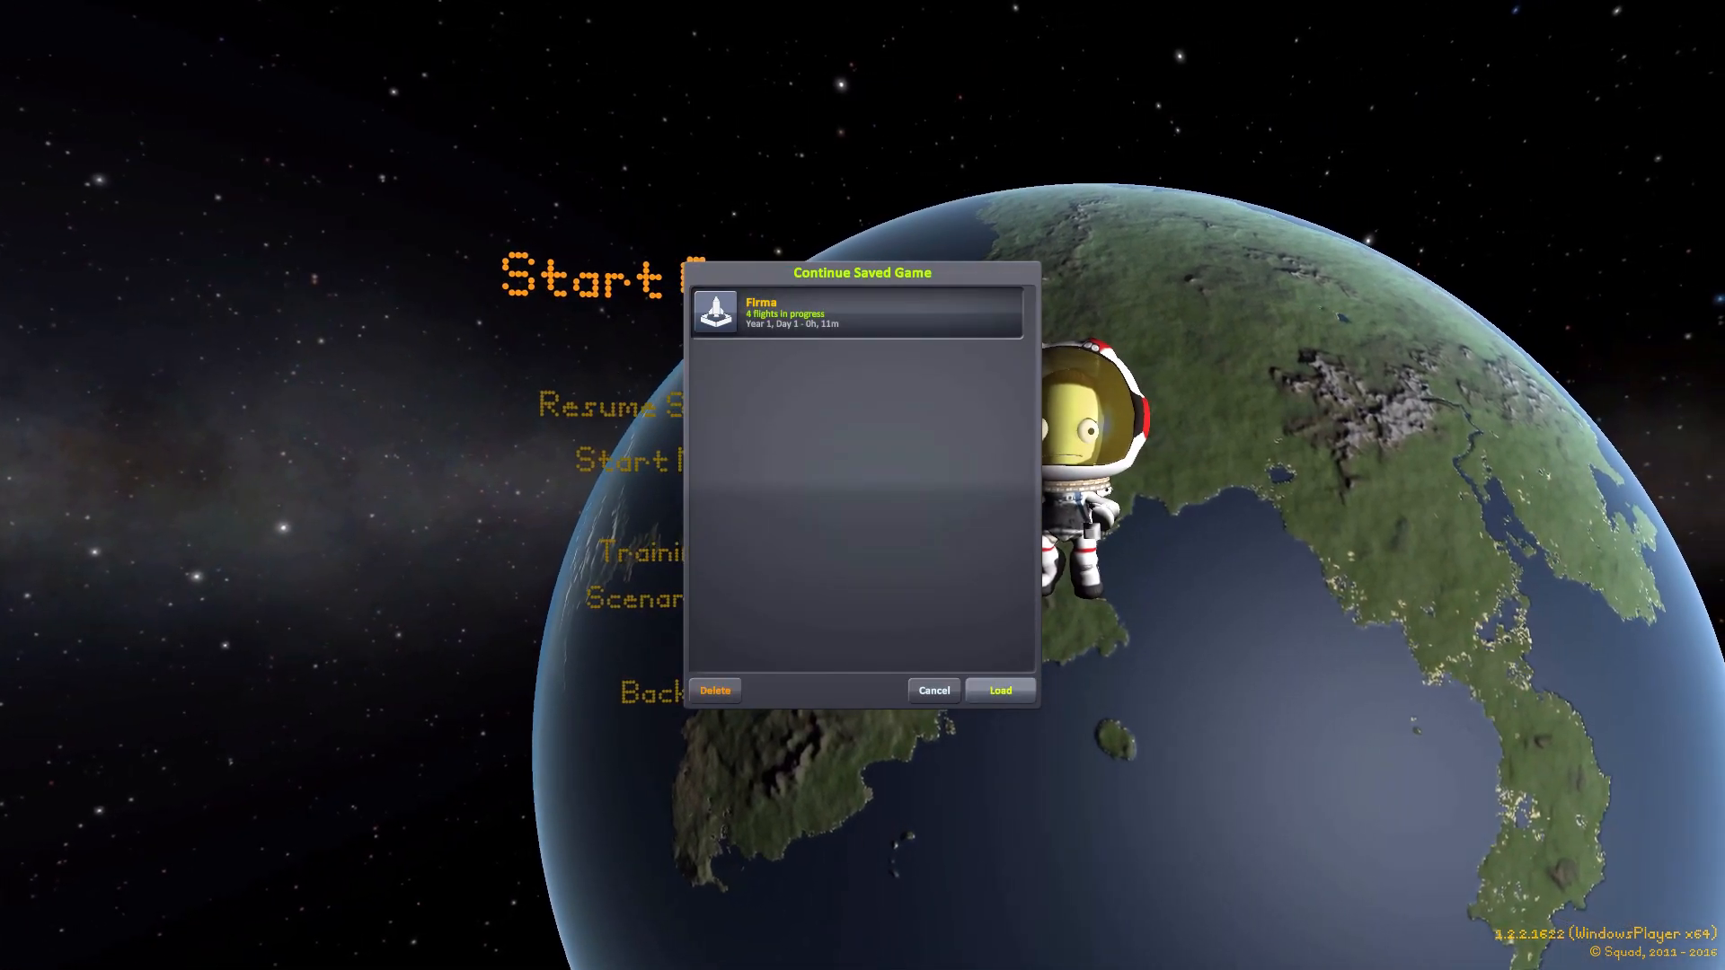
Load the 'Firma' saved game and arrive at the Space Center overview.
{"action": "left_click", "coordinate": [999, 690]}
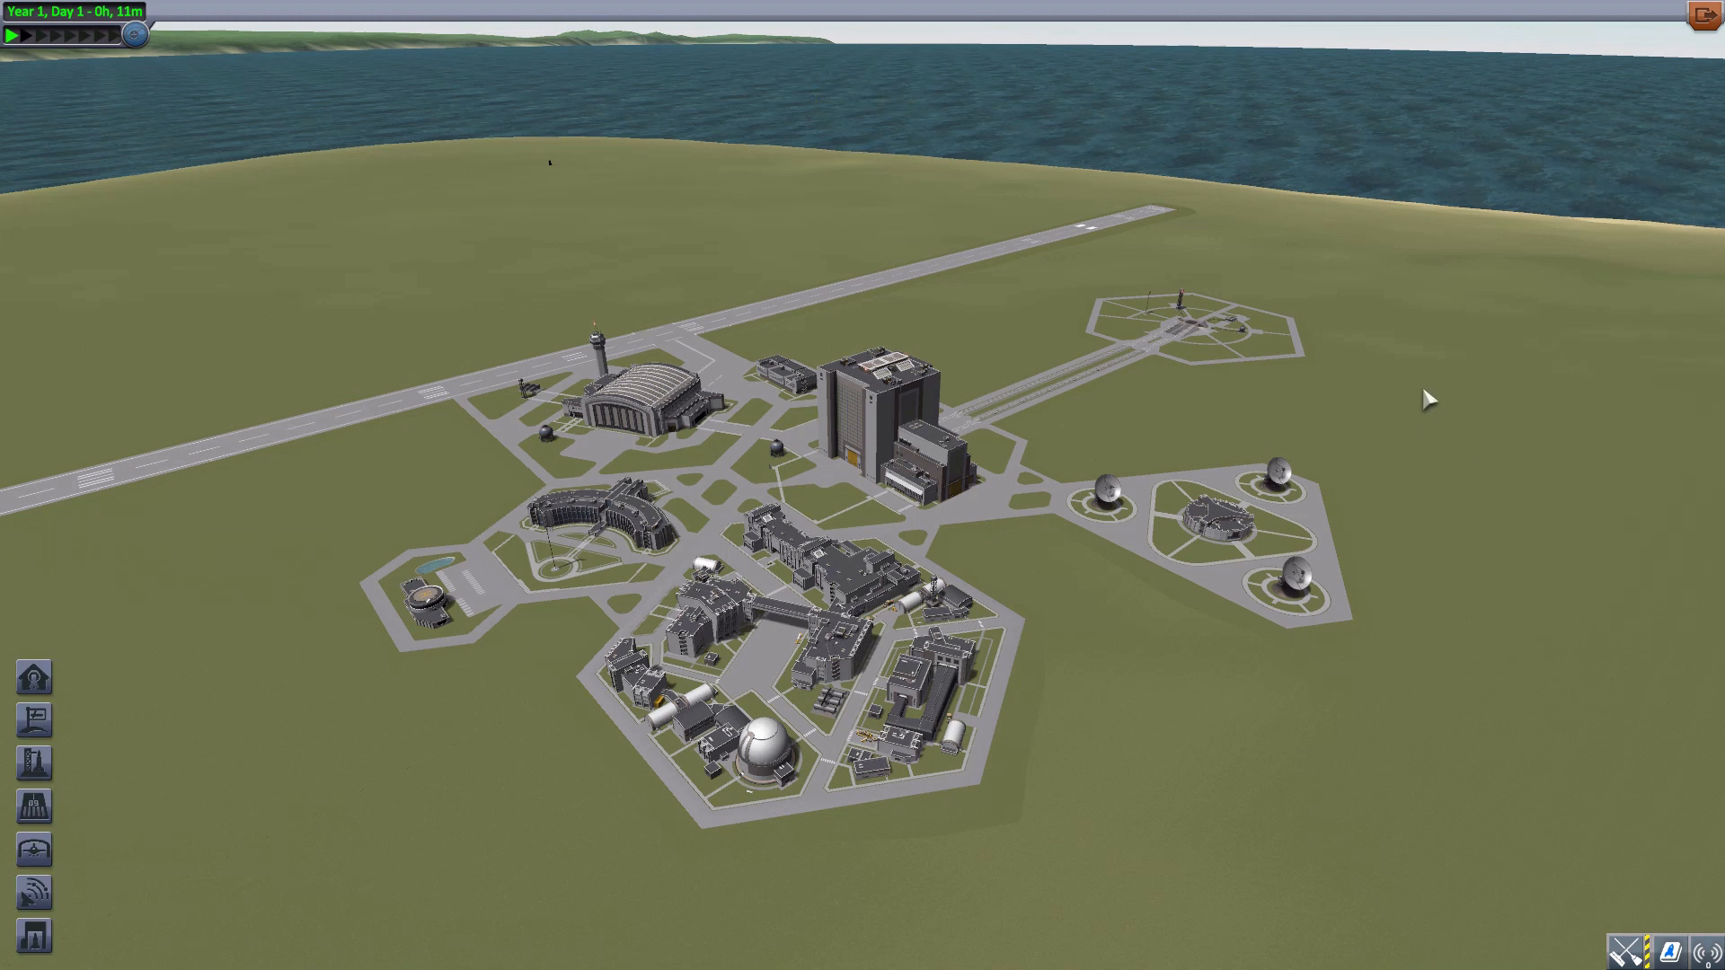
{"action": "mouse_move", "coordinate": [1438, 442]}
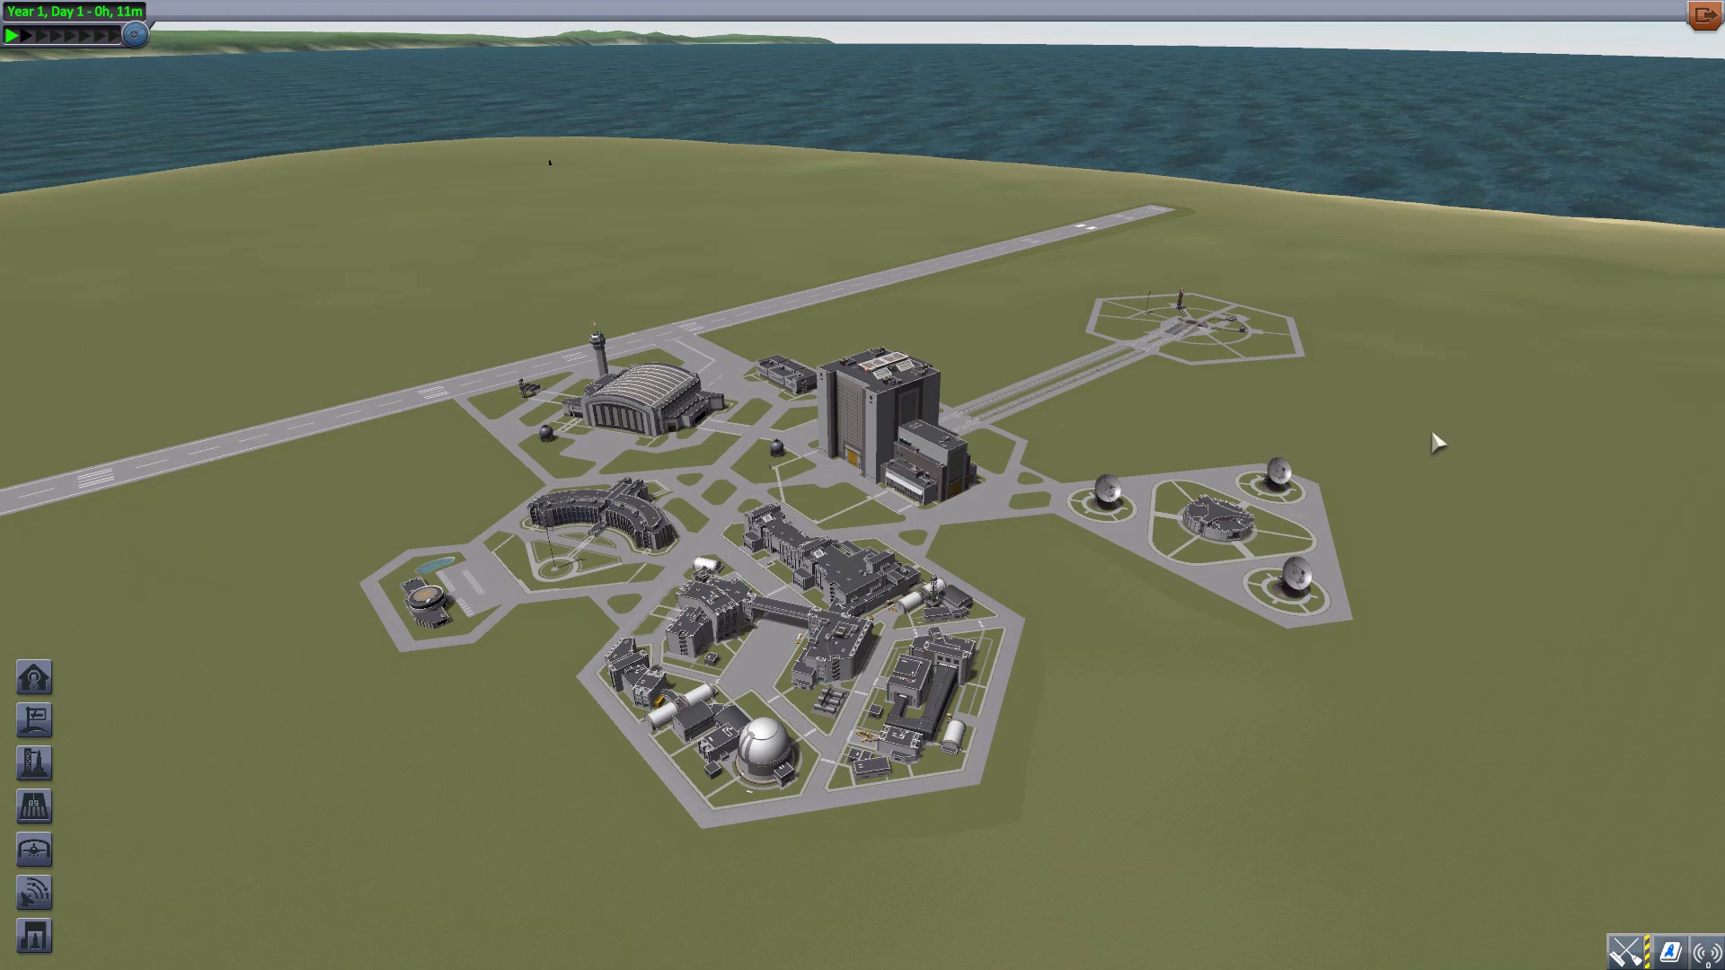
{"action": "mouse_move", "coordinate": [1218, 781]}
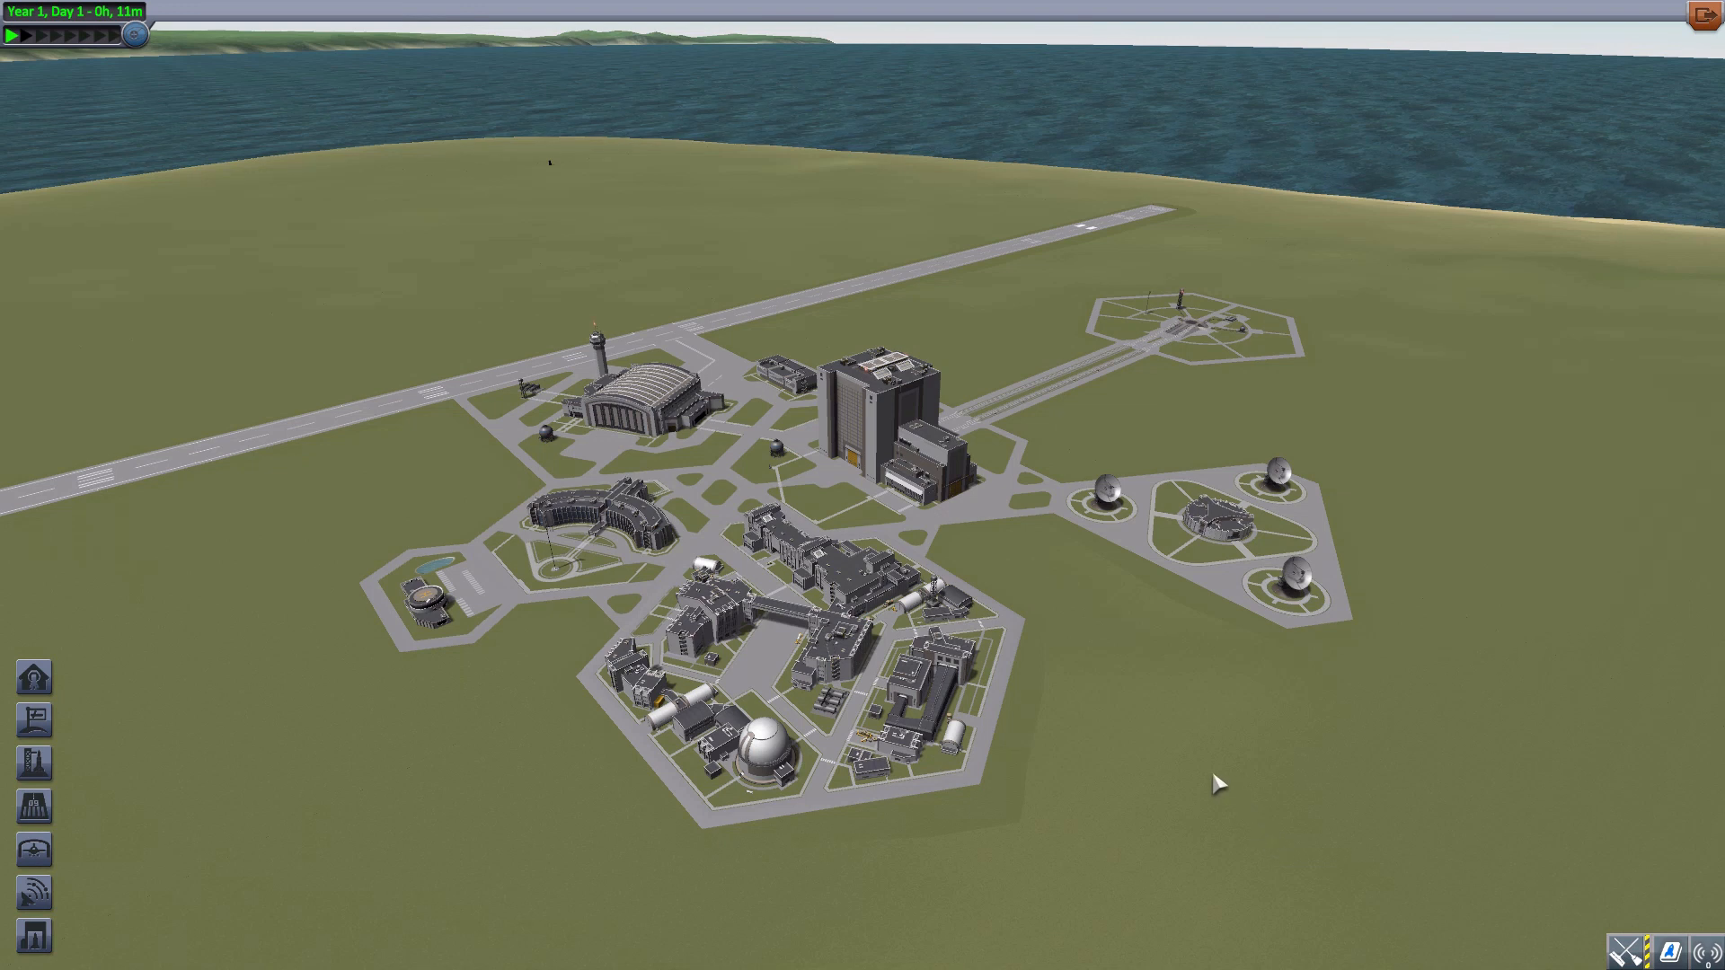
{"action": "mouse_move", "coordinate": [1161, 732]}
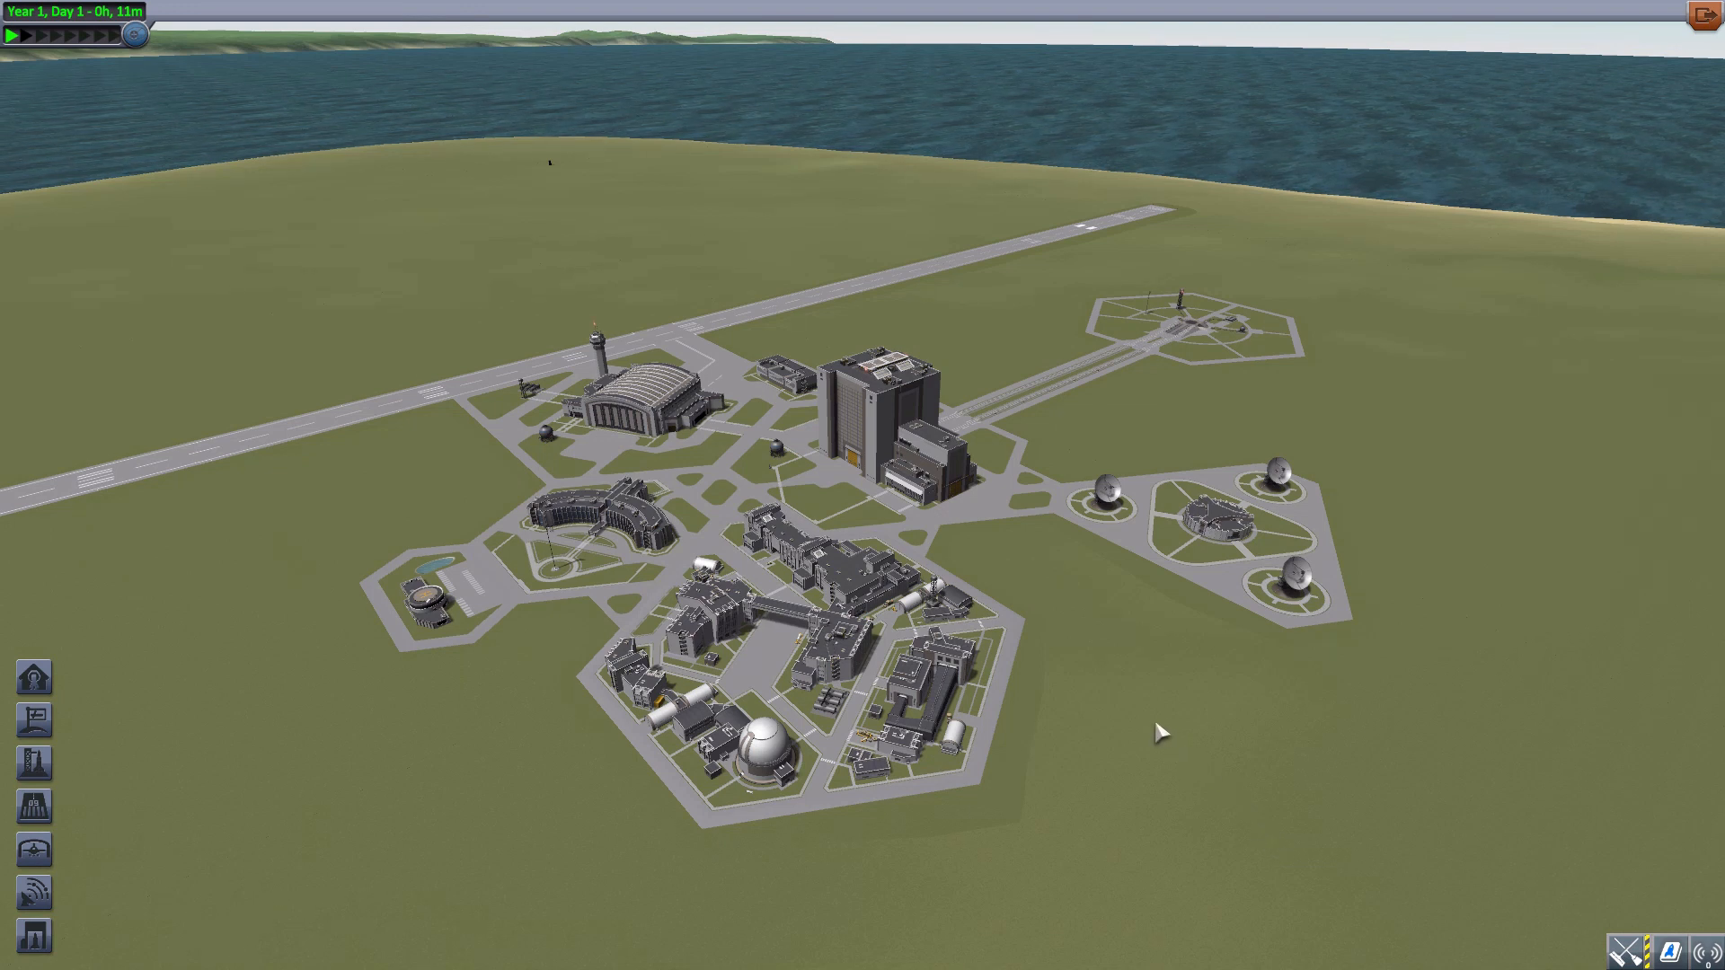
{"action": "mouse_move", "coordinate": [1105, 699]}
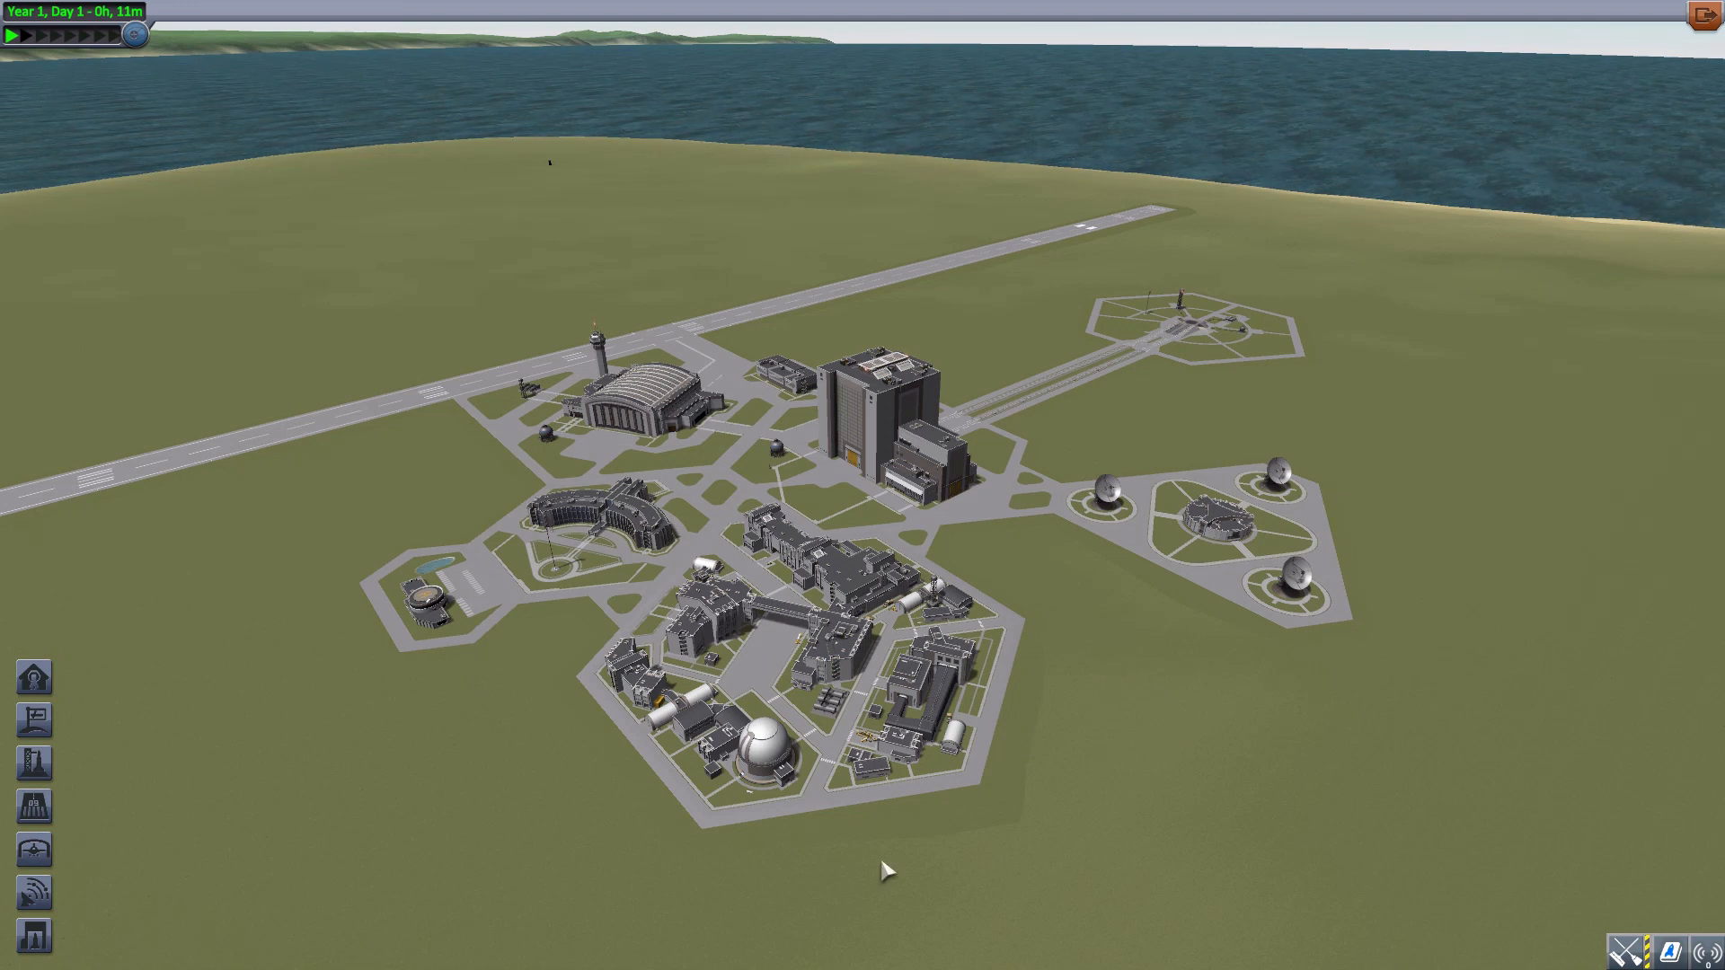
{"action": "mouse_move", "coordinate": [1186, 661]}
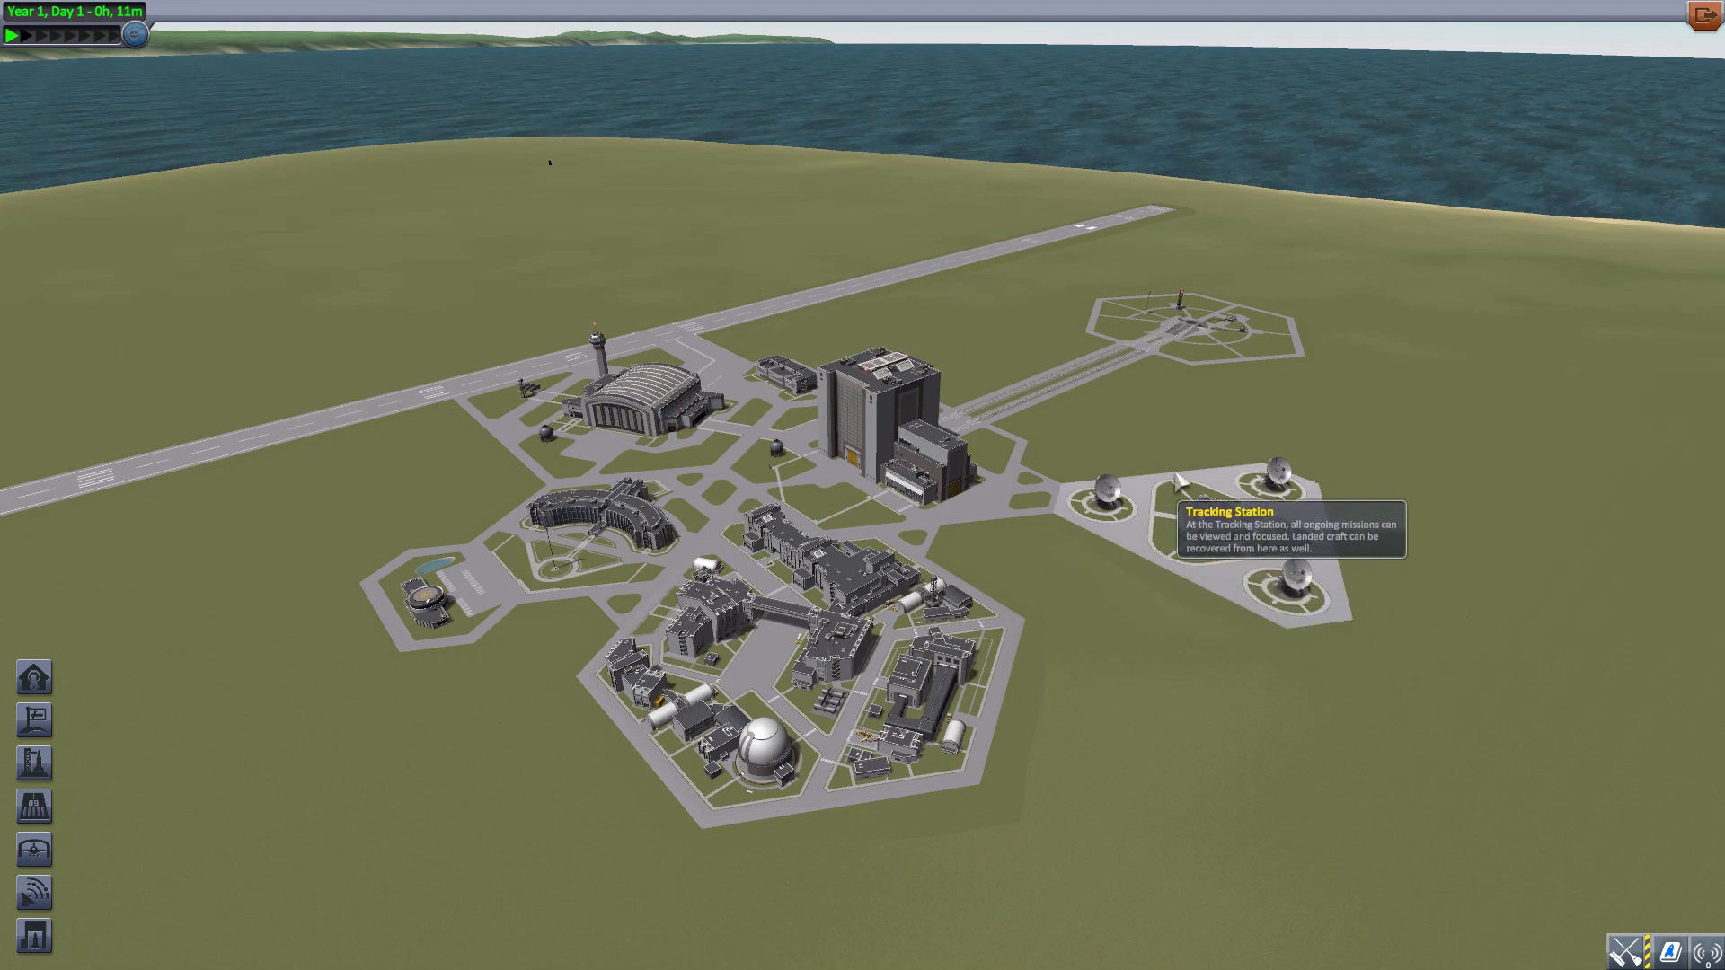
{"action": "mouse_move", "coordinate": [1532, 279]}
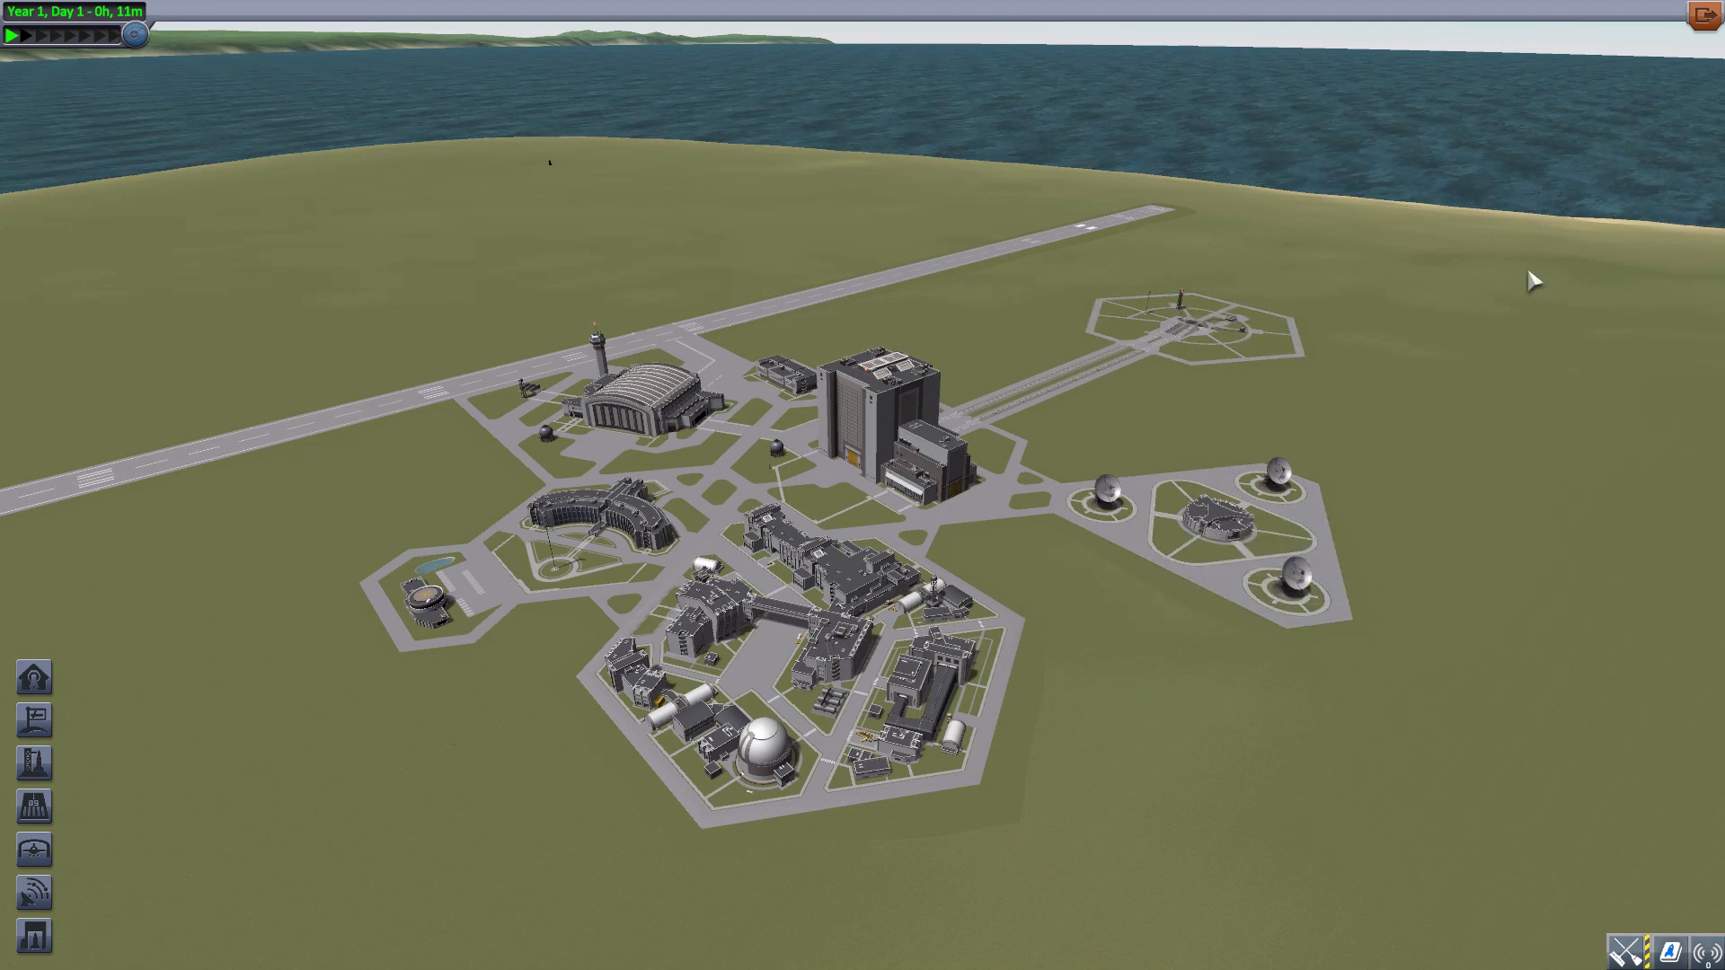
{"action": "mouse_move", "coordinate": [1457, 311]}
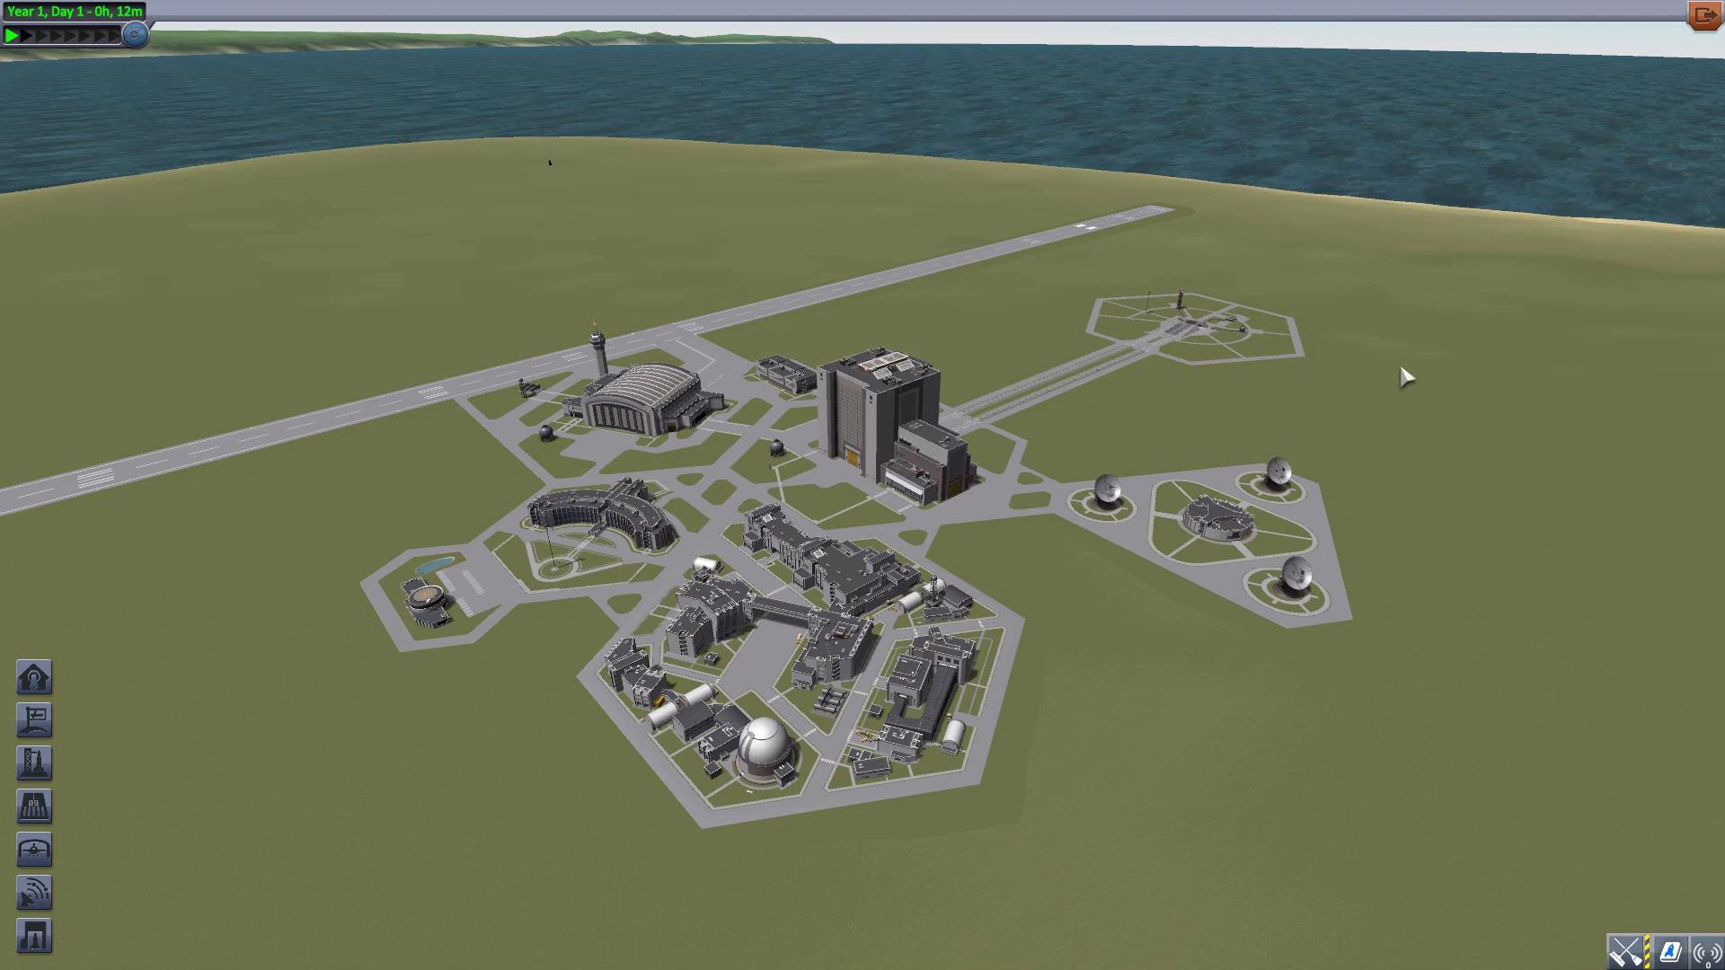
{"action": "mouse_move", "coordinate": [1443, 454]}
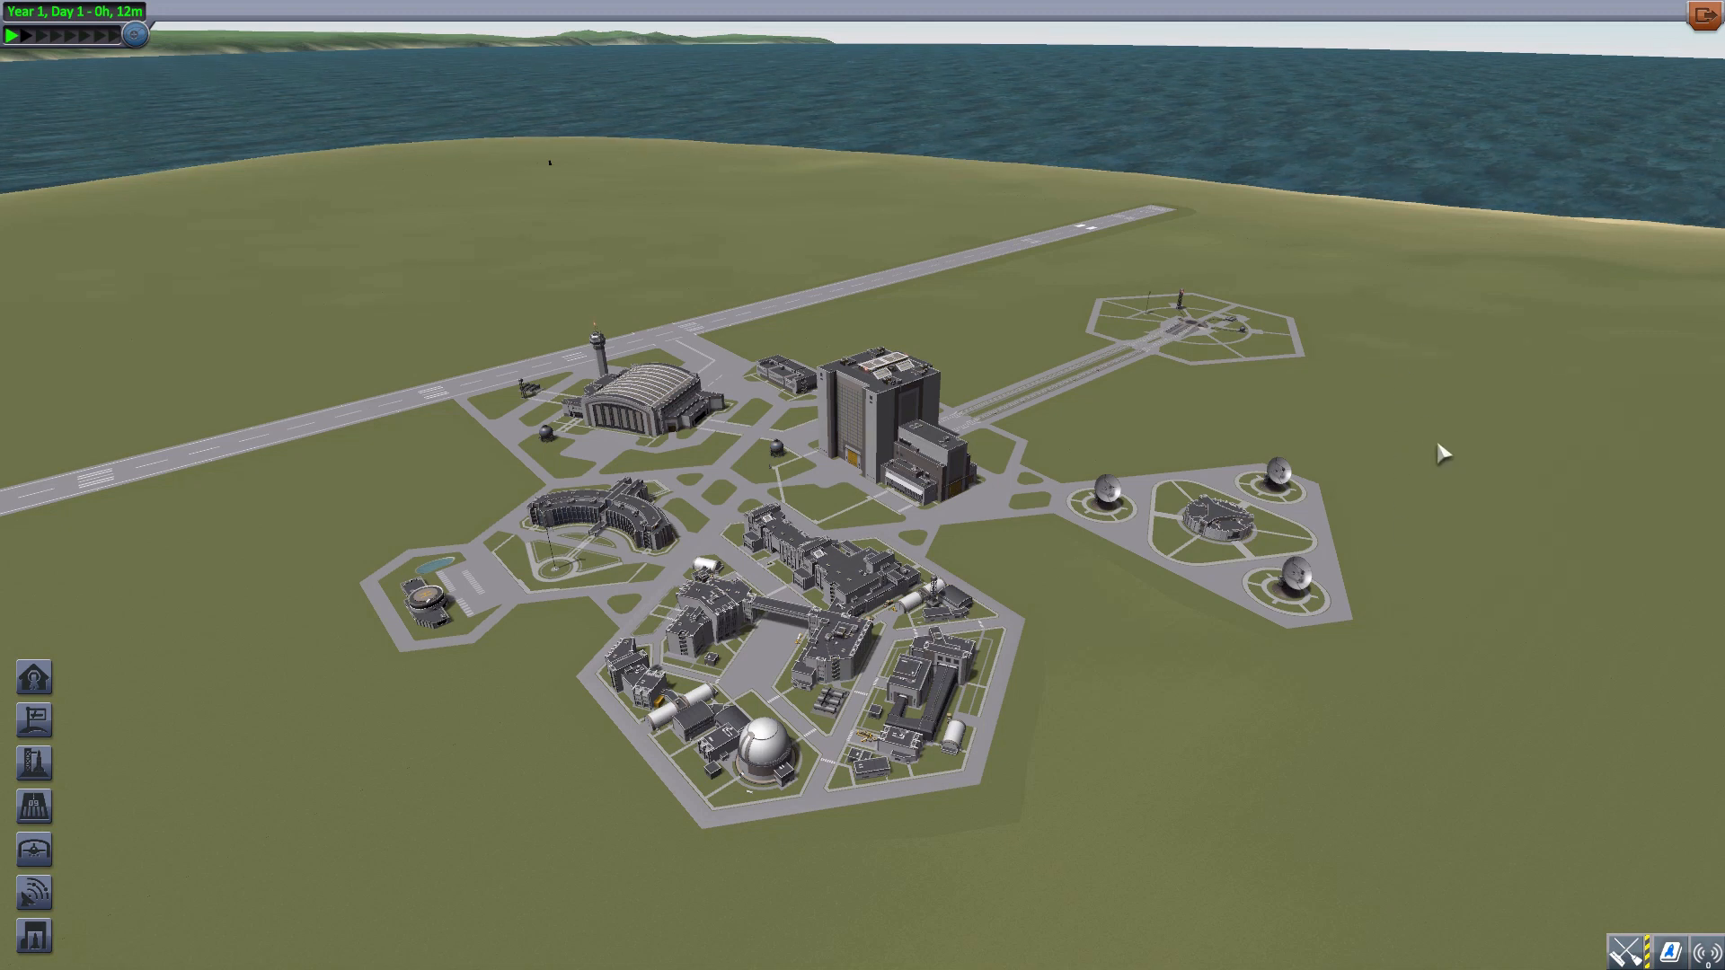
{"action": "mouse_move", "coordinate": [633, 414]}
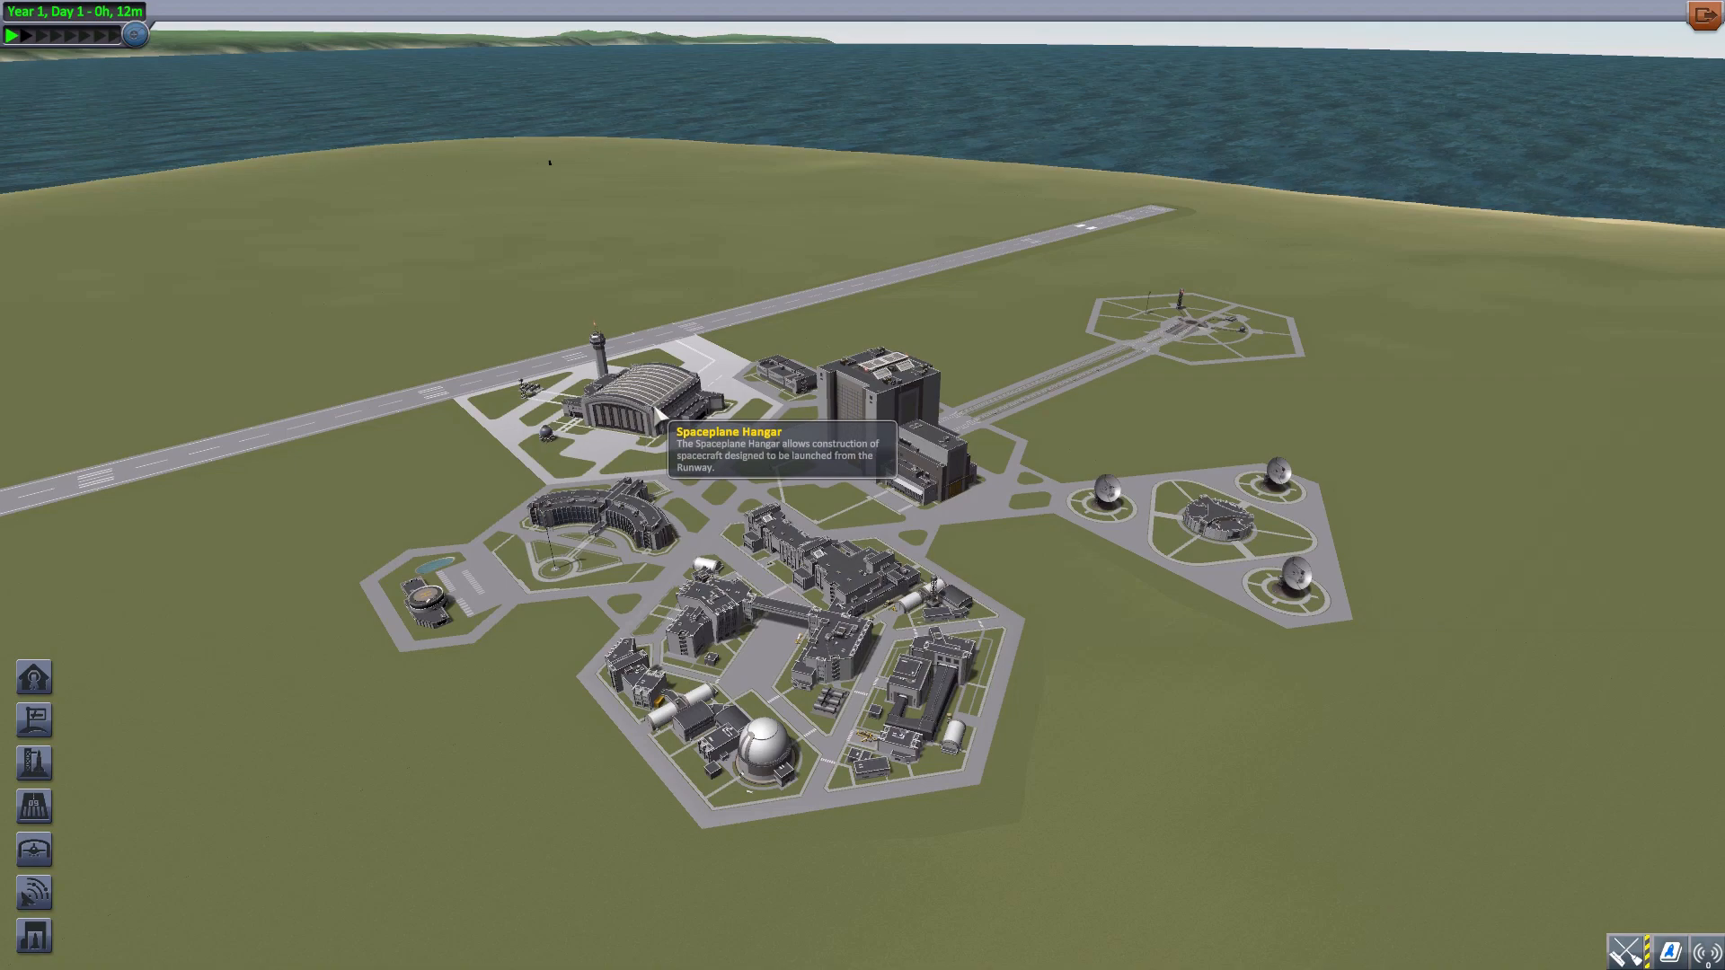
Enter the Spaceplane Hangar to begin a new untitled craft.
{"action": "left_click", "coordinate": [634, 395]}
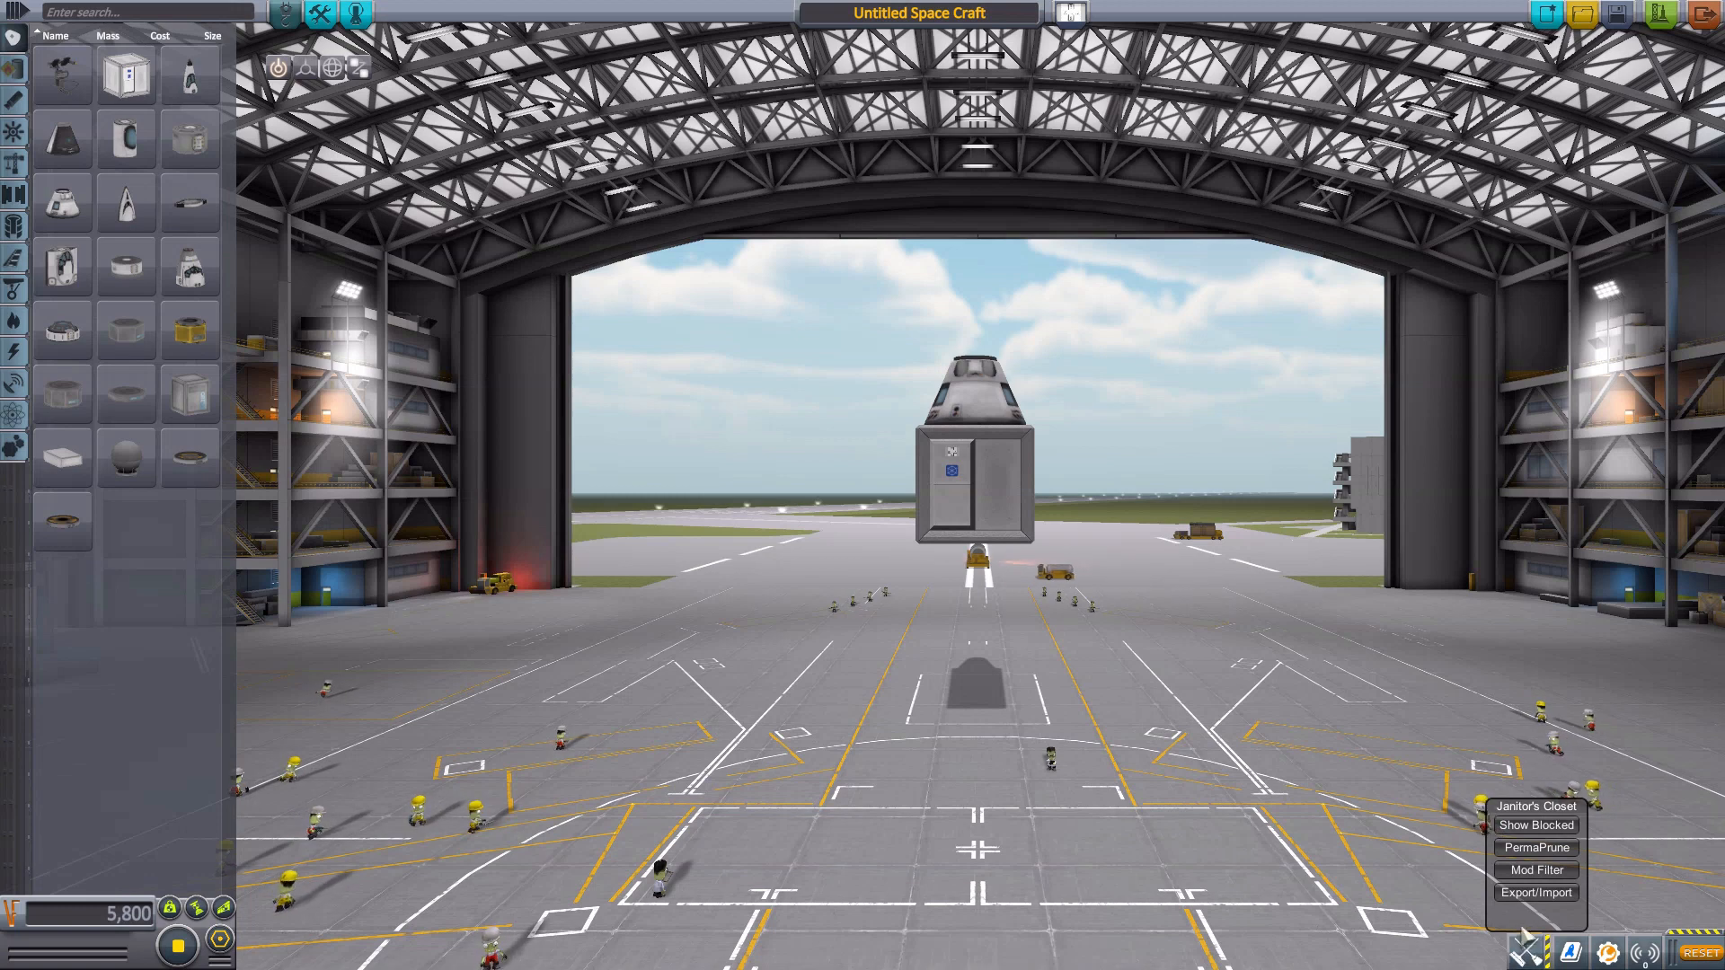
Filter the parts list through Janitor's Closet so only Firma parts show, hiding Squad.
{"action": "left_click", "coordinate": [1535, 870]}
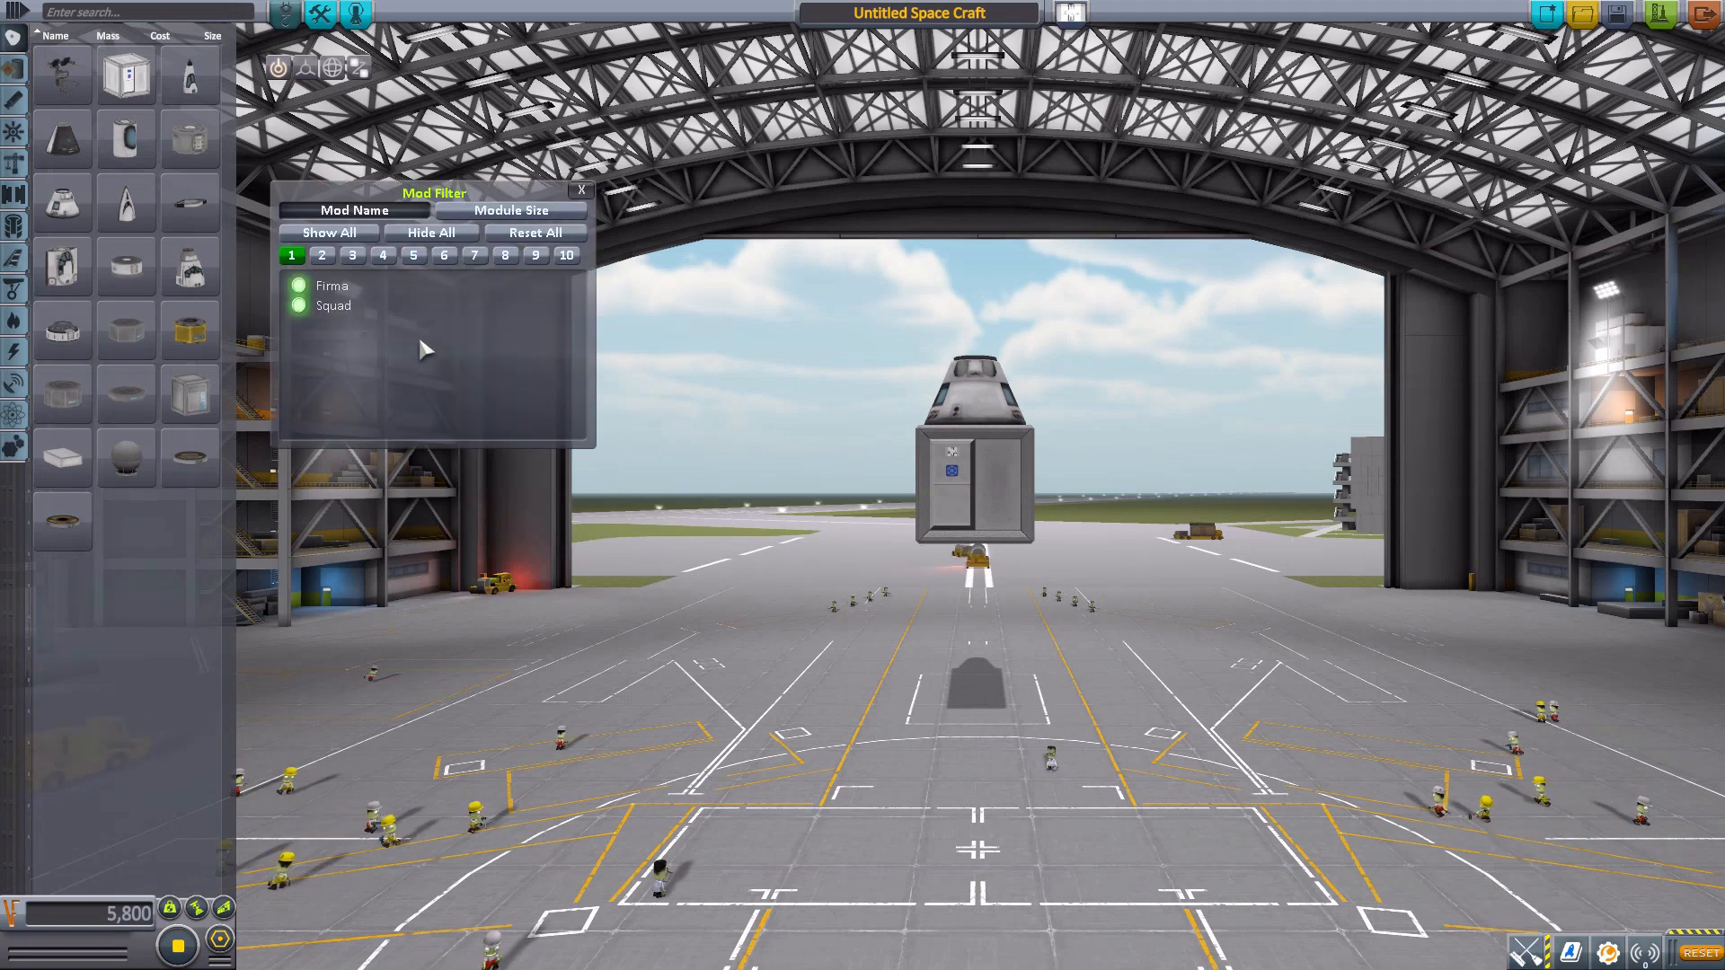
{"action": "left_click", "coordinate": [296, 310]}
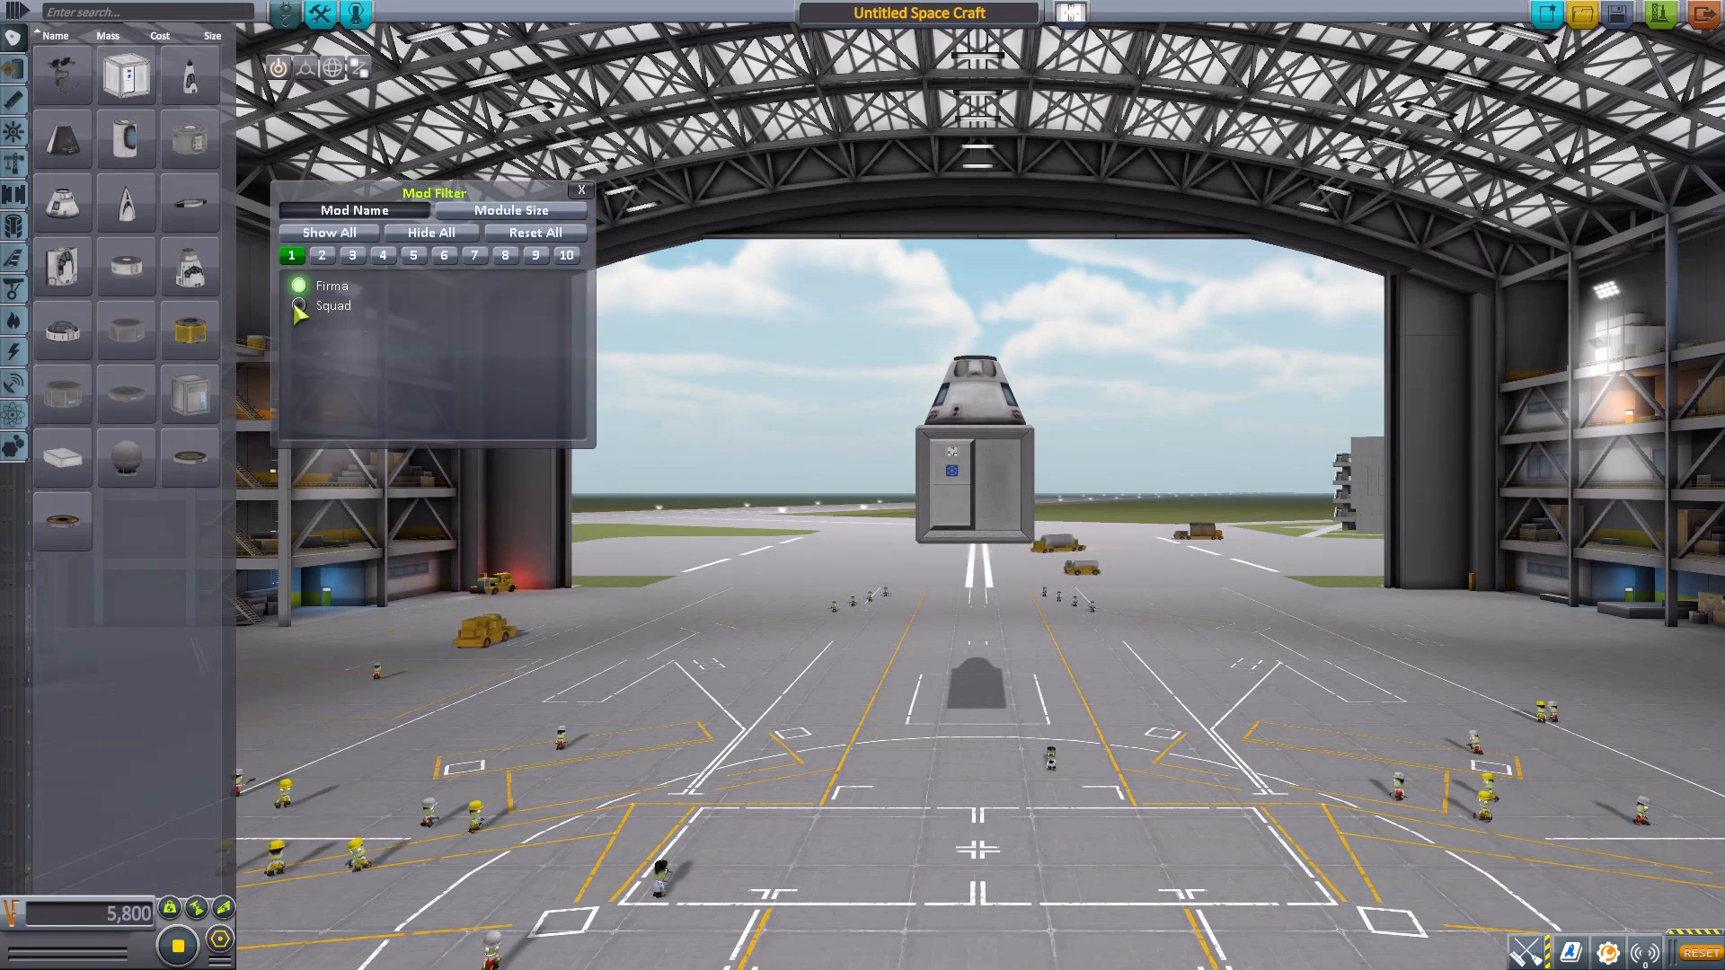
{"action": "left_click", "coordinate": [297, 286]}
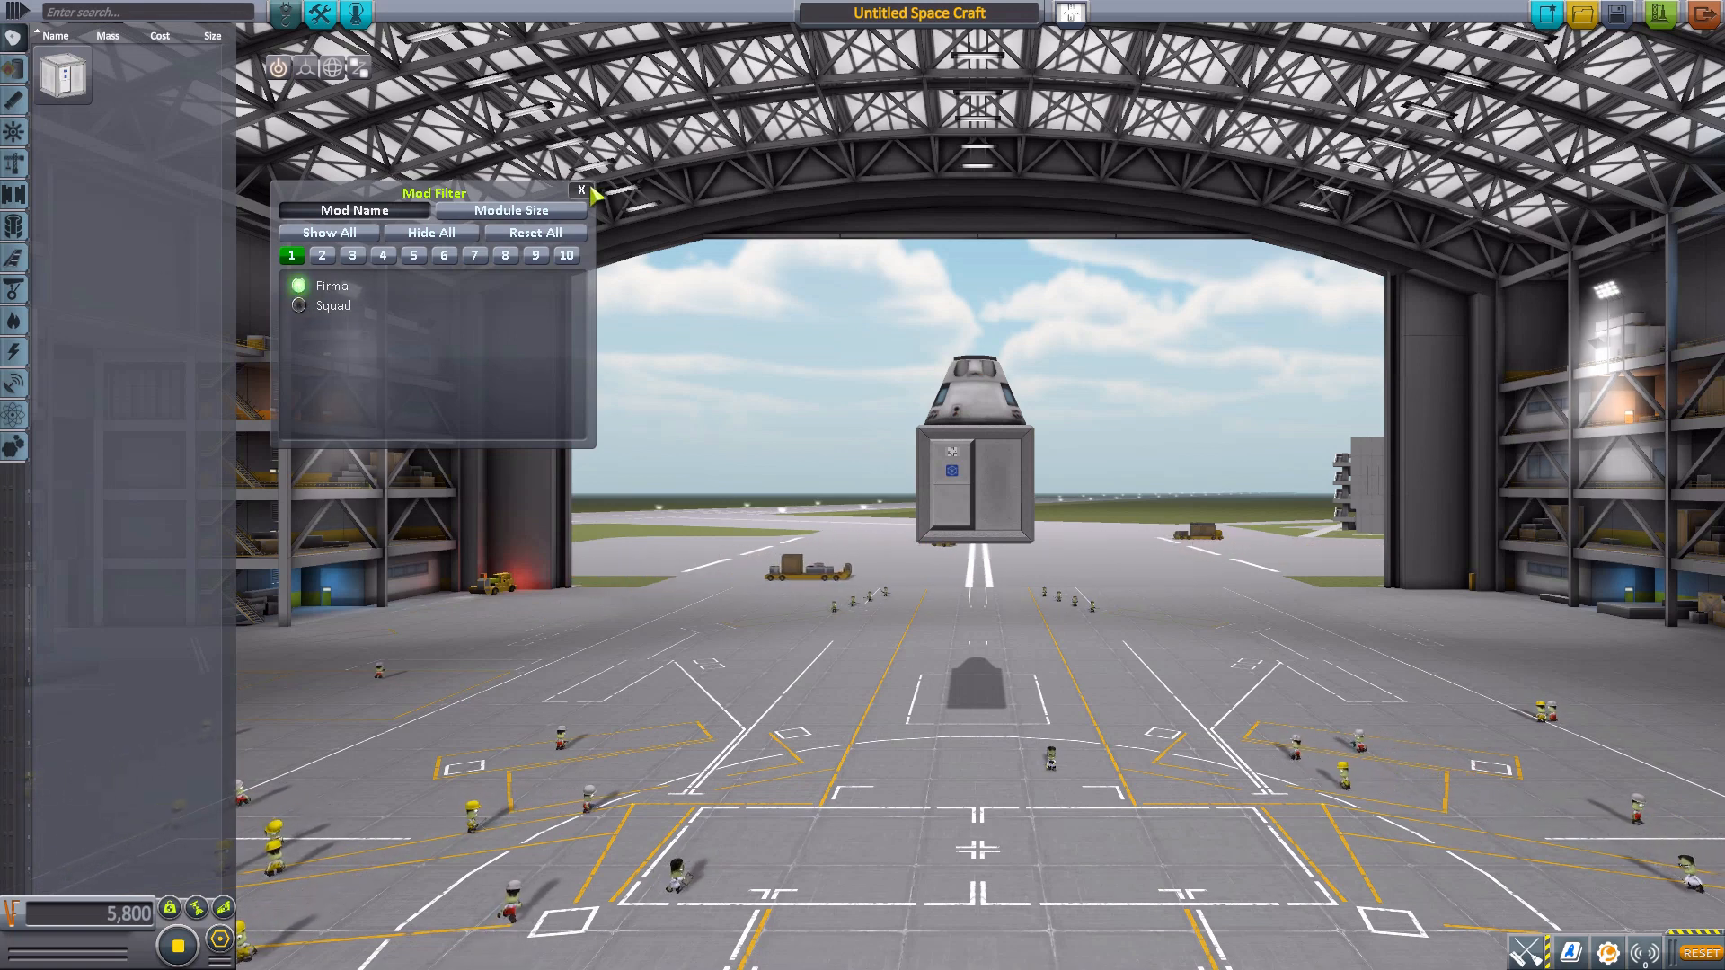
{"action": "left_click", "coordinate": [581, 190]}
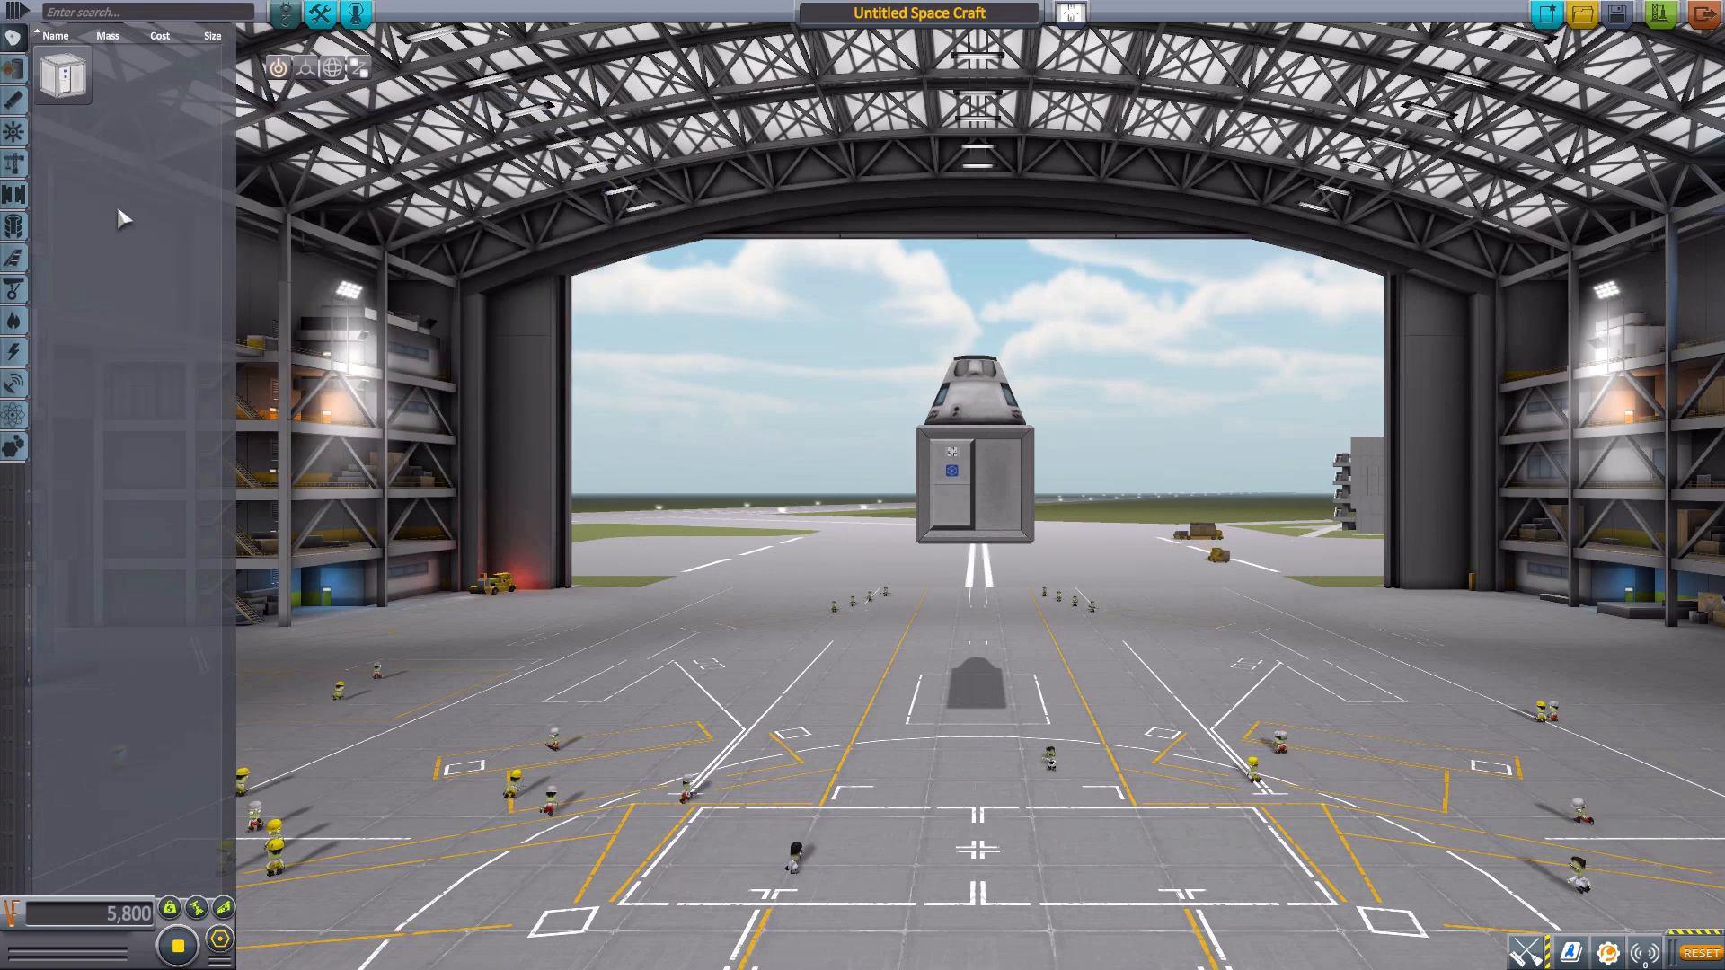
{"action": "mouse_move", "coordinate": [143, 407]}
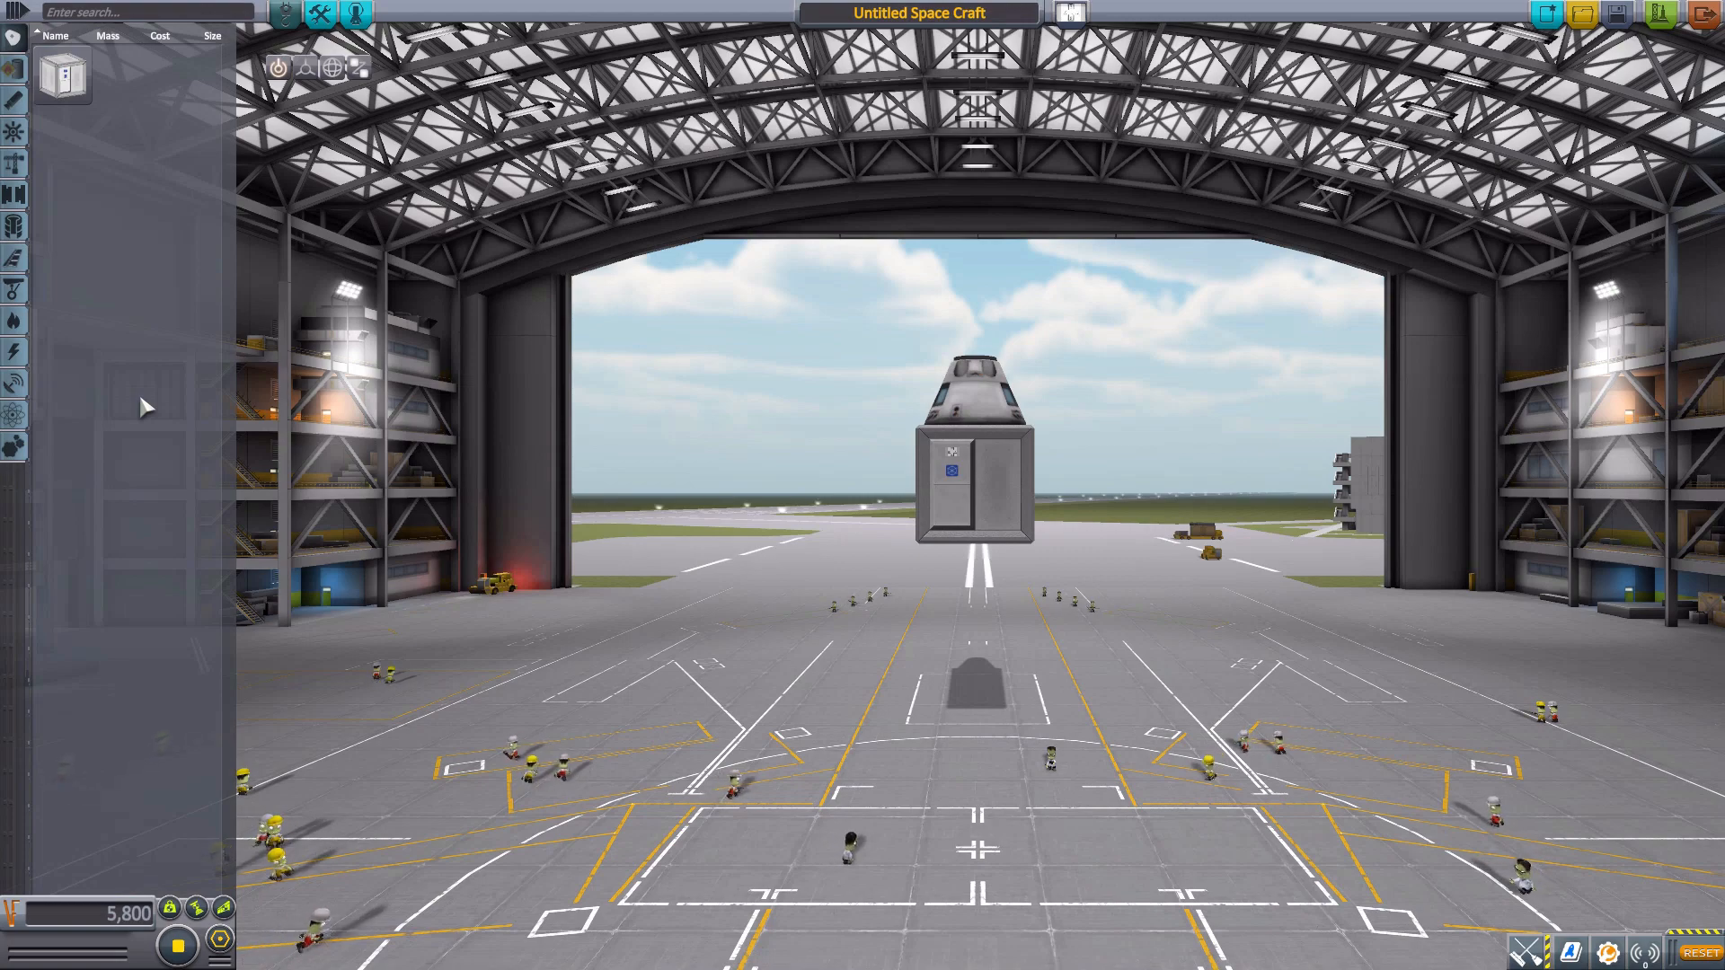
{"action": "mouse_move", "coordinate": [194, 399]}
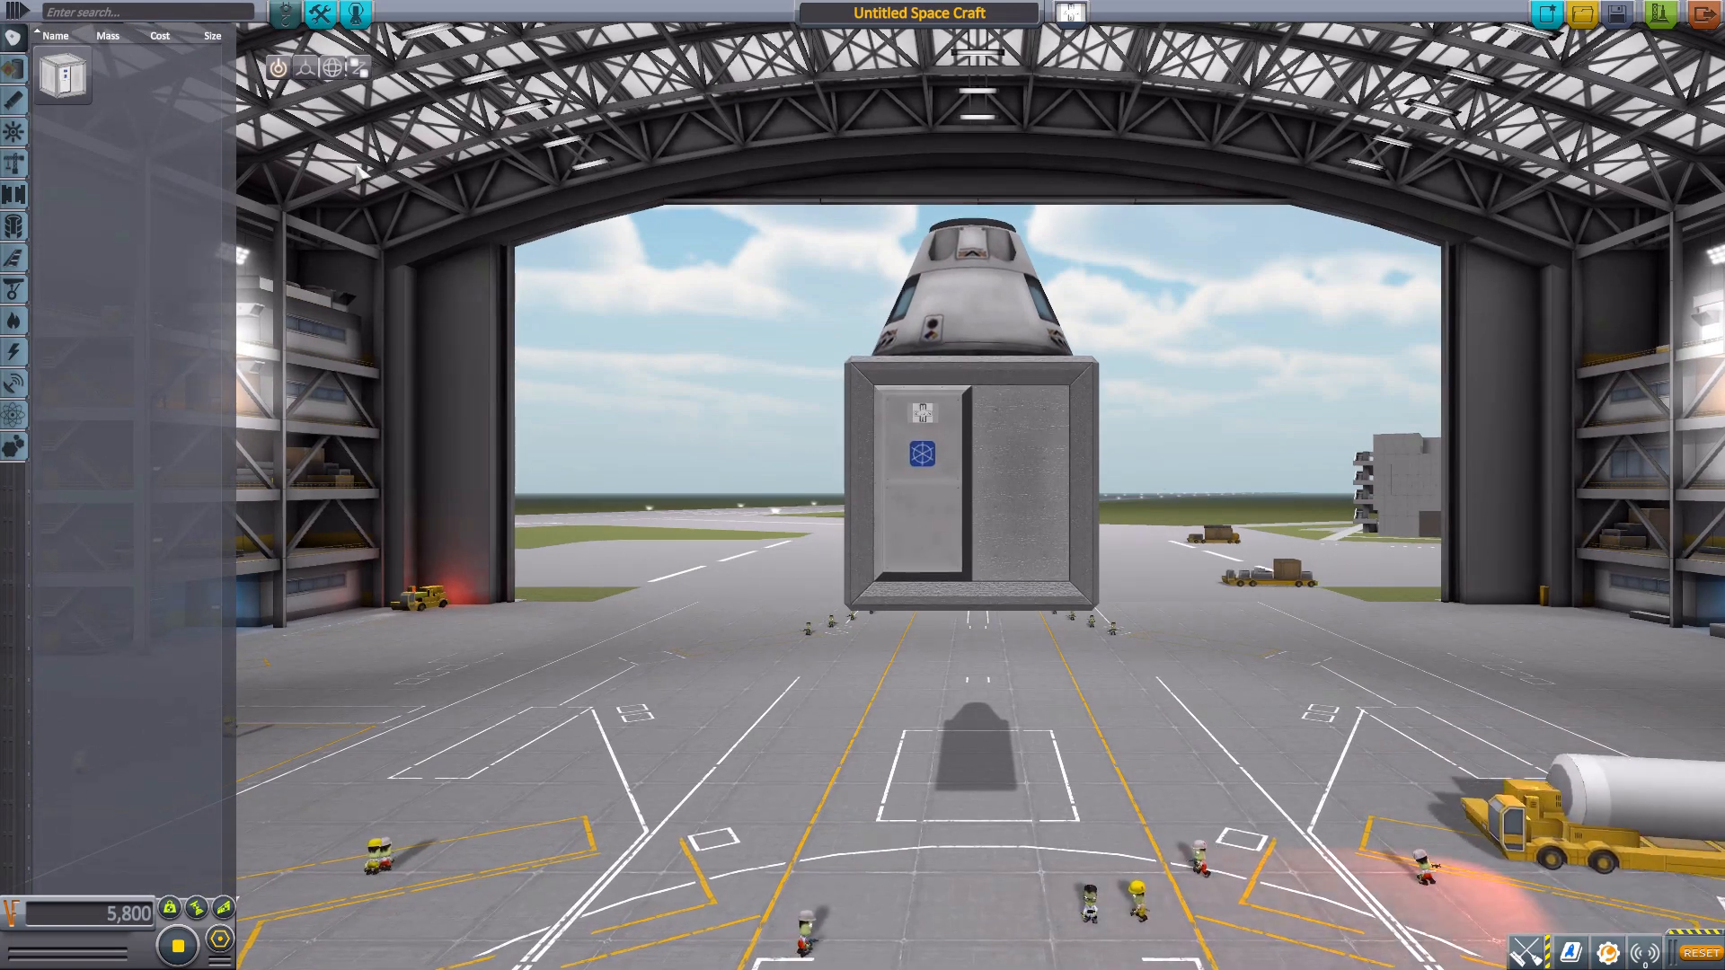
{"action": "mouse_move", "coordinate": [63, 76]}
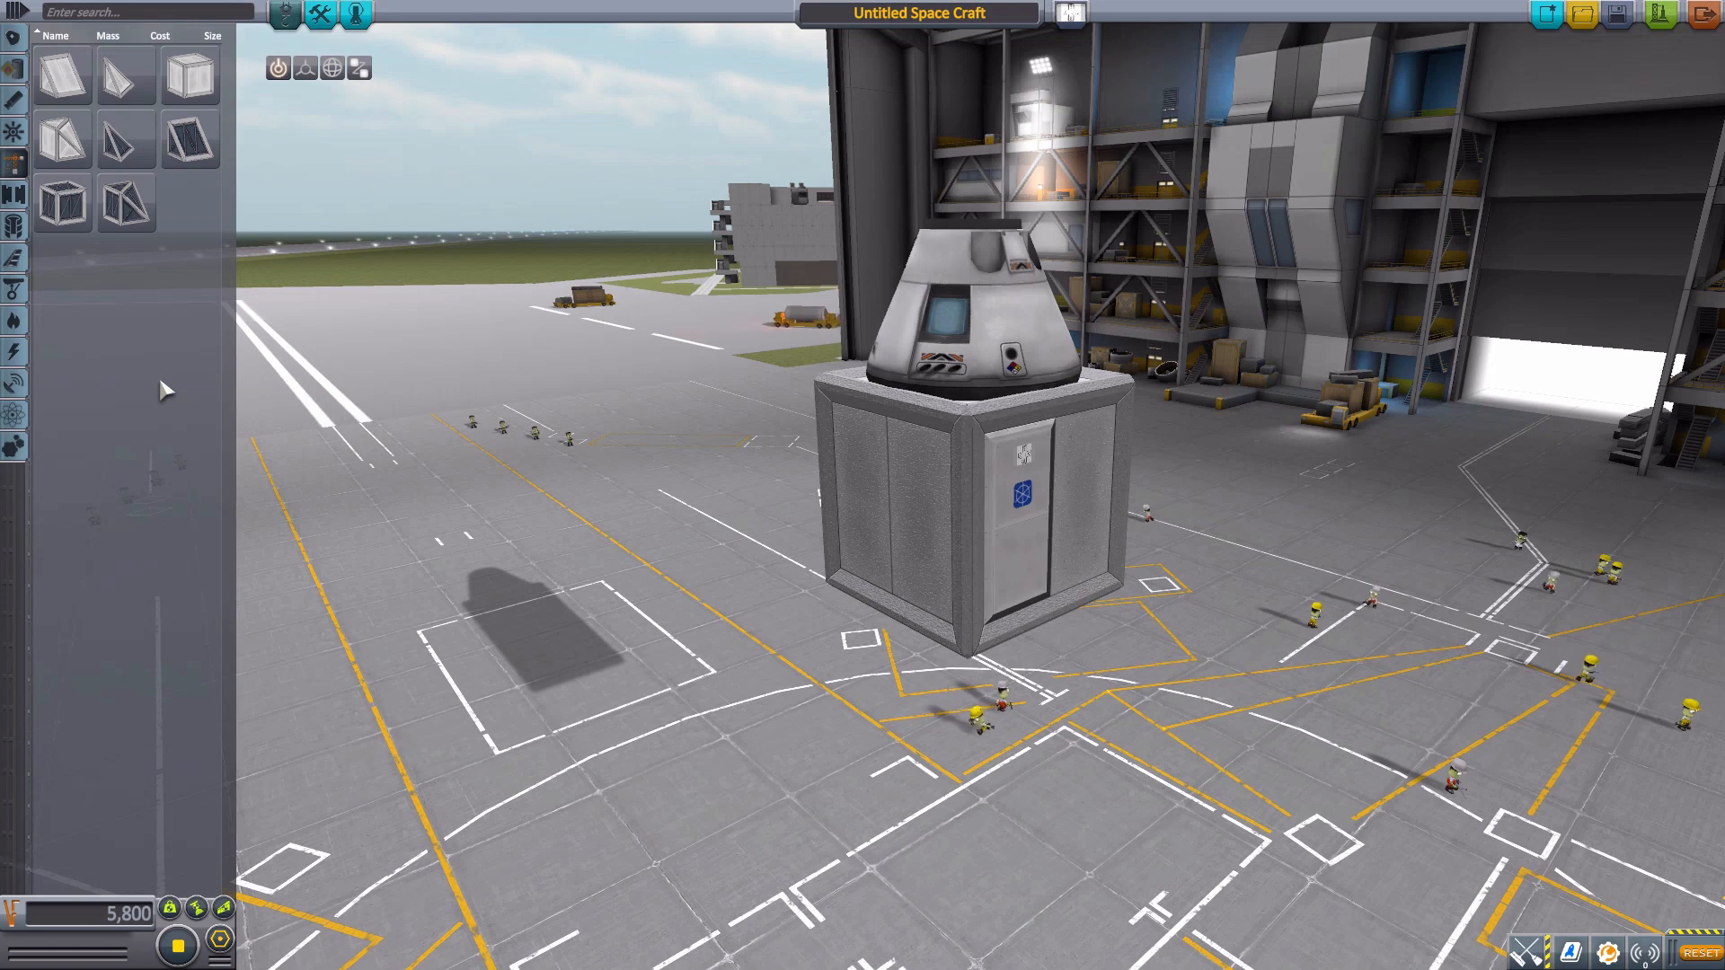
{"action": "mouse_move", "coordinate": [198, 359]}
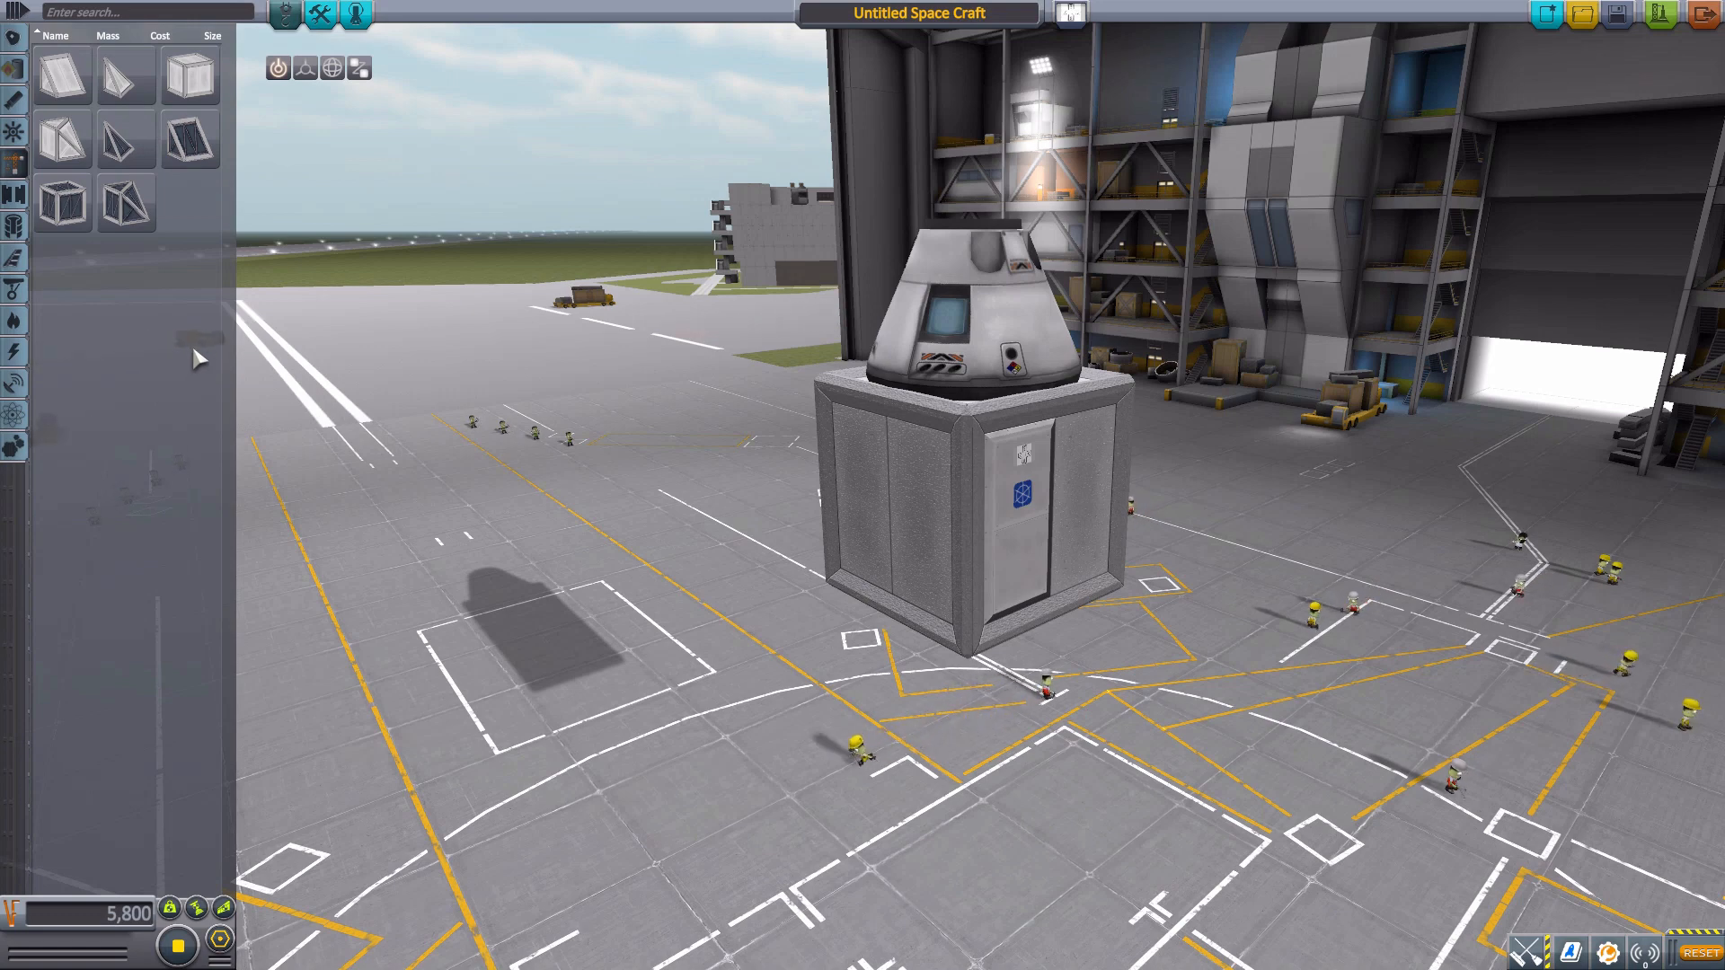
{"action": "mouse_move", "coordinate": [189, 73]}
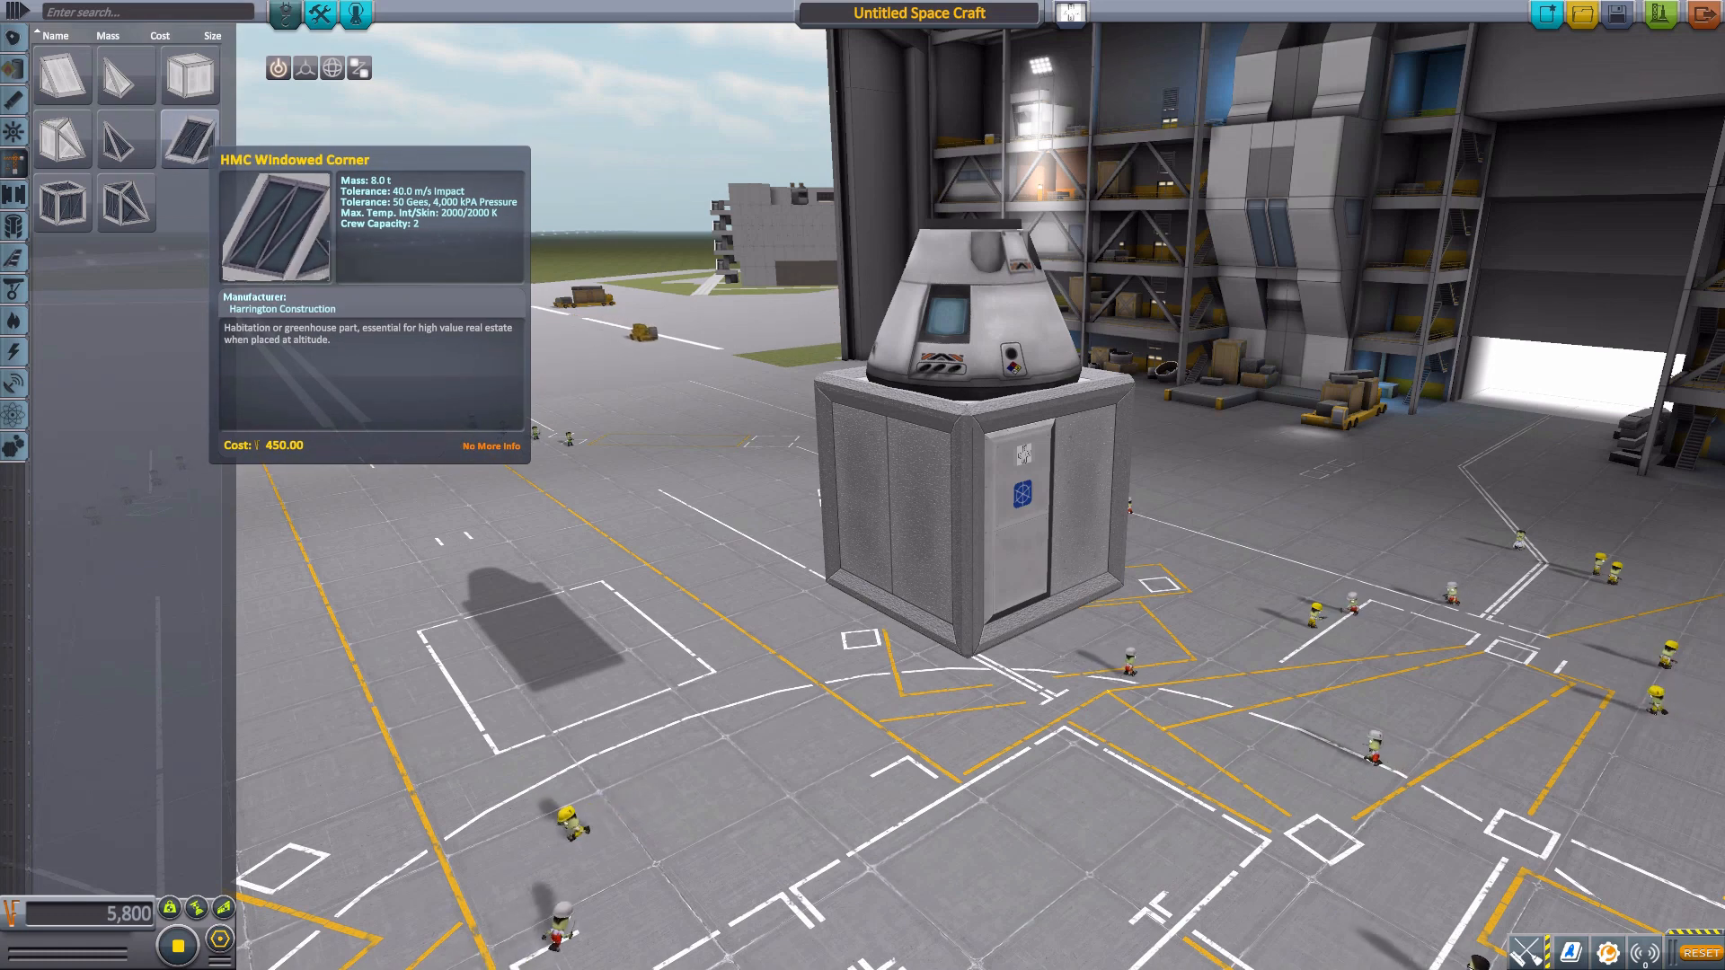
{"action": "mouse_move", "coordinate": [186, 75]}
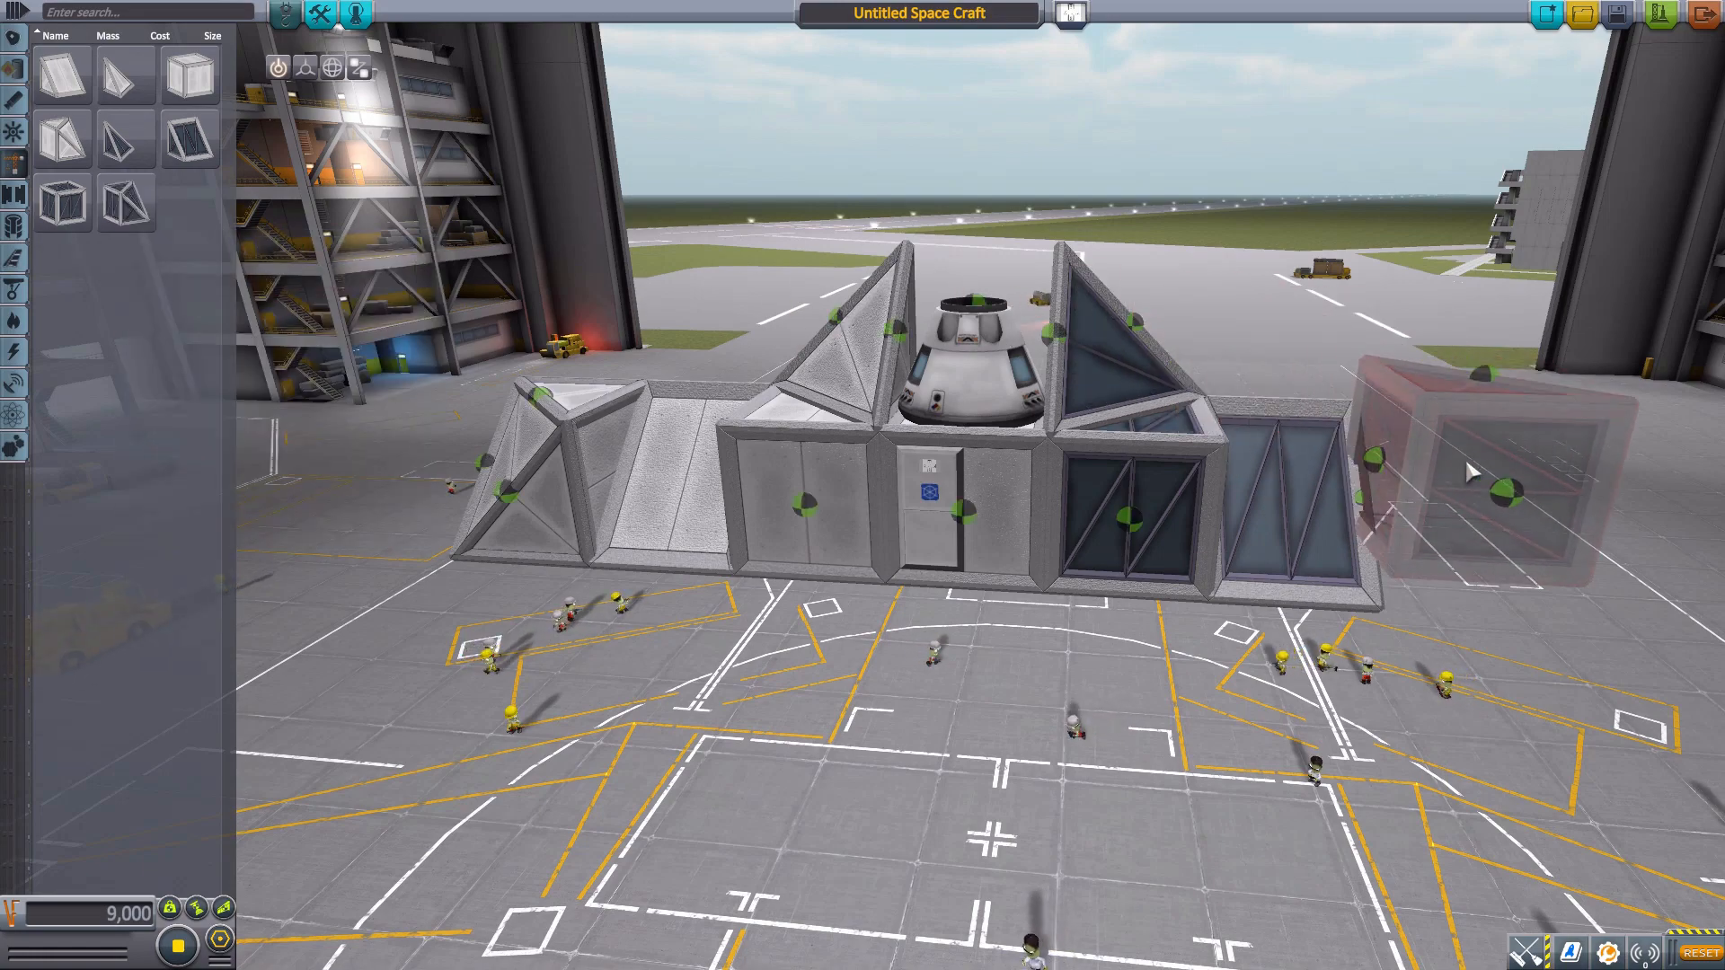
{"action": "left_click", "coordinate": [1473, 473]}
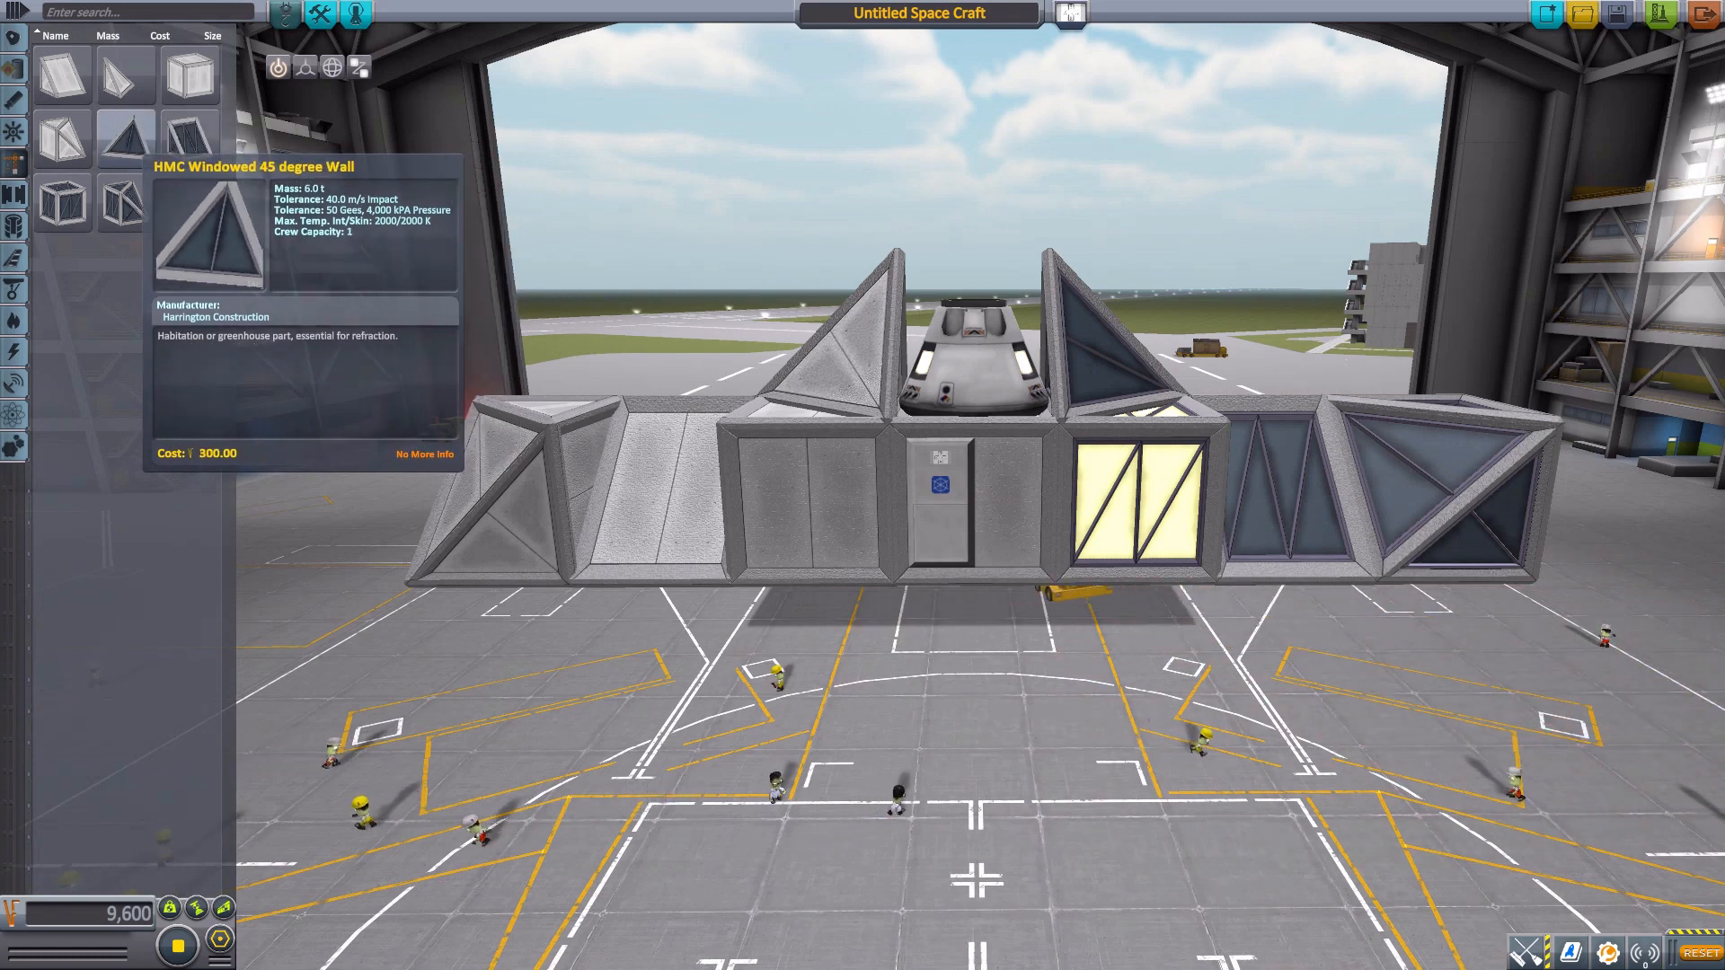
{"action": "mouse_move", "coordinate": [124, 201]}
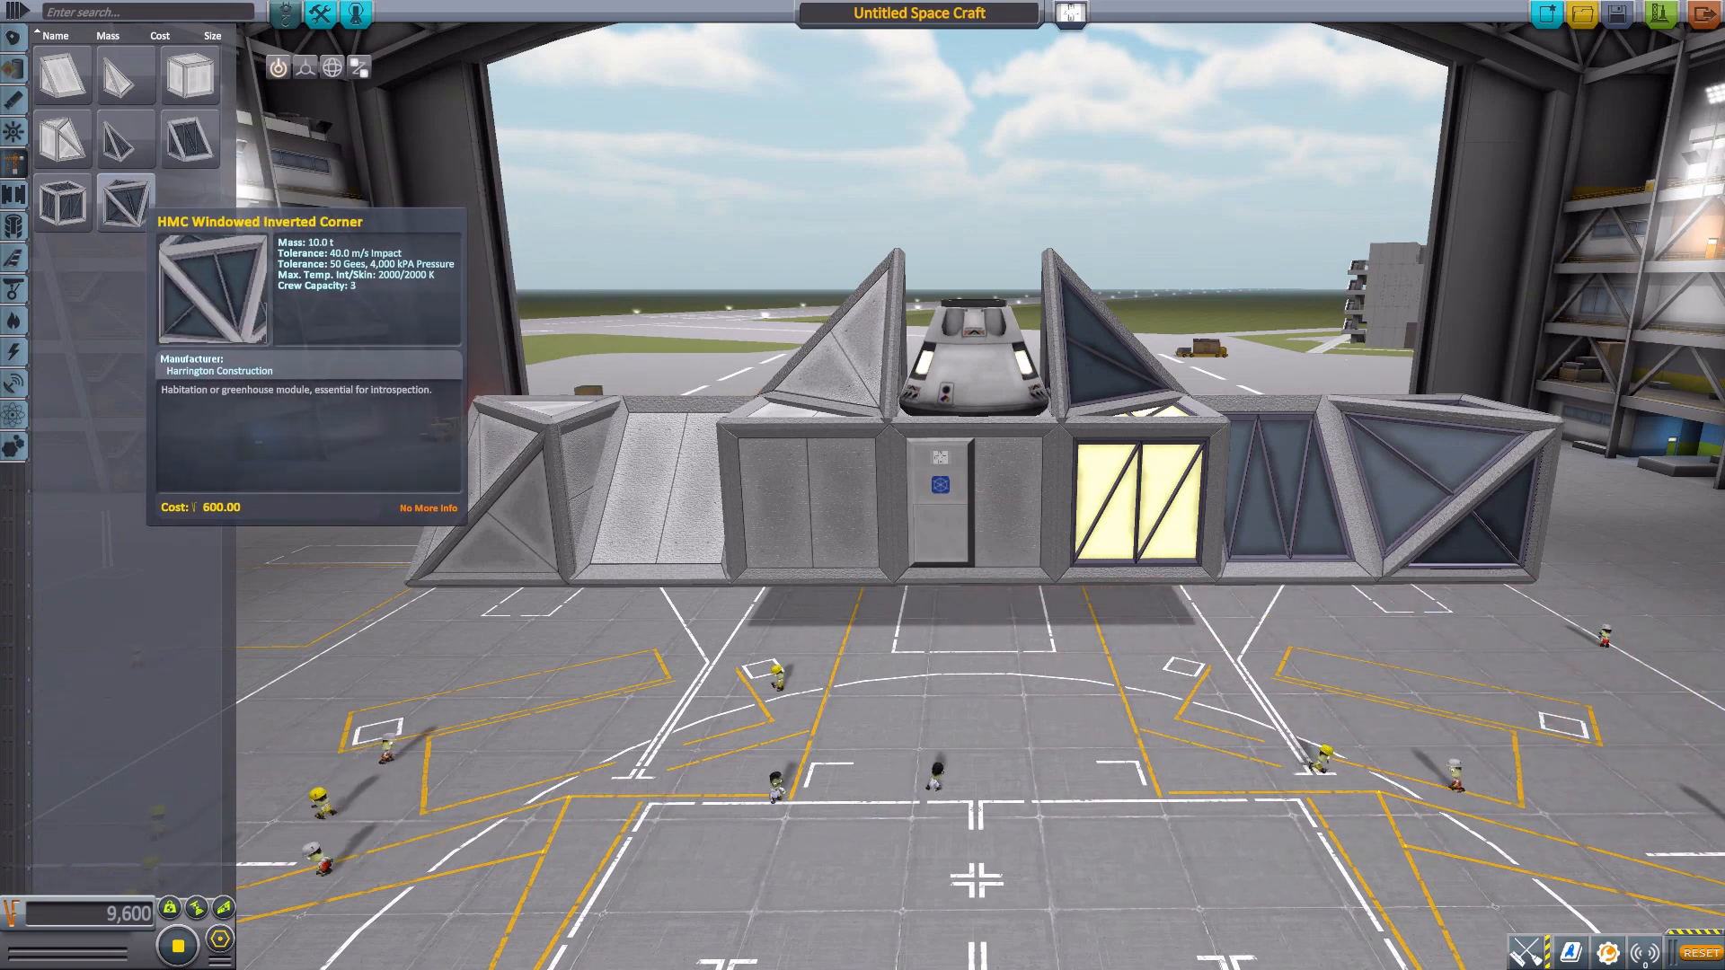
{"action": "mouse_move", "coordinate": [61, 205]}
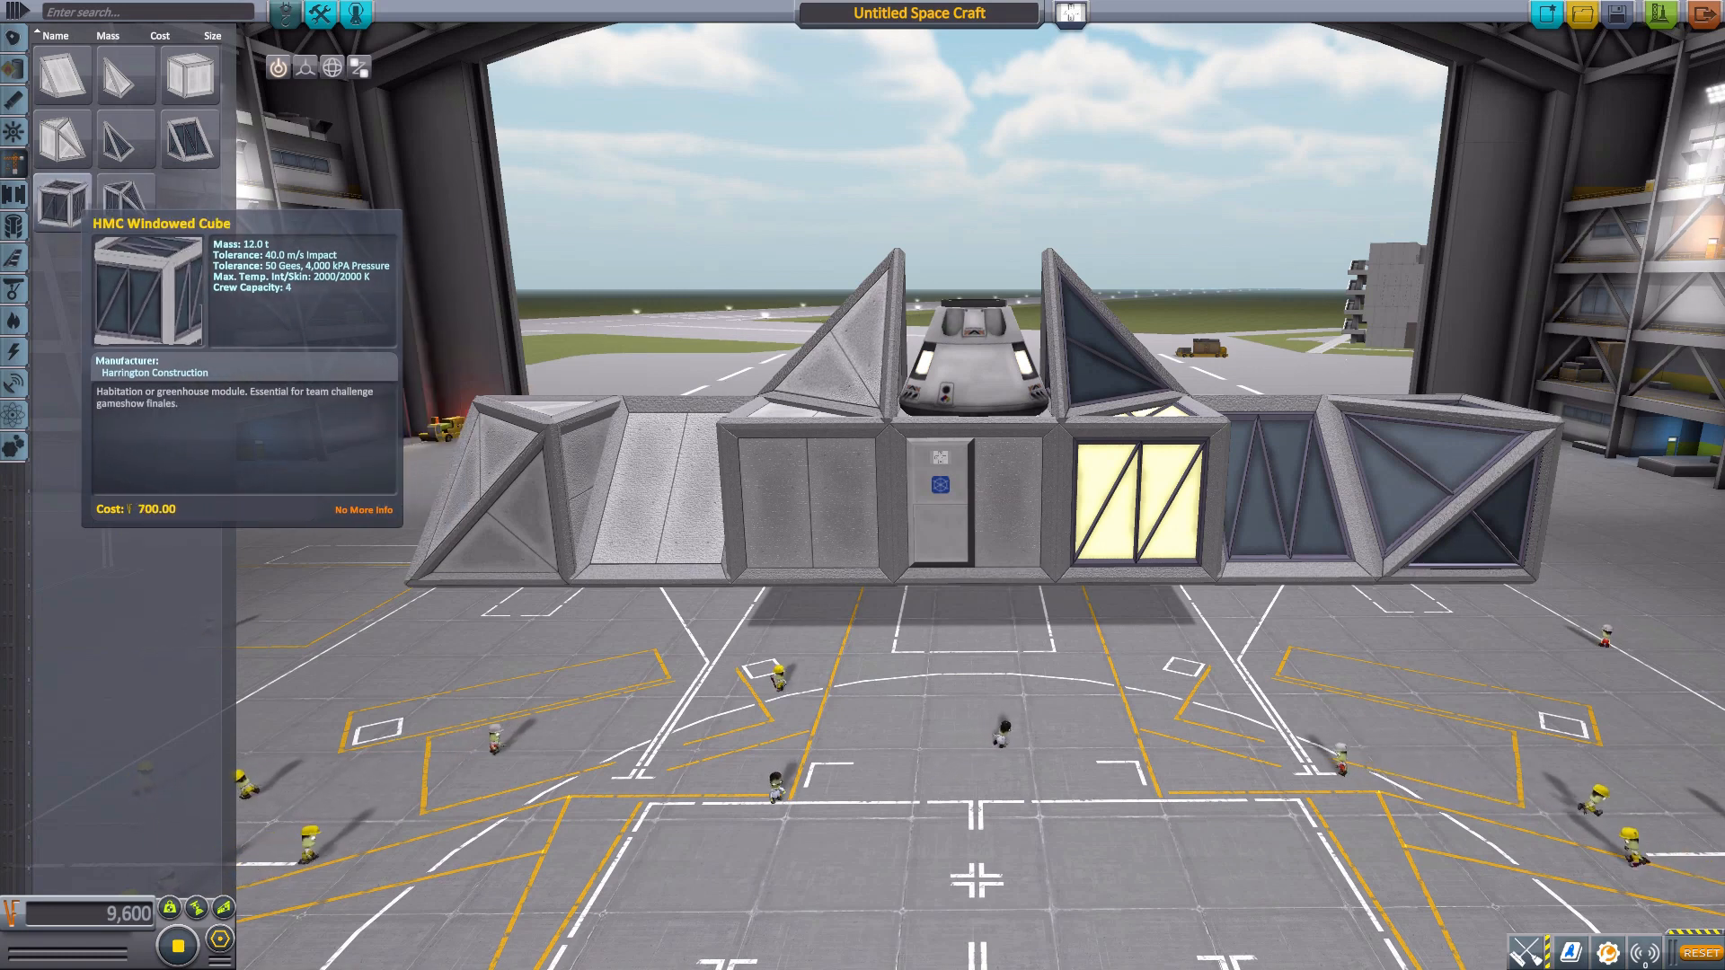
{"action": "mouse_move", "coordinate": [187, 73]}
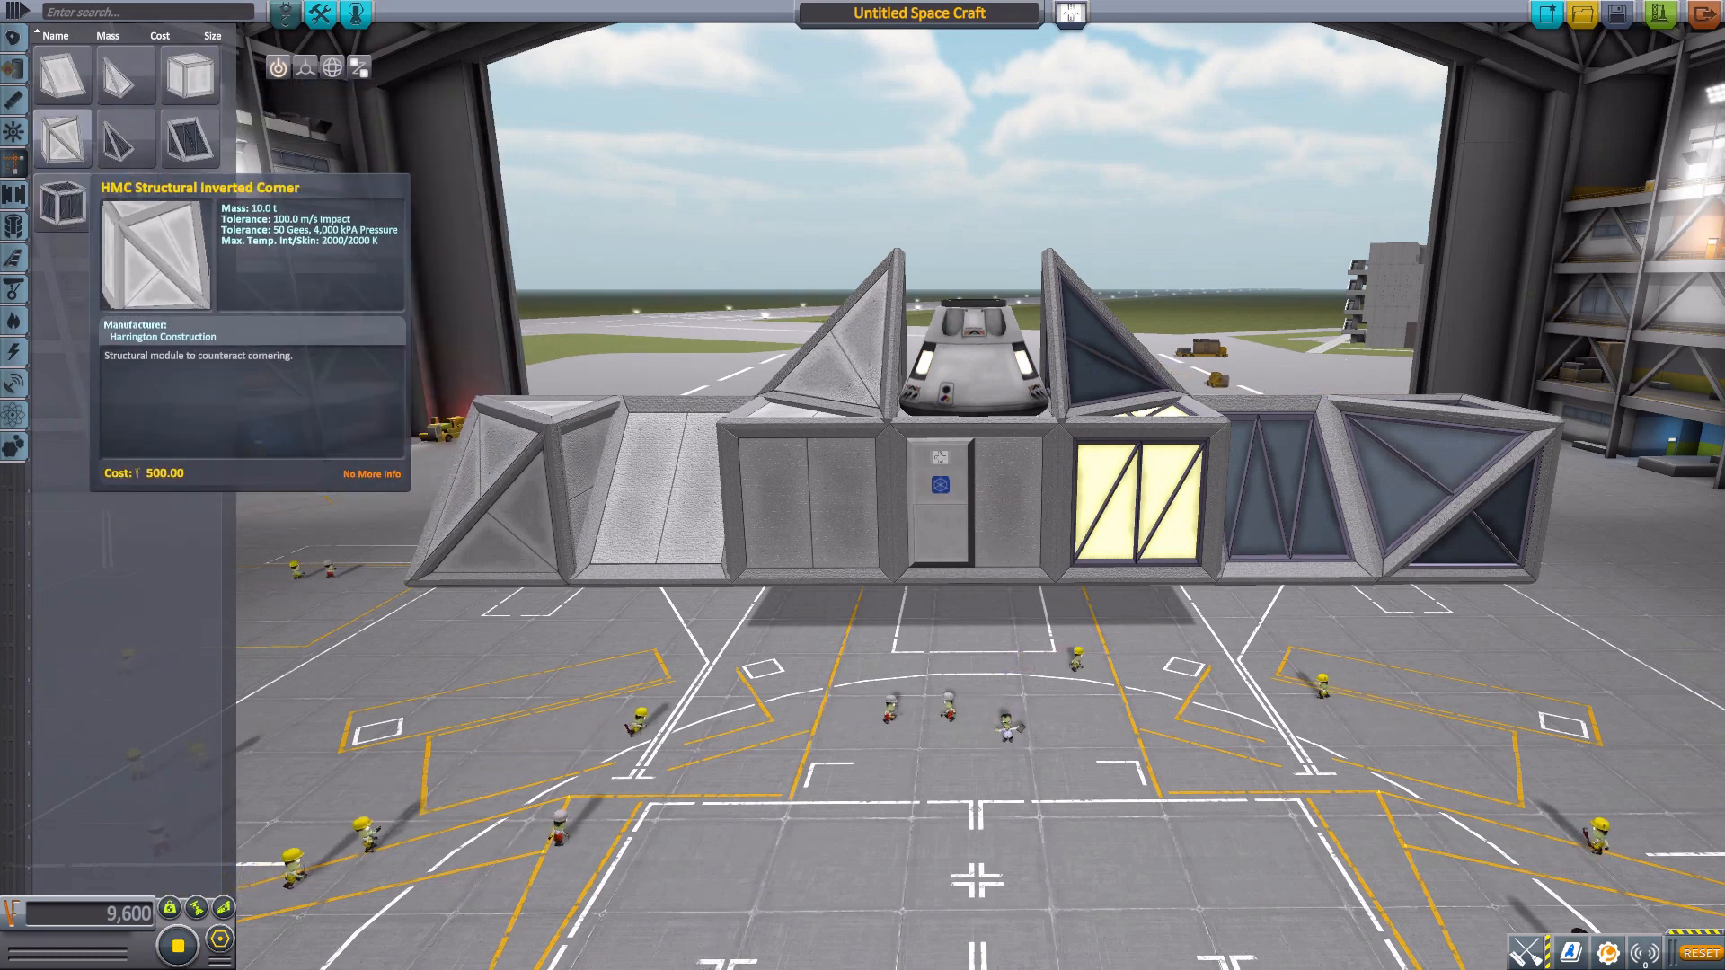
{"action": "mouse_move", "coordinate": [16, 195]}
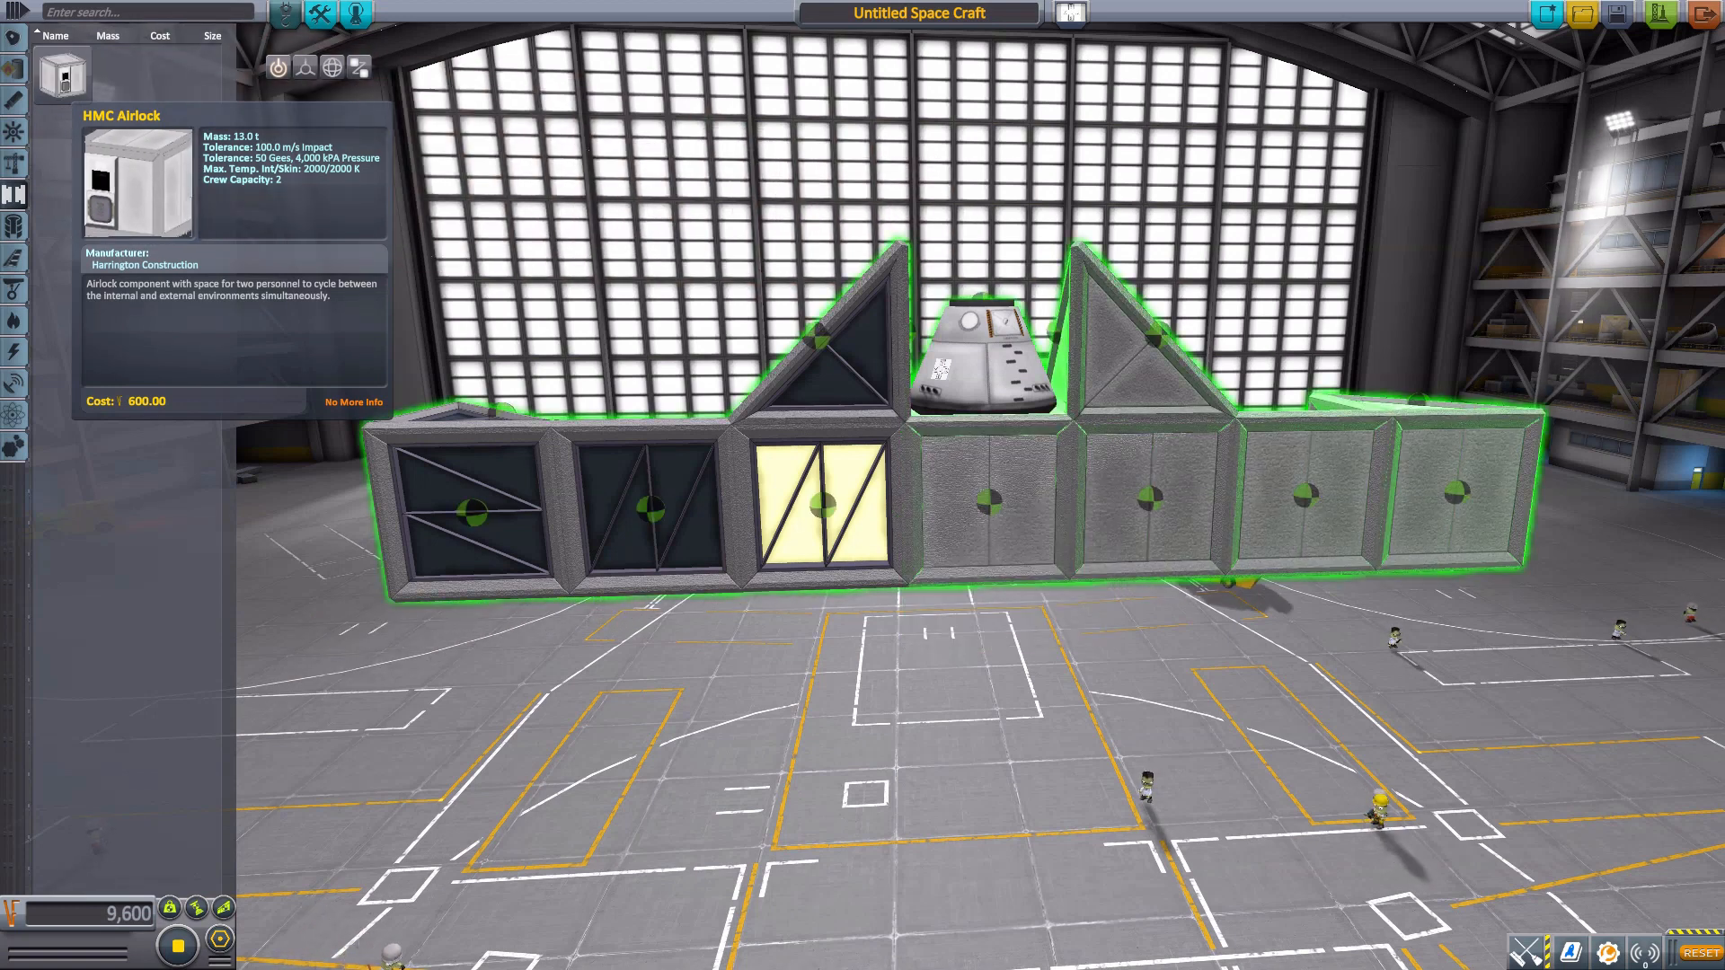
Attach the HMC Airlock module to the front face of the central block.
{"action": "left_click", "coordinate": [1012, 539]}
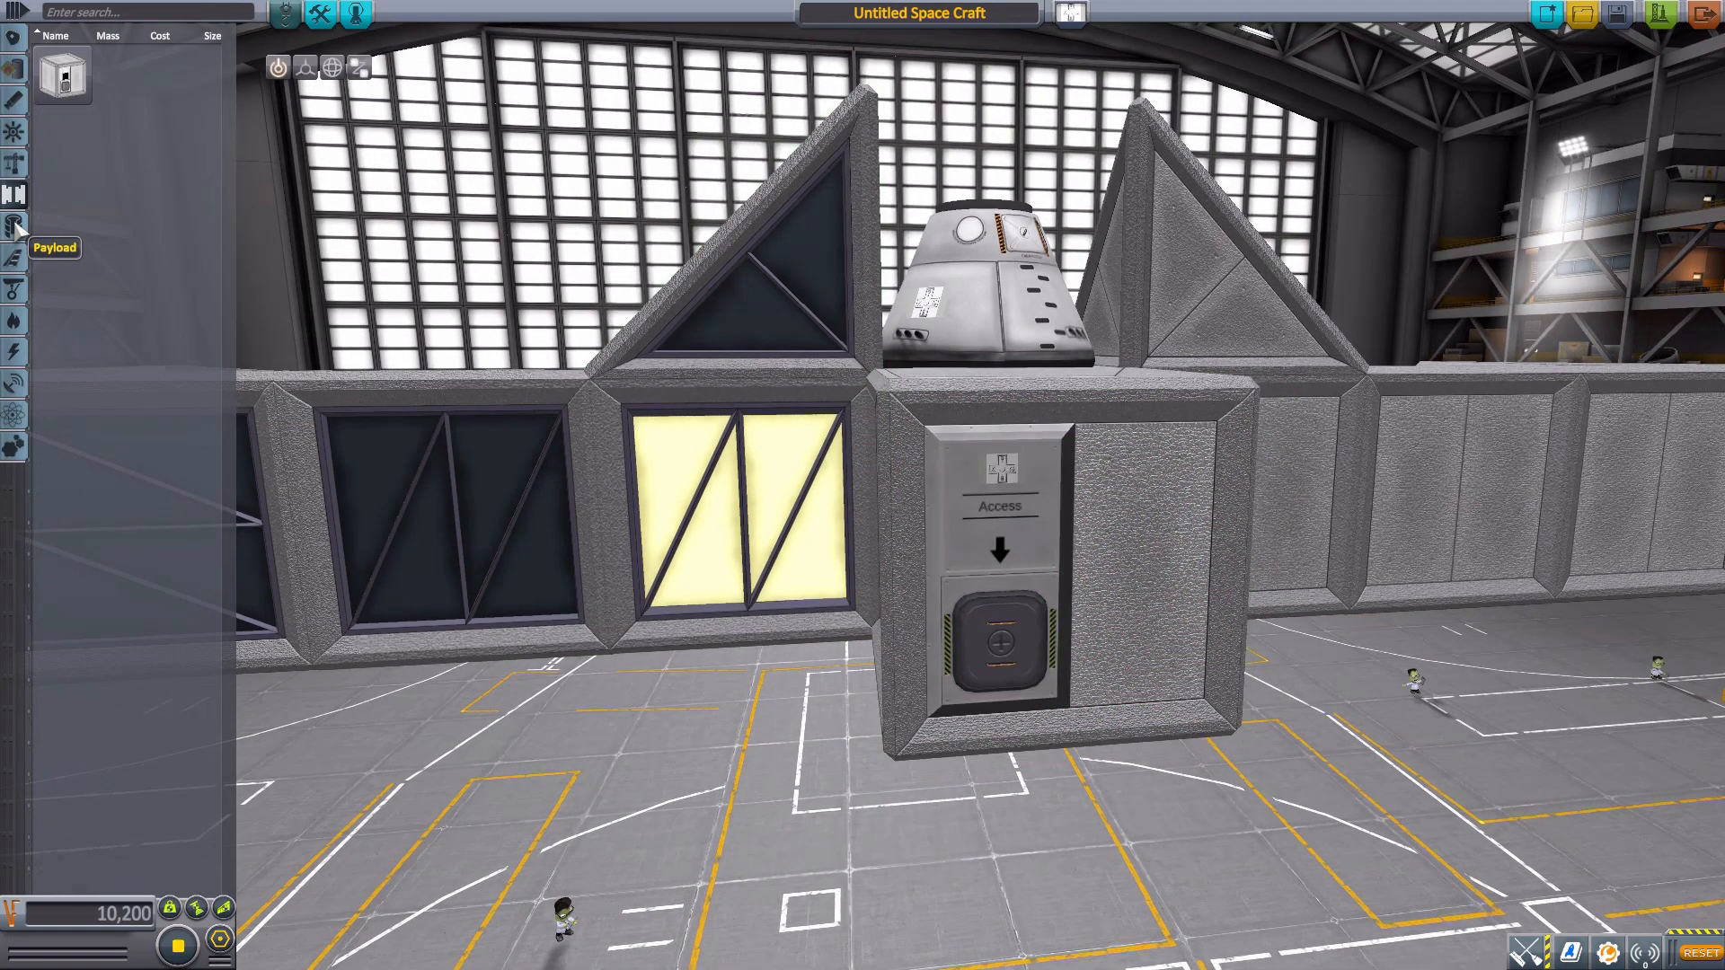
{"action": "mouse_move", "coordinate": [16, 258]}
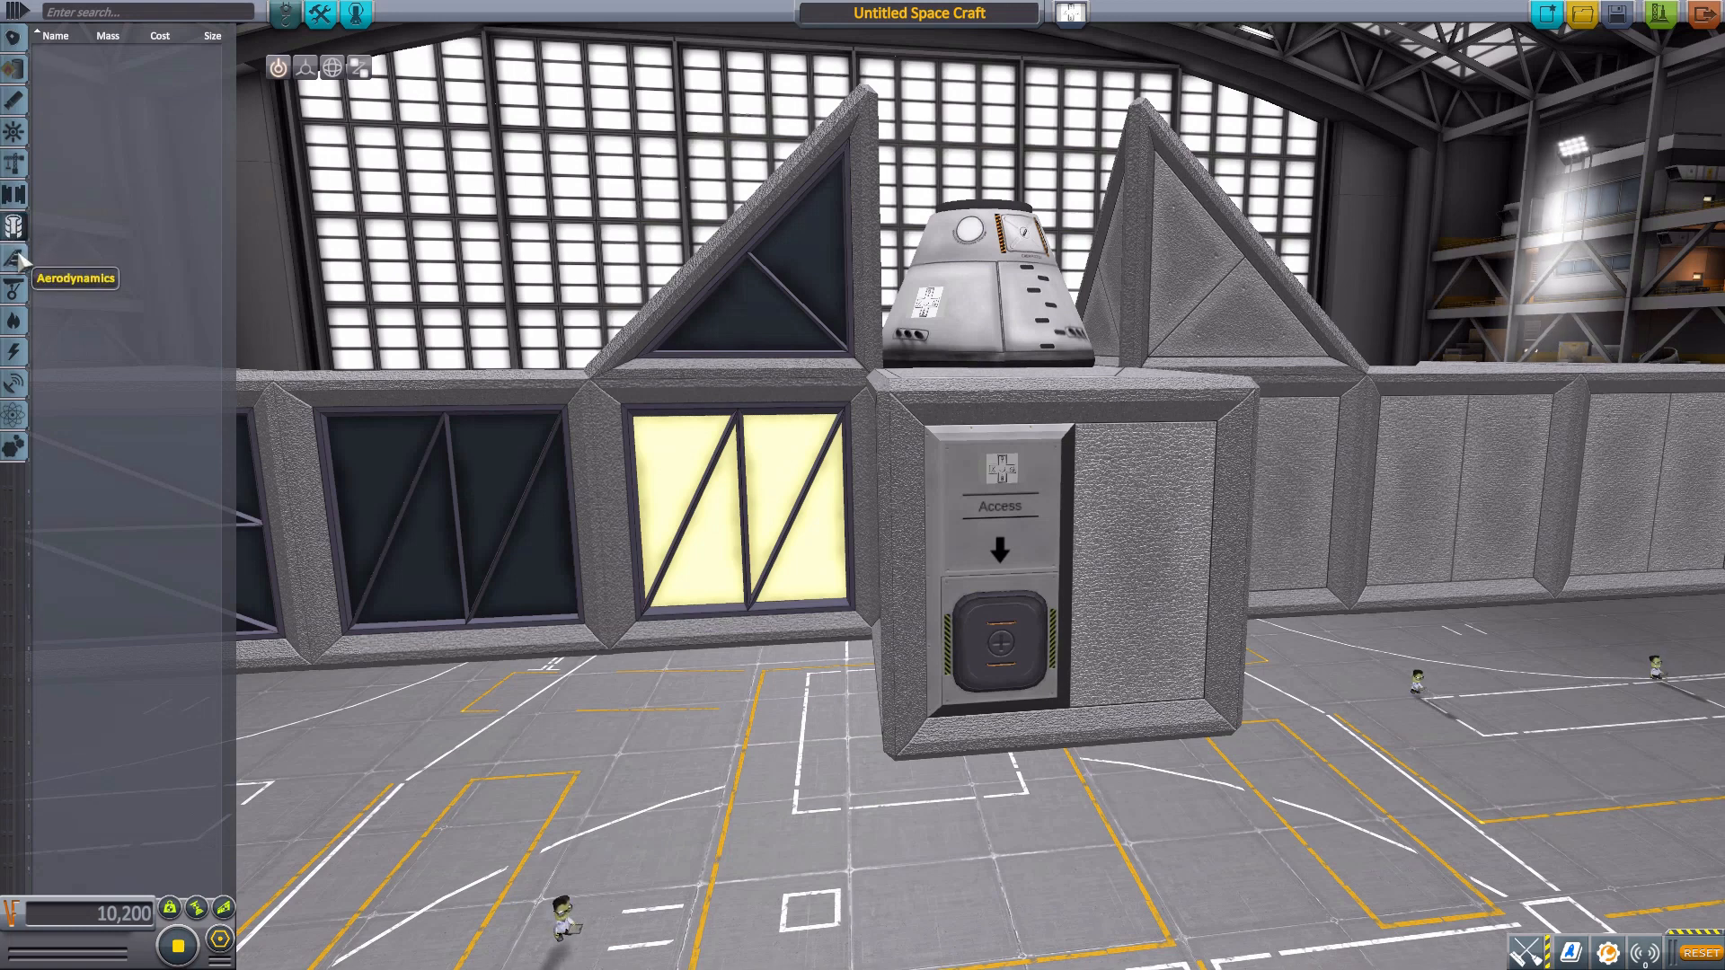
{"action": "mouse_move", "coordinate": [15, 322]}
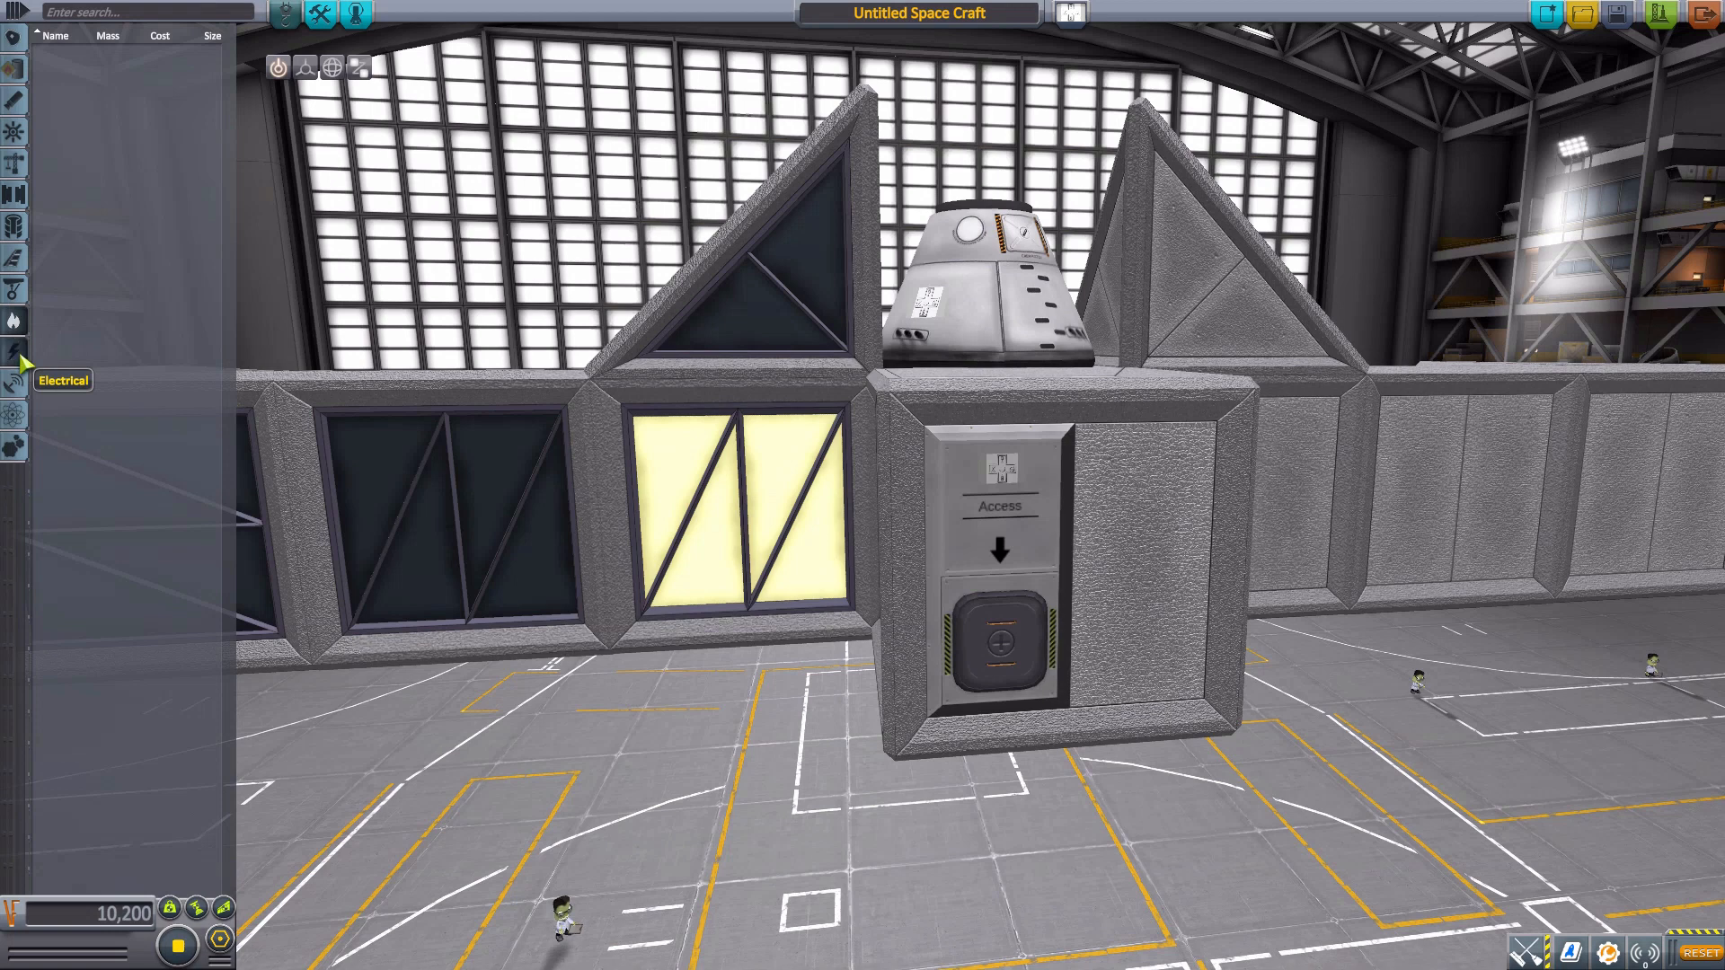
Show the electrical parts category to place the power and nuclear modules beside the airlock.
{"action": "left_click", "coordinate": [16, 350]}
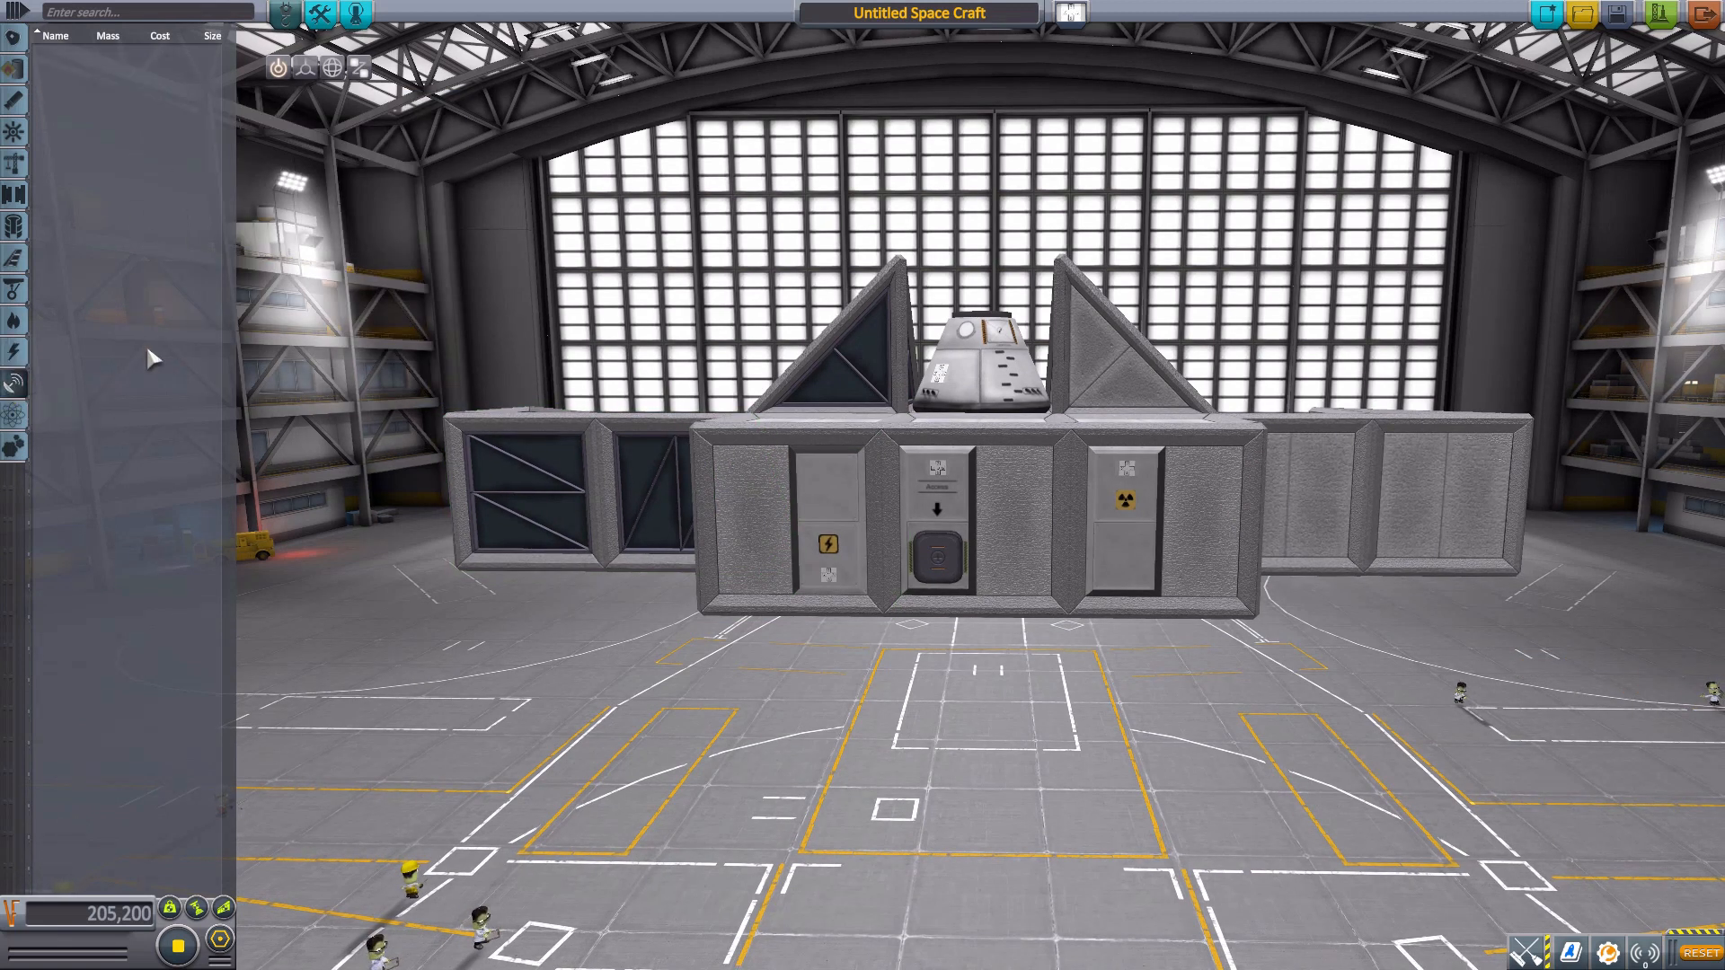
{"action": "mouse_move", "coordinate": [61, 72]}
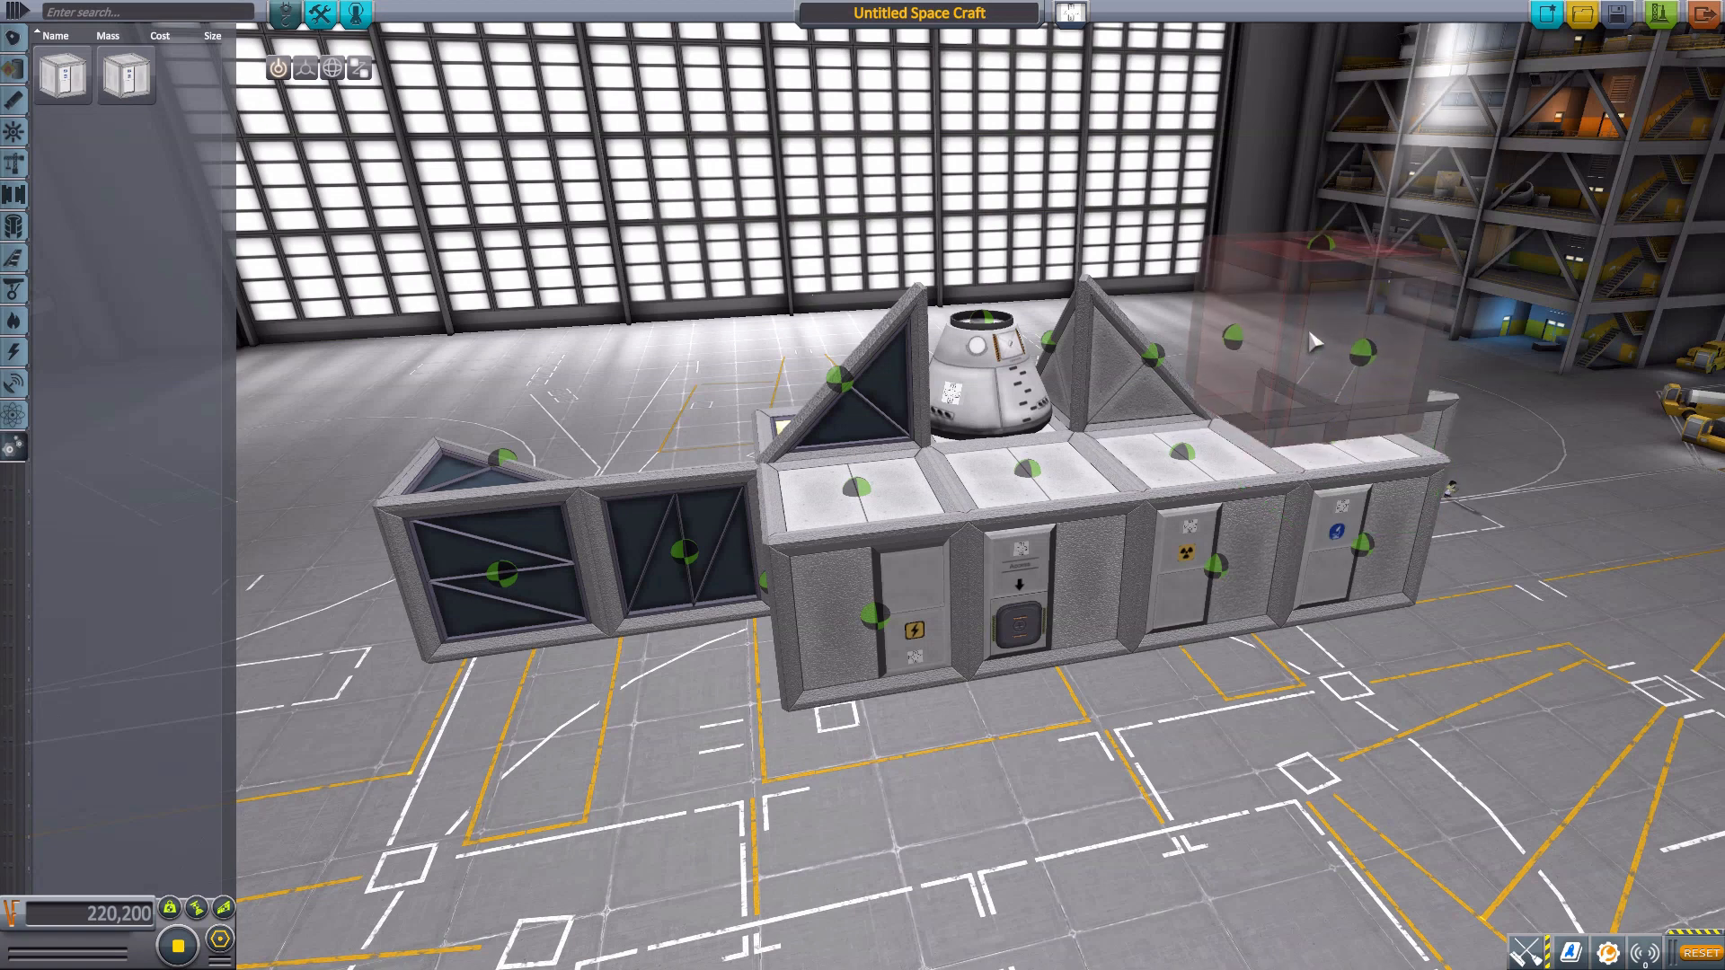
Leave the hangar without saving and switch to flying the landed Lab 1 base at Kerbin.
{"action": "left_click", "coordinate": [1321, 342]}
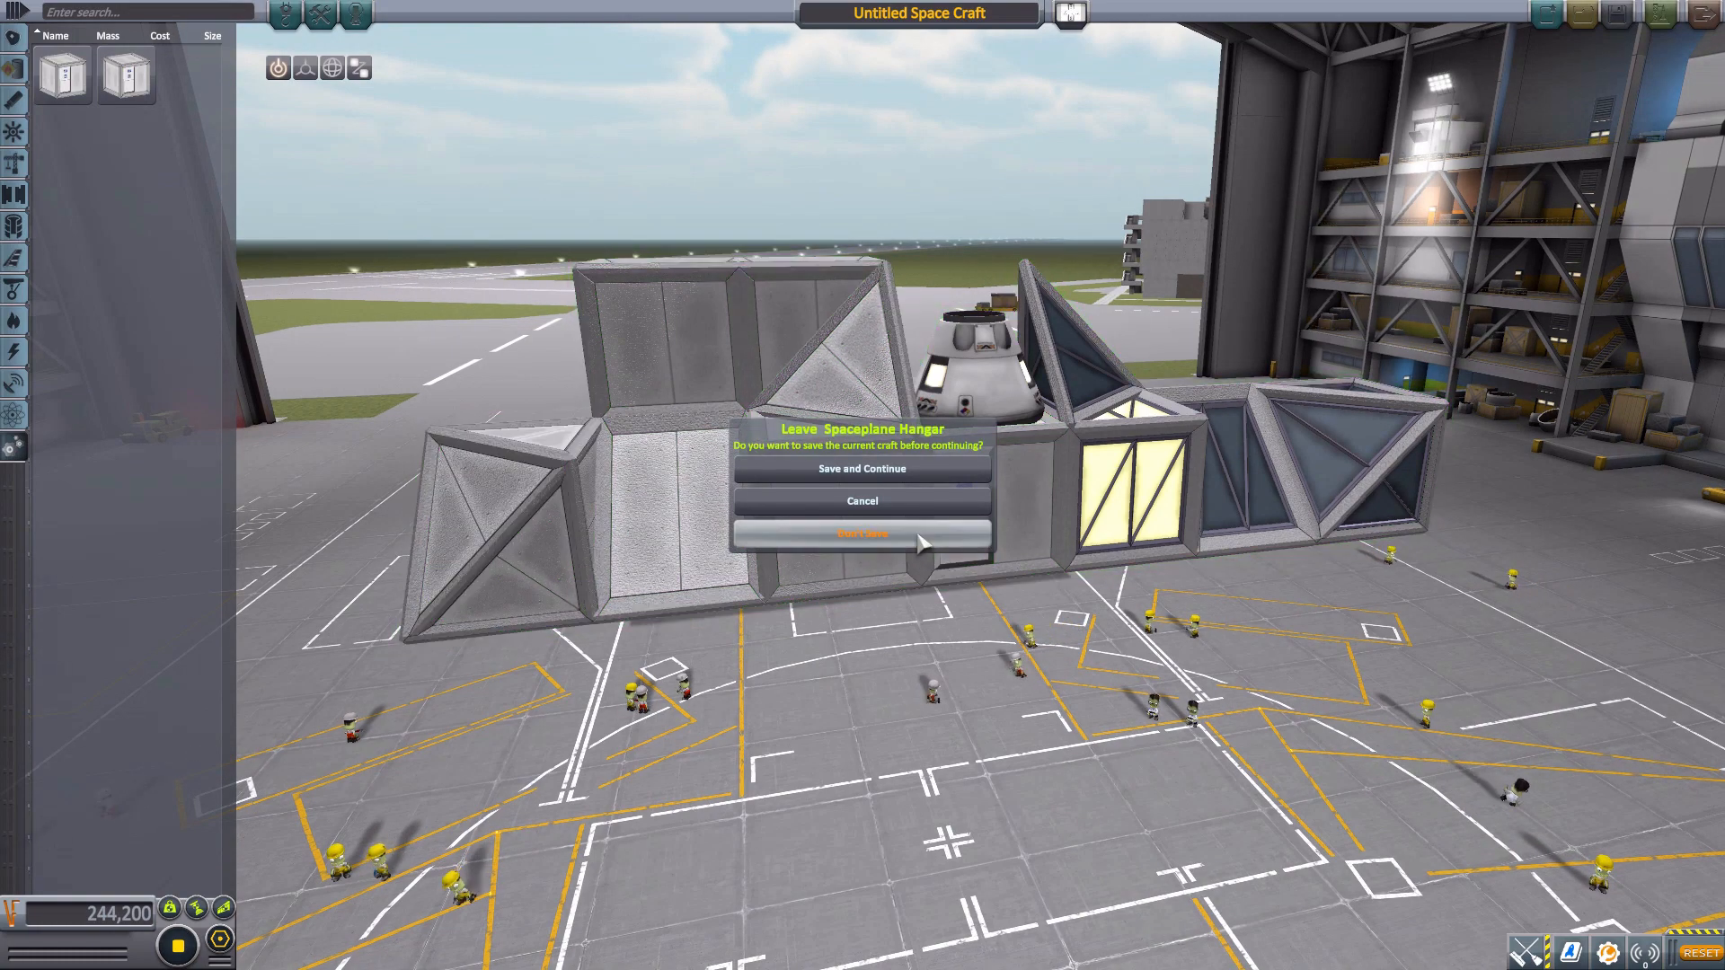
{"action": "left_click", "coordinate": [861, 534]}
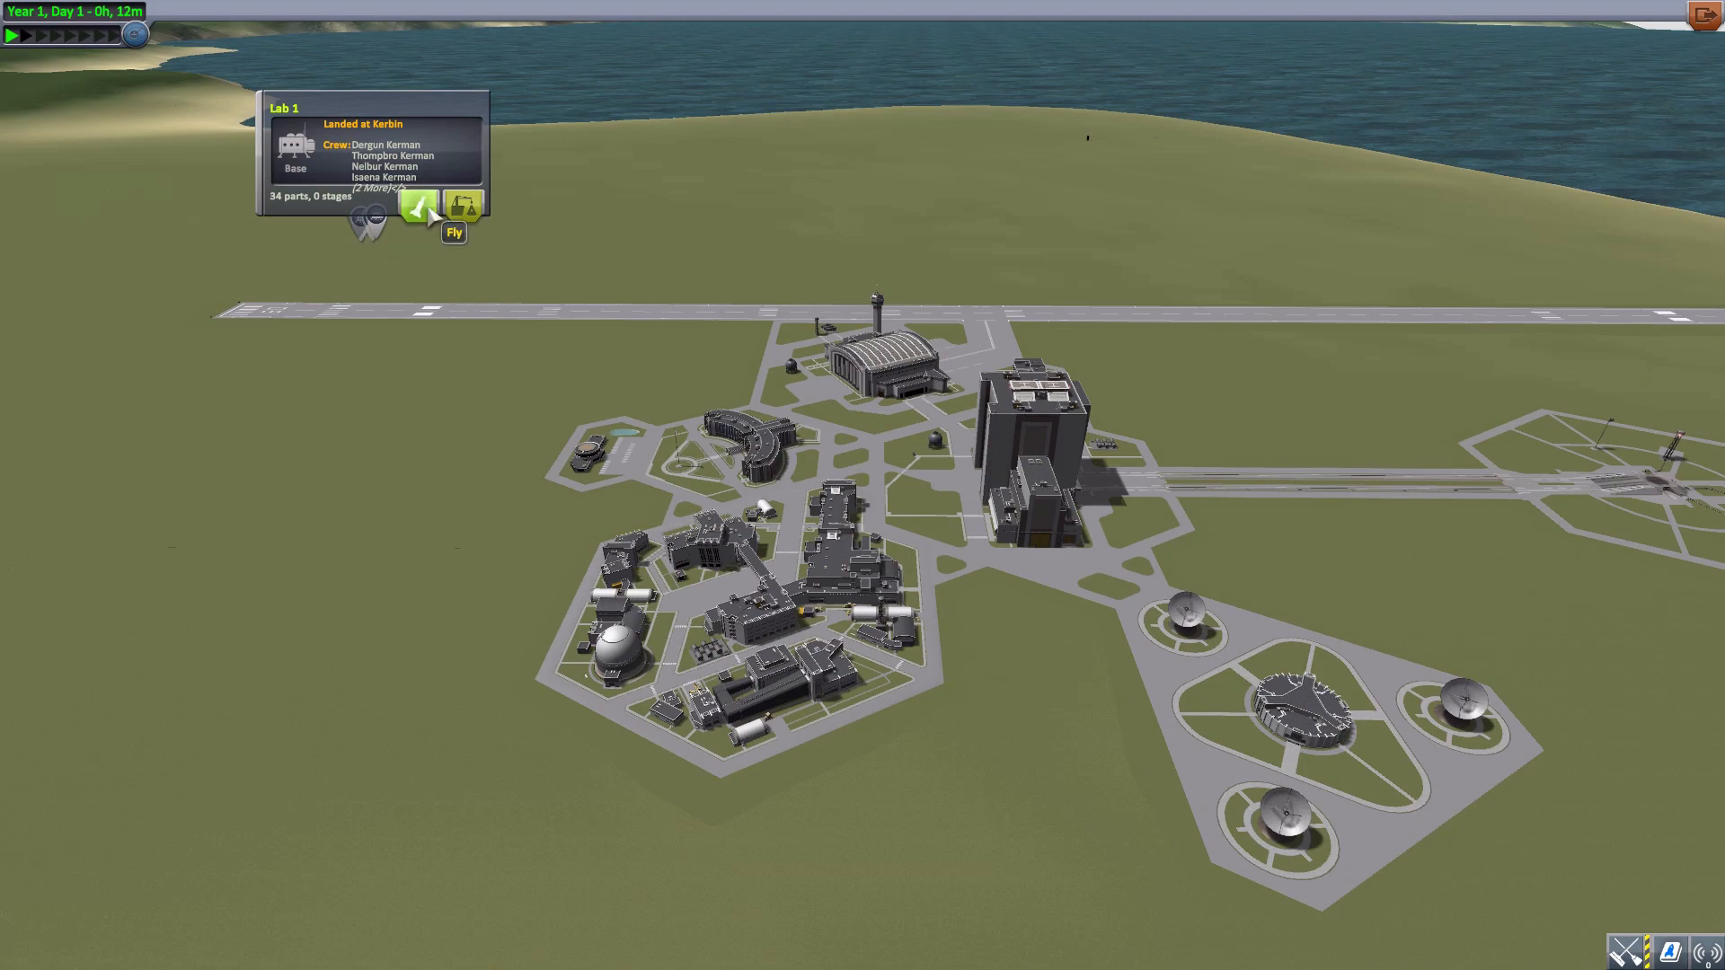
{"action": "left_click", "coordinate": [452, 208]}
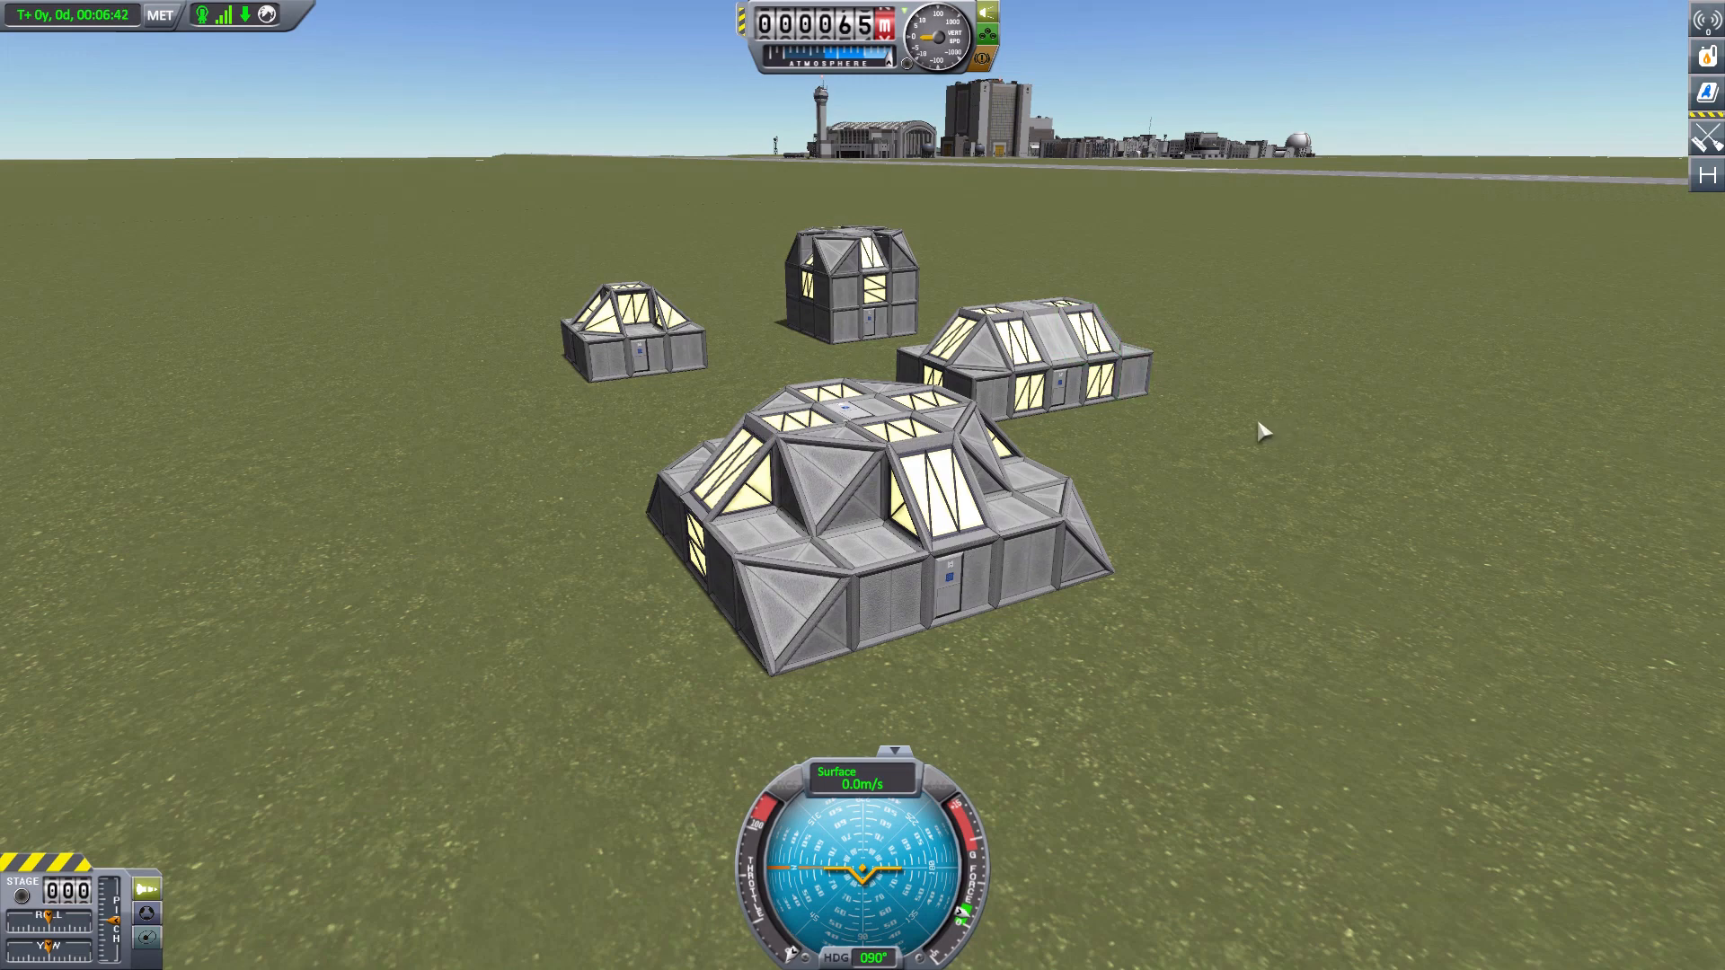
{"action": "mouse_move", "coordinate": [1207, 439]}
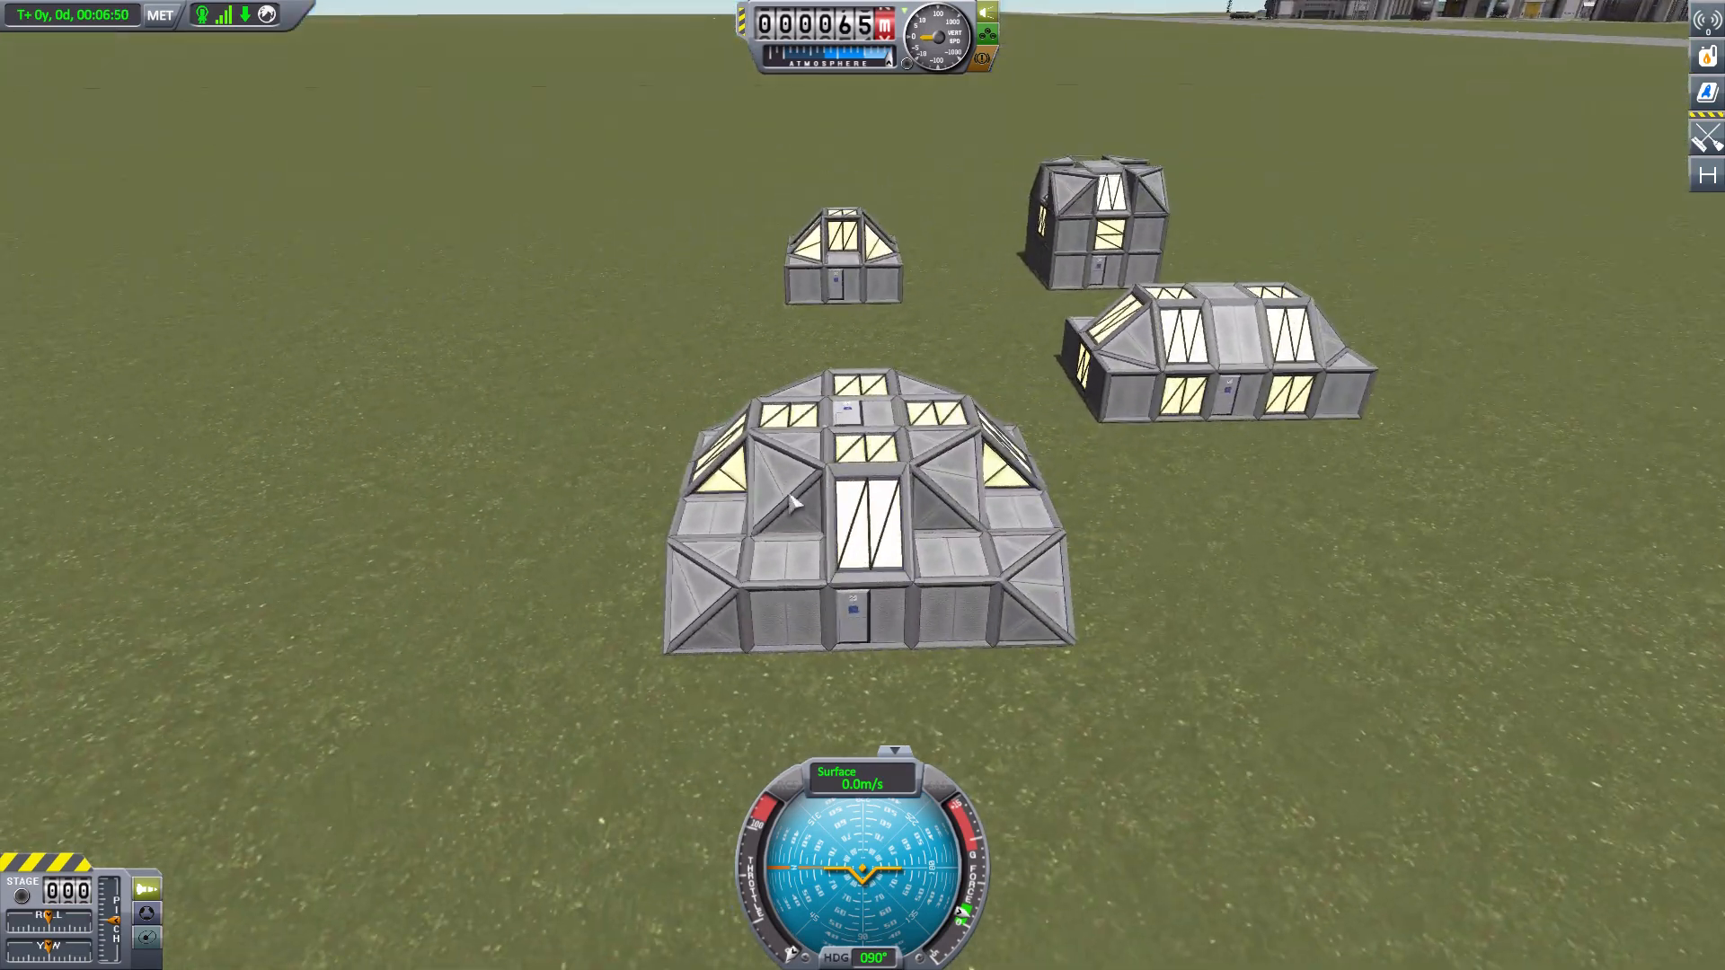
Bring up the HMC Laboratory Unit's status details for the main Lab 1 building.
{"action": "left_click", "coordinate": [851, 605]}
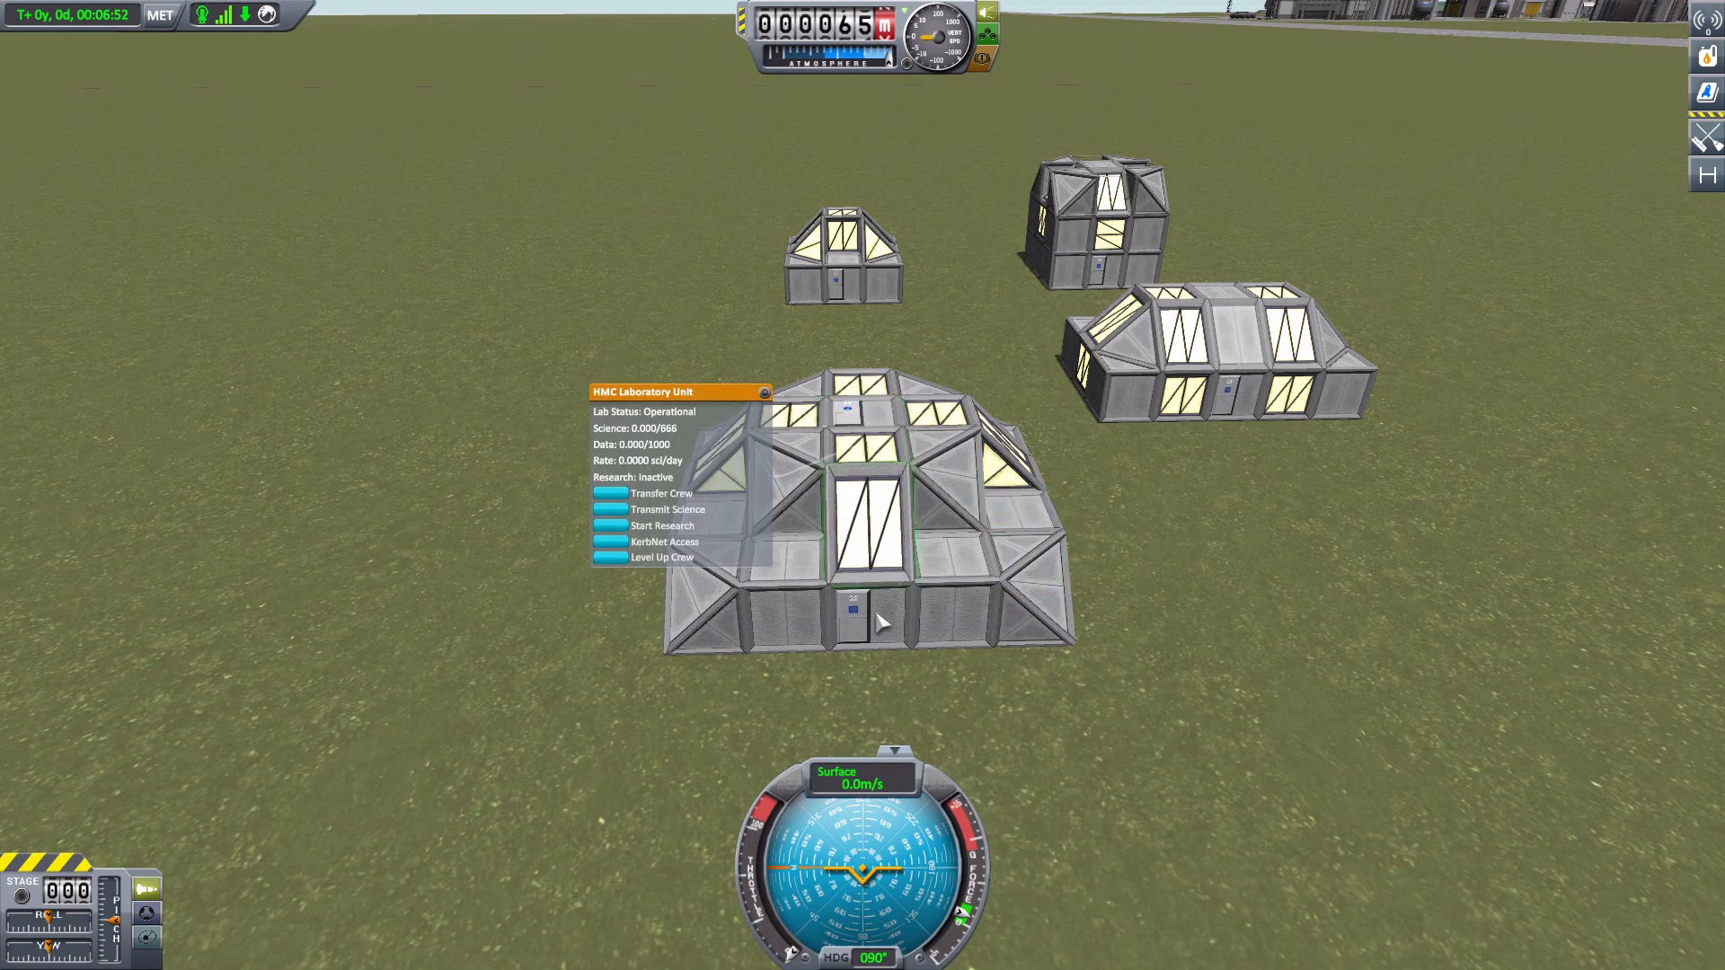
{"action": "mouse_move", "coordinate": [870, 534]}
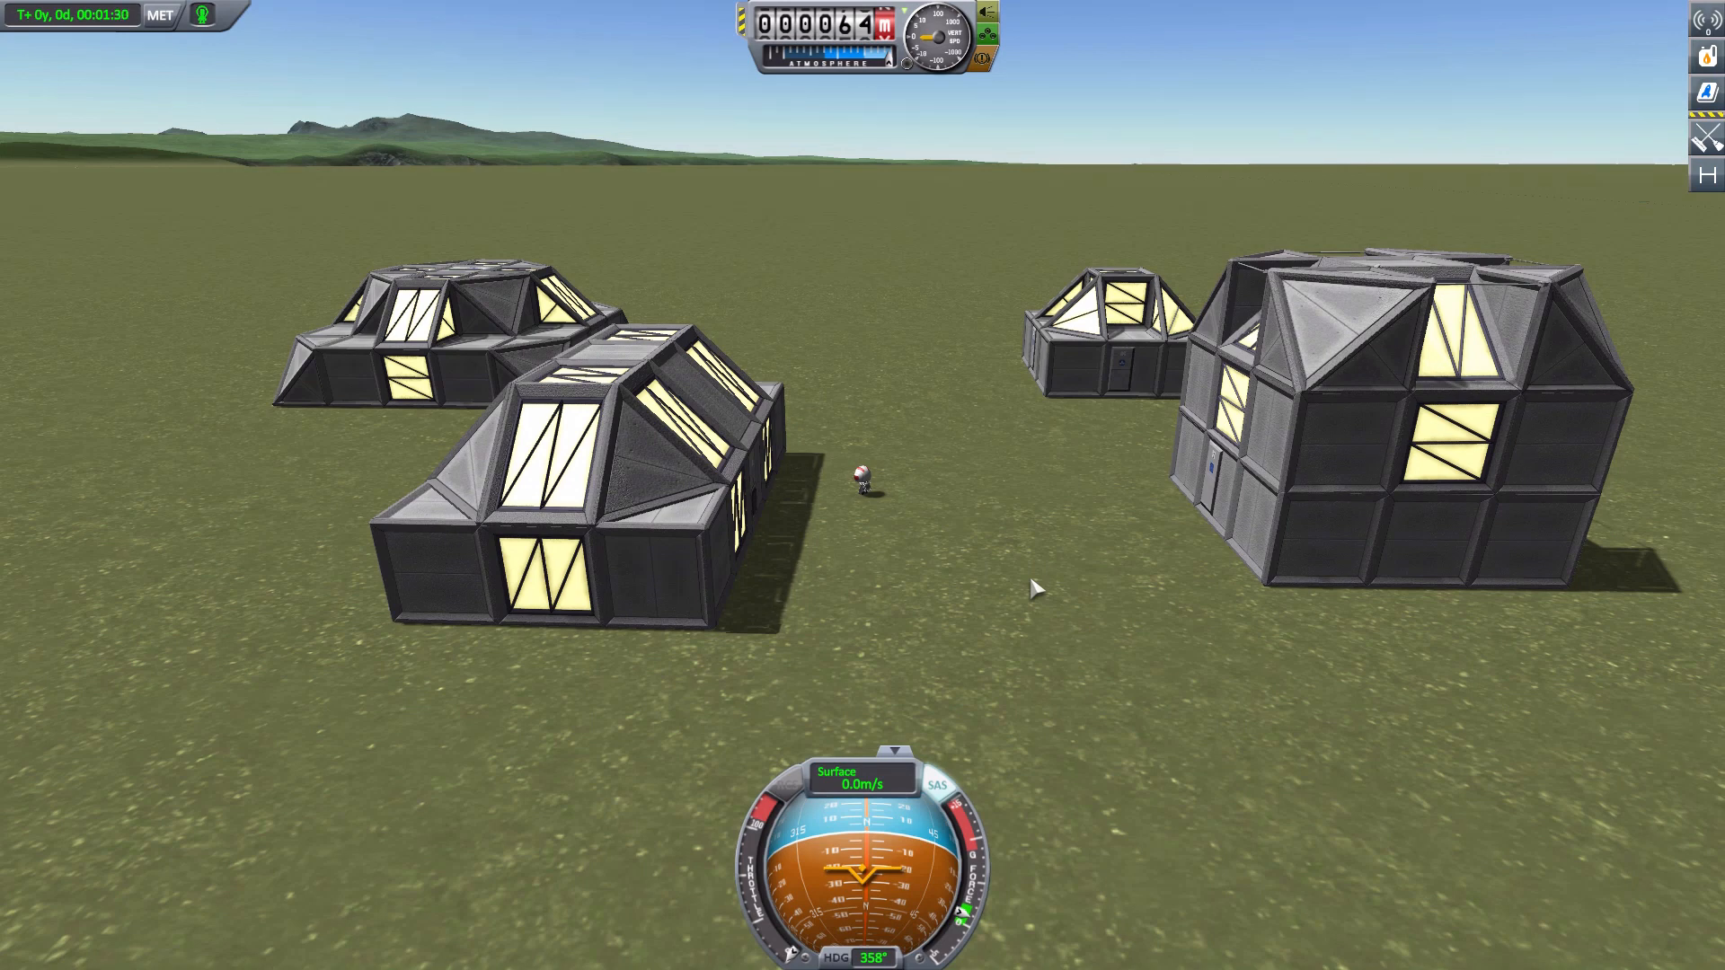
{"action": "mouse_move", "coordinate": [1046, 568]}
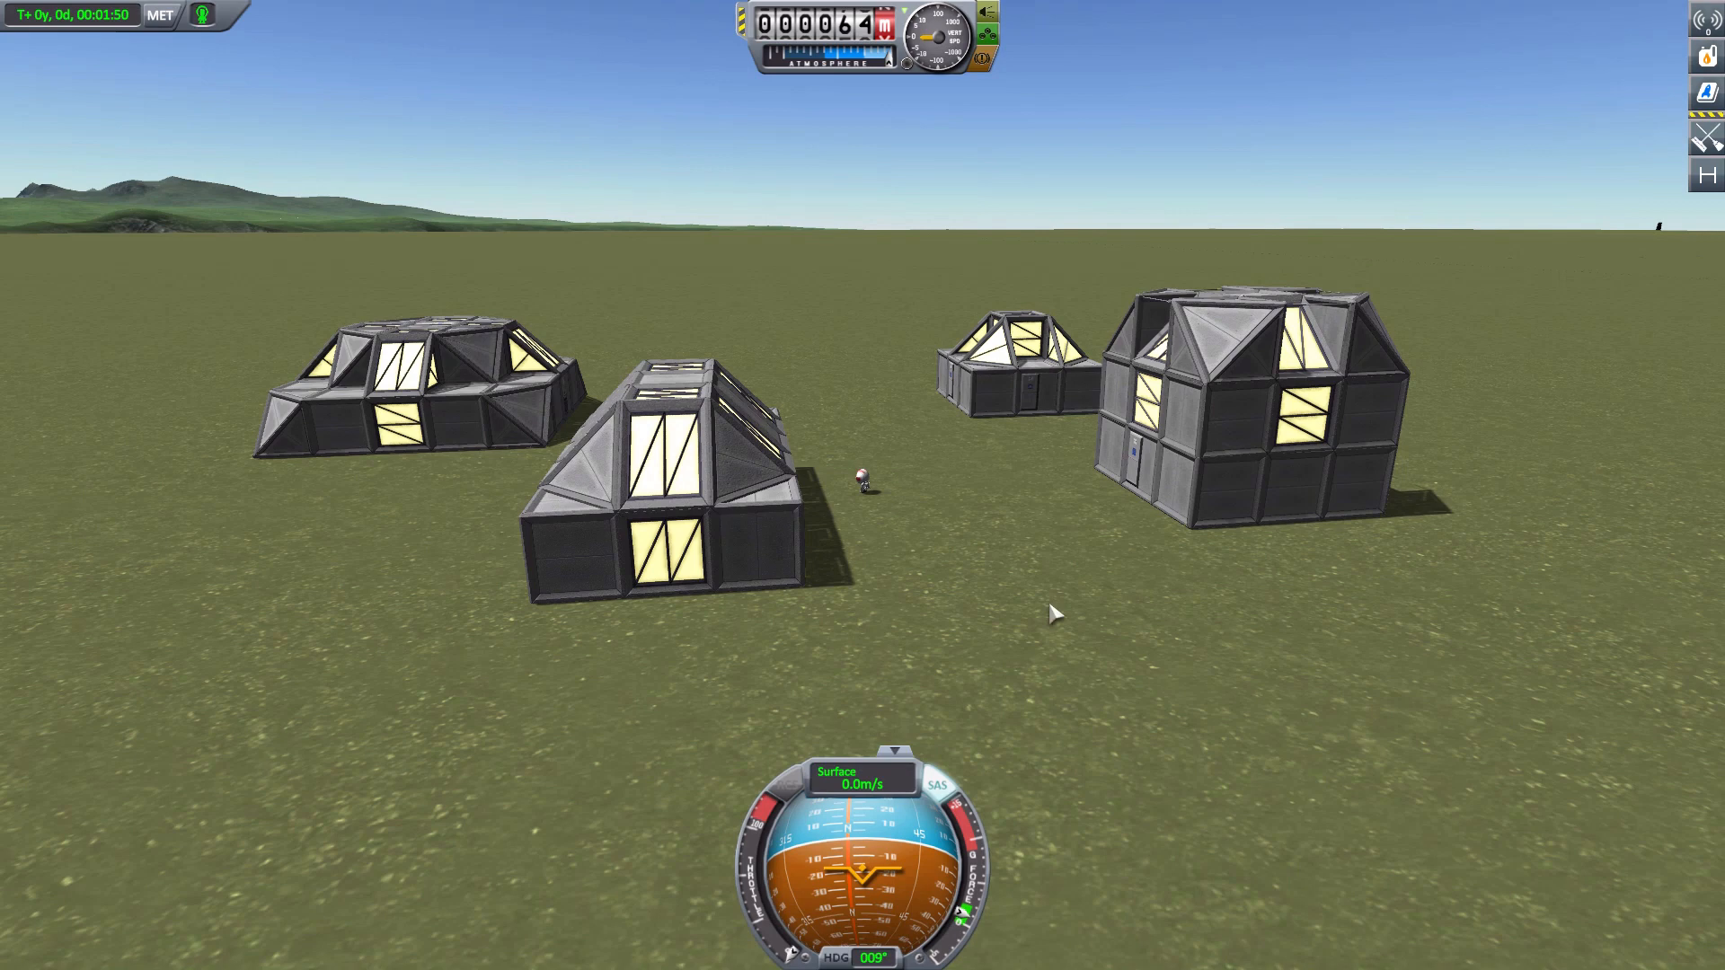
{"action": "mouse_move", "coordinate": [1035, 622]}
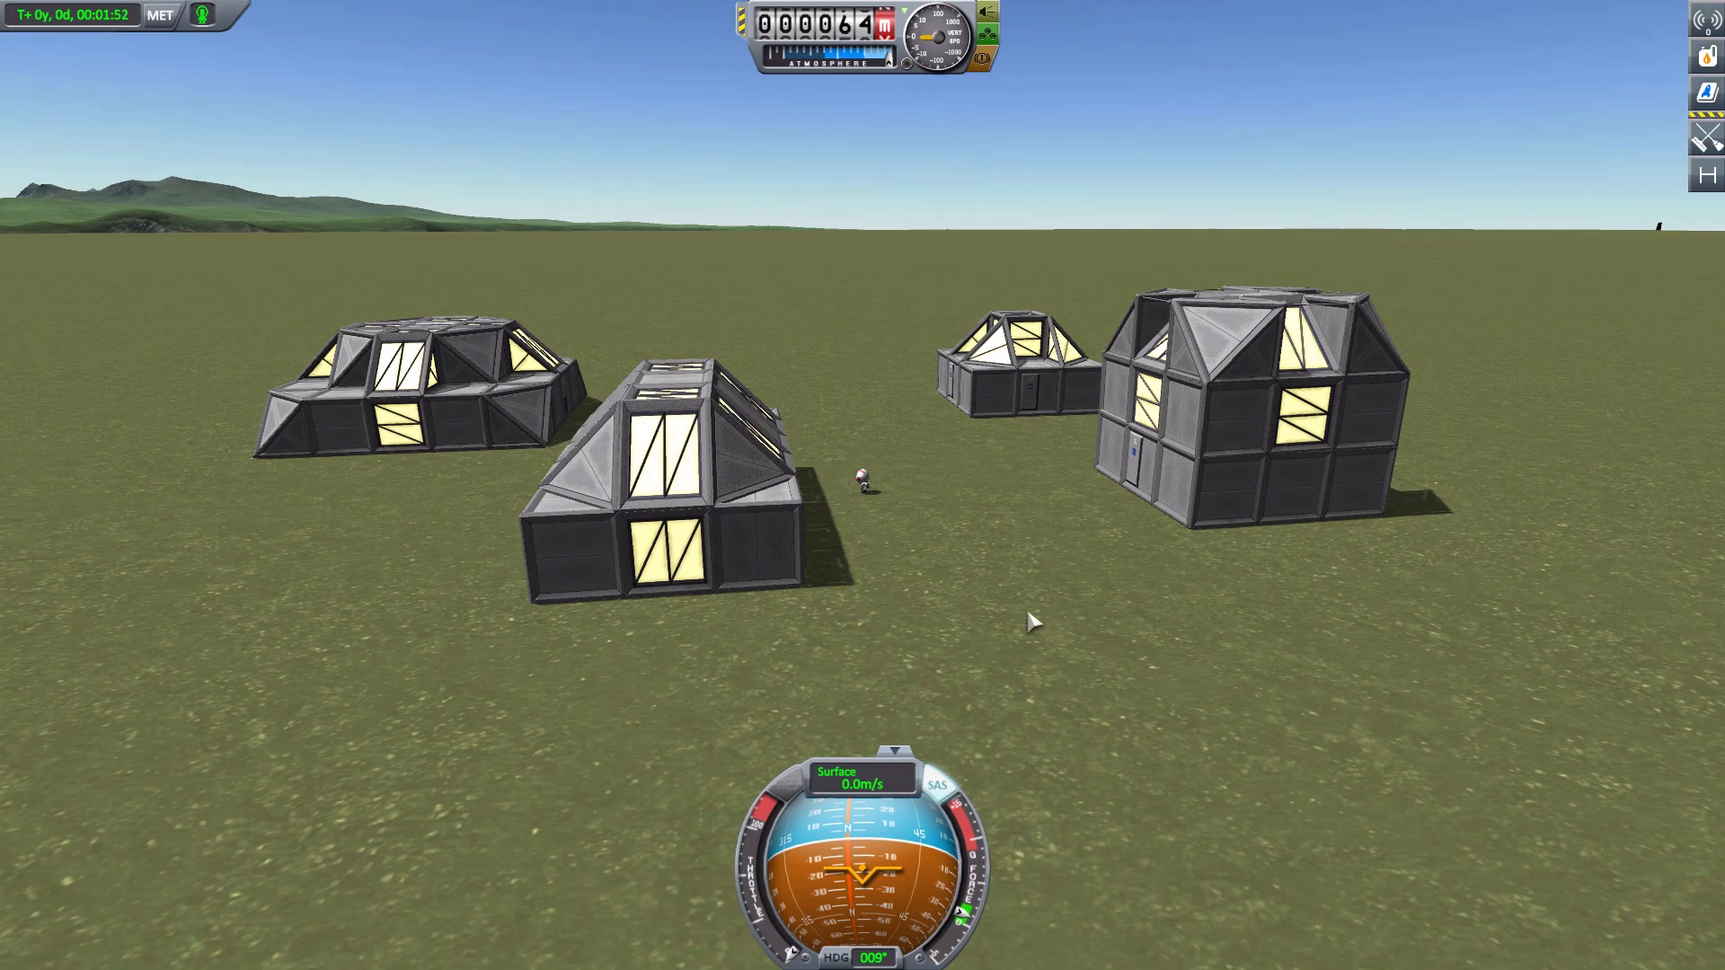
{"action": "mouse_move", "coordinate": [1350, 616]}
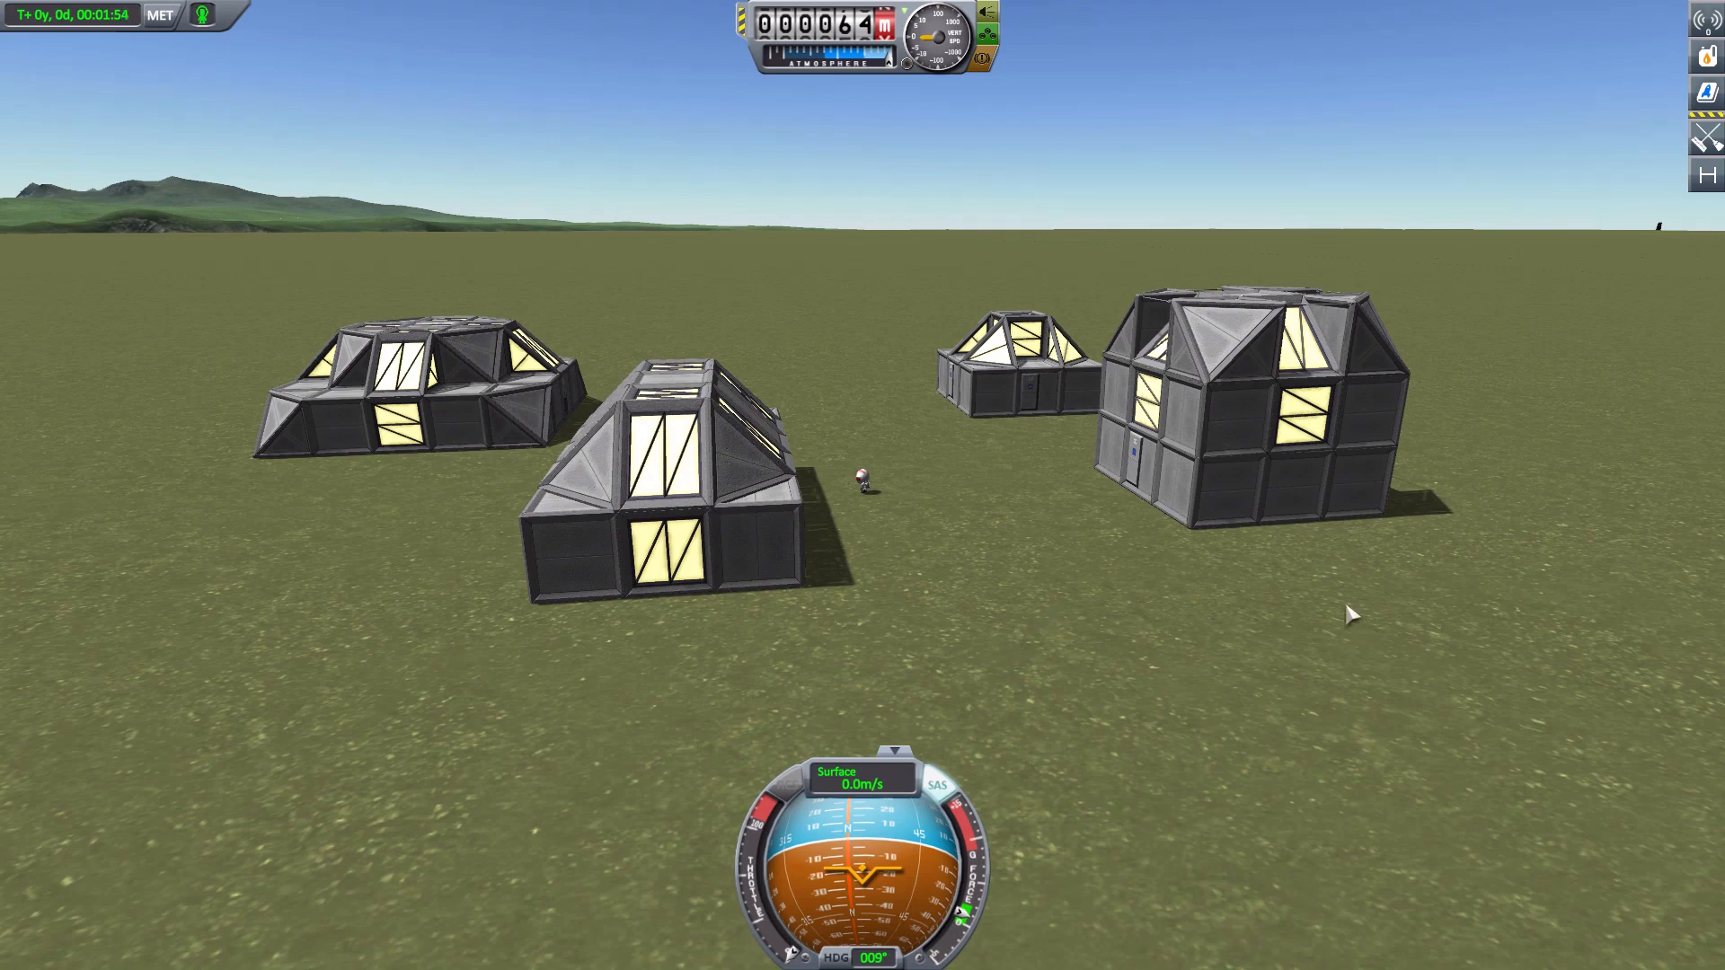
{"action": "mouse_move", "coordinate": [1546, 327]}
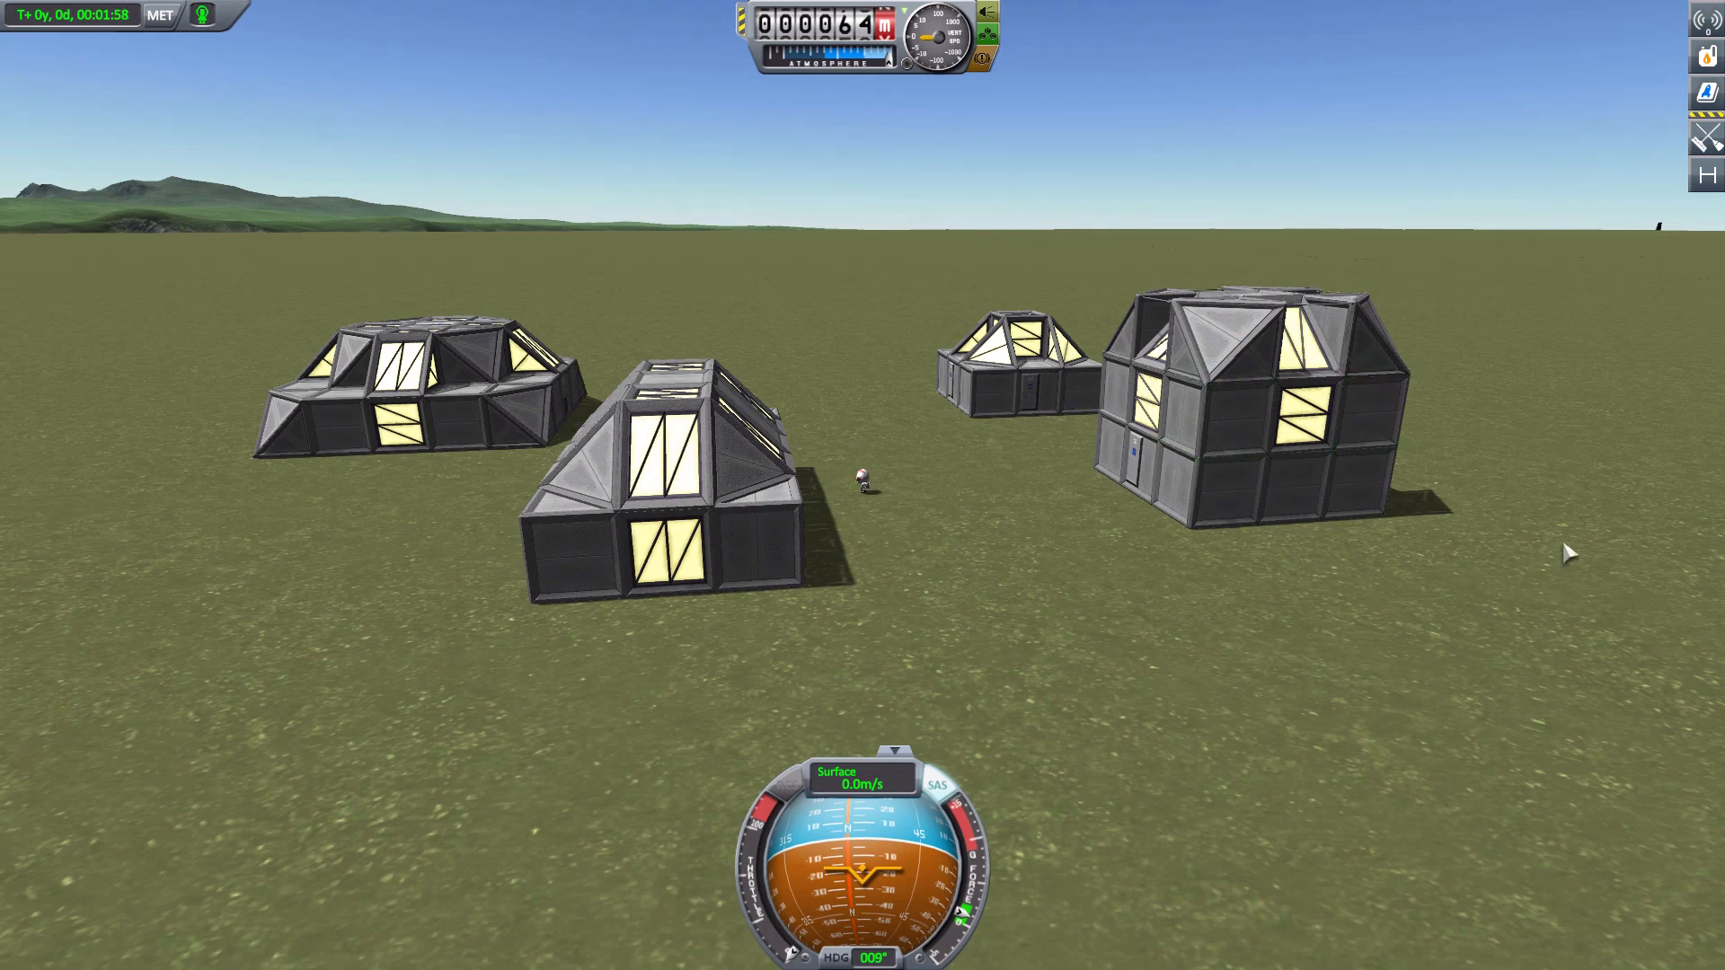
{"action": "mouse_move", "coordinate": [856, 669]}
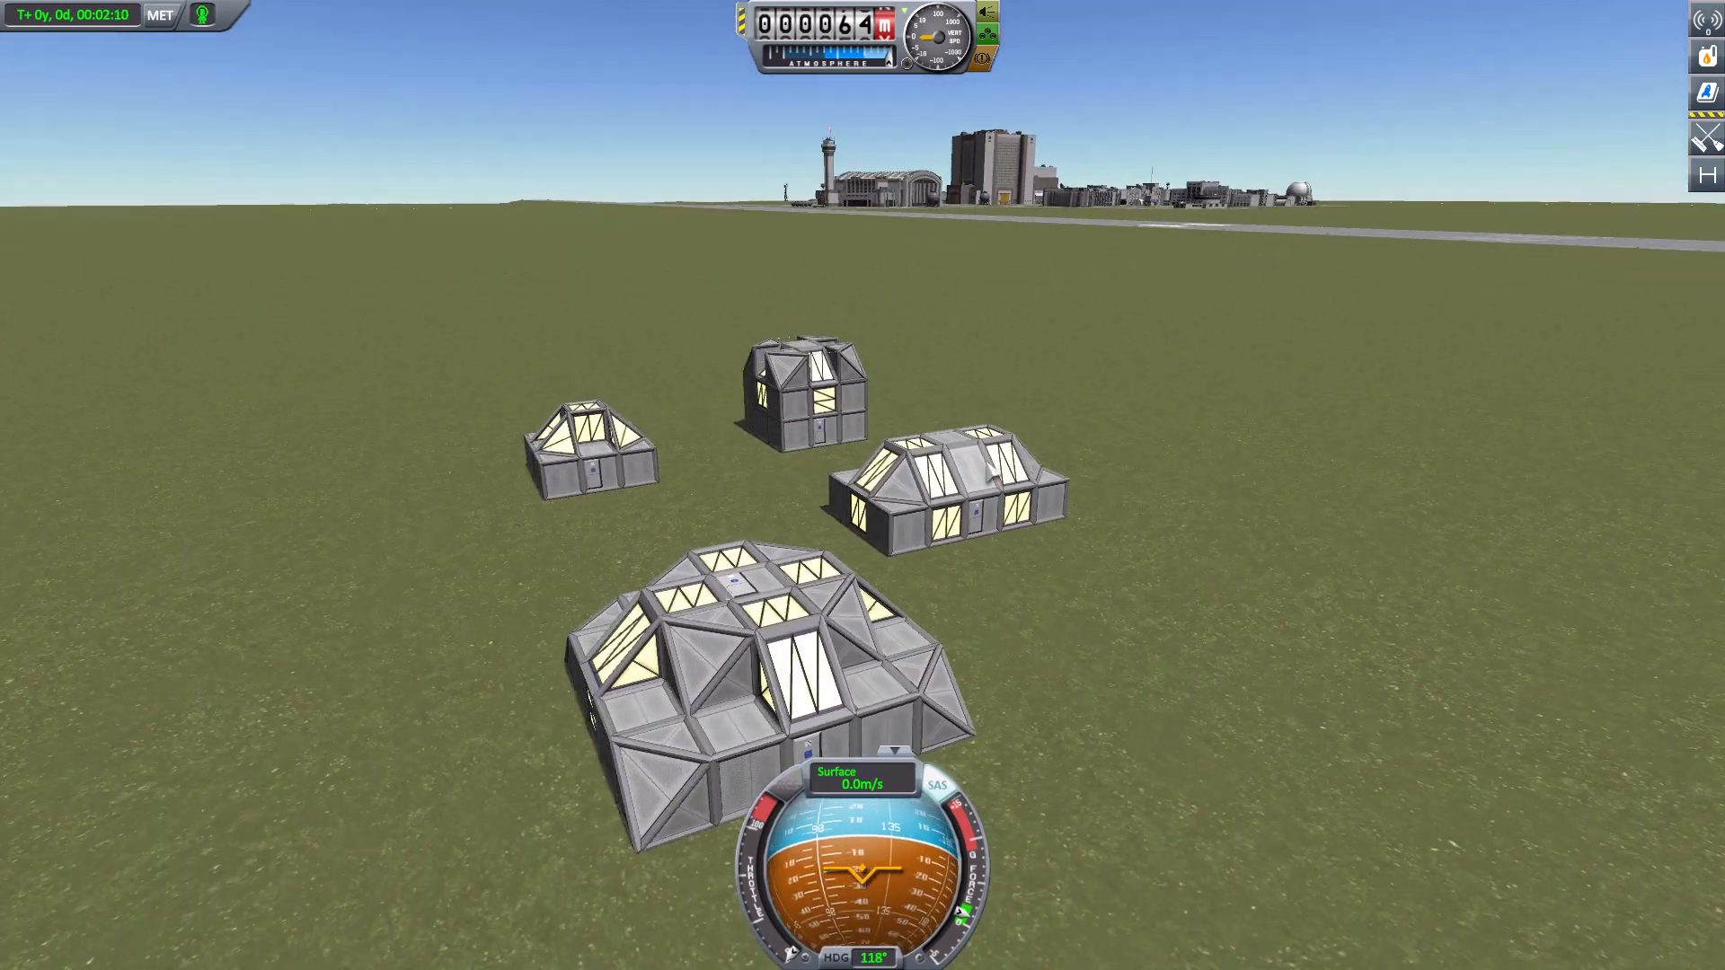
{"action": "mouse_move", "coordinate": [1188, 695]}
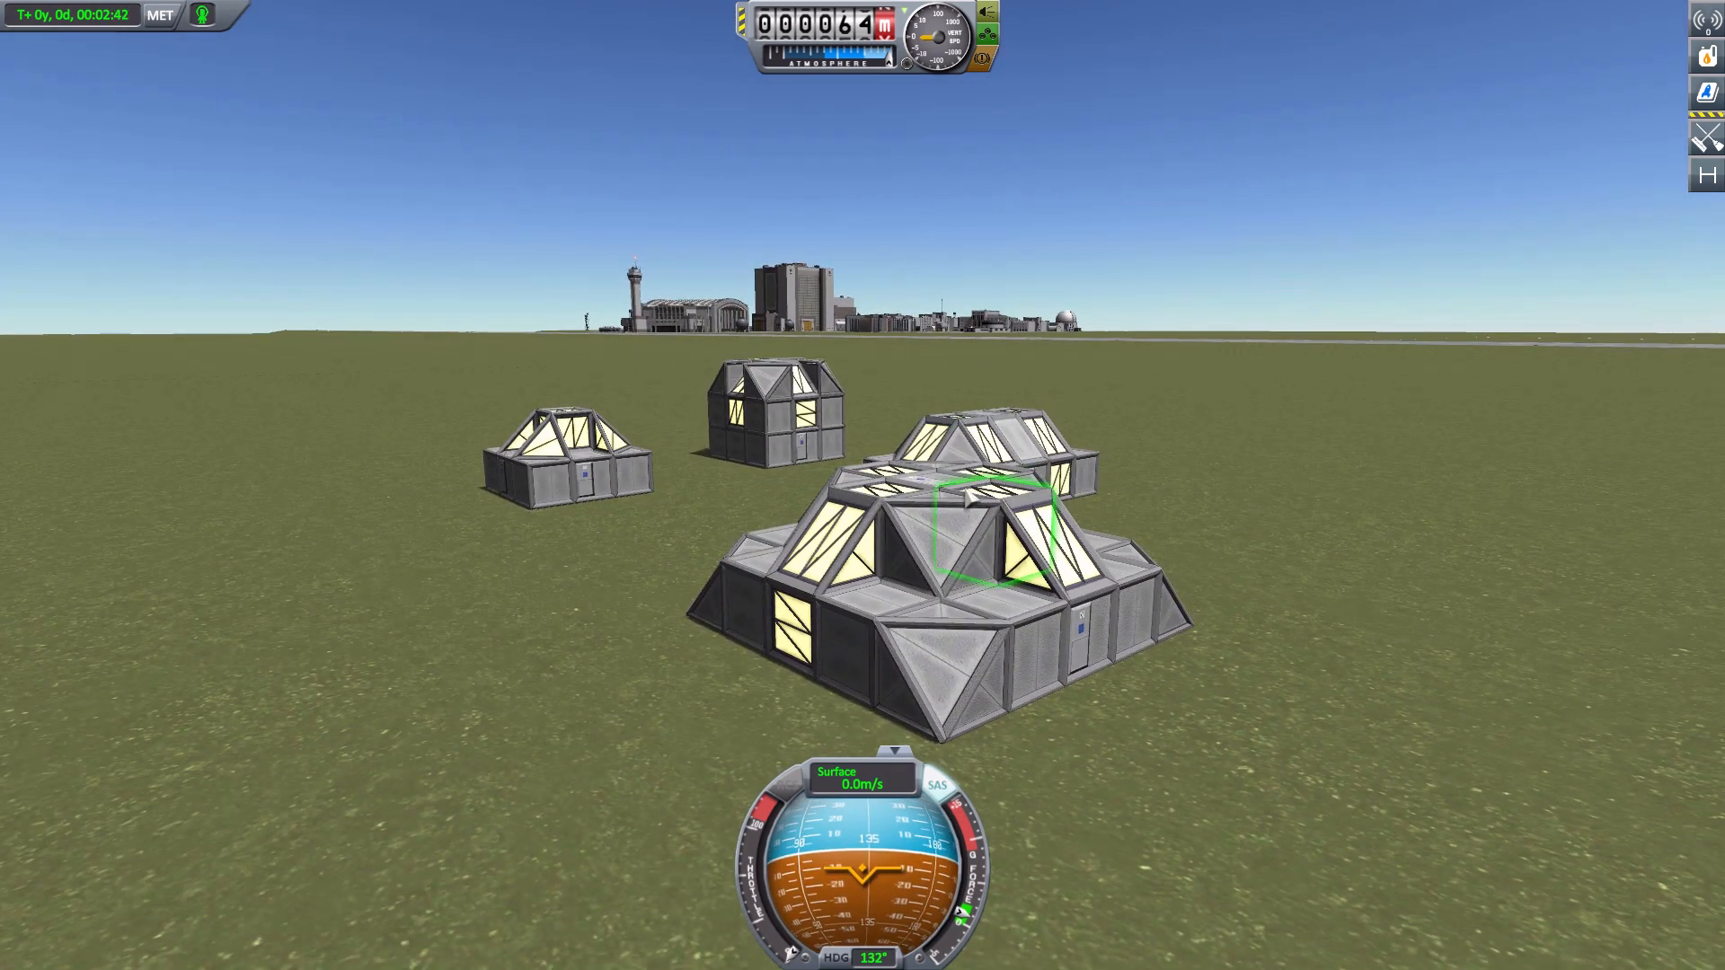
{"action": "mouse_move", "coordinate": [1241, 508]}
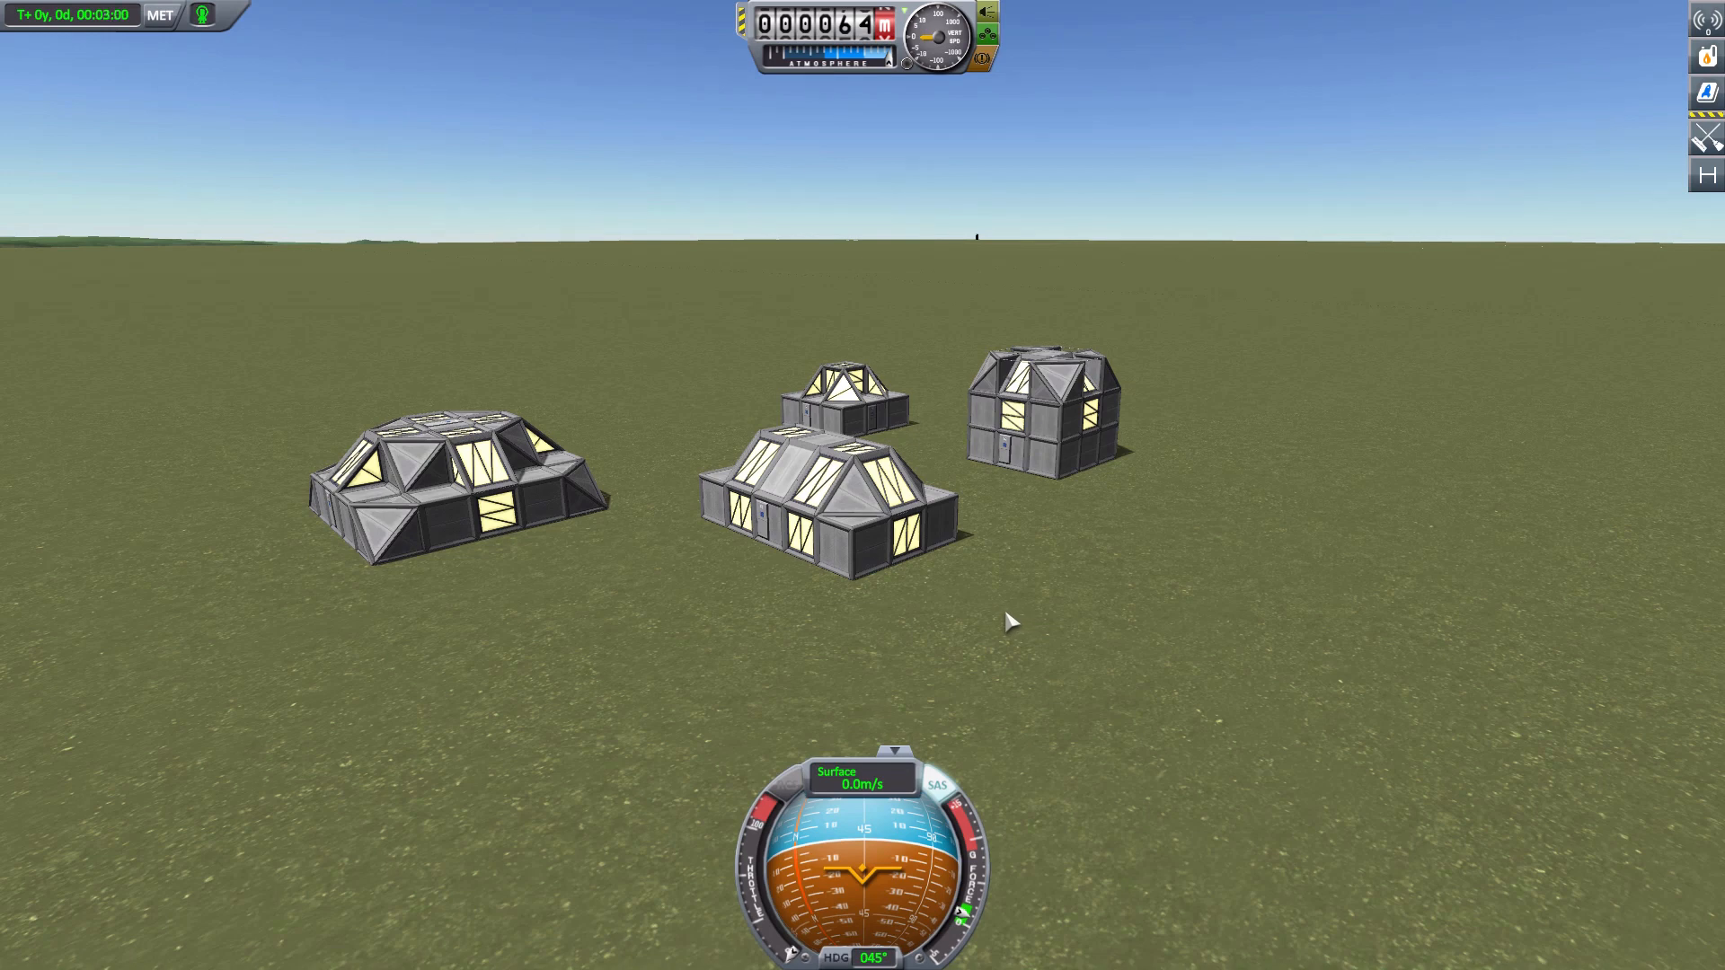
{"action": "mouse_move", "coordinate": [1017, 615]}
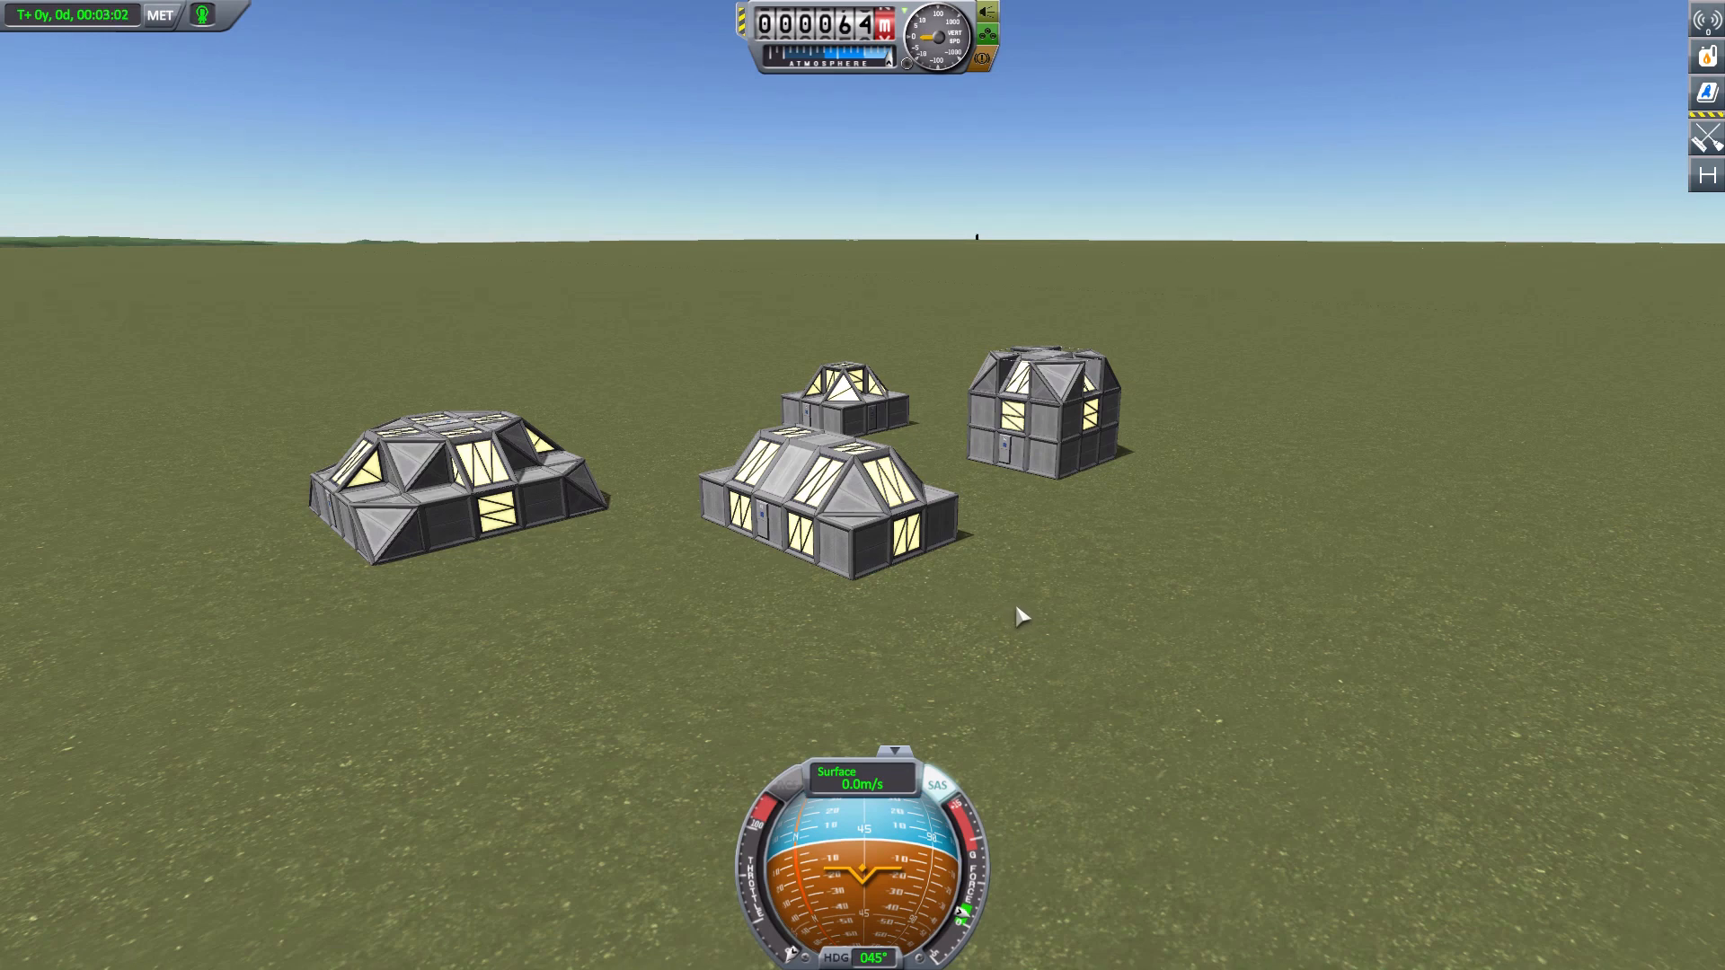
{"action": "mouse_move", "coordinate": [1001, 591]}
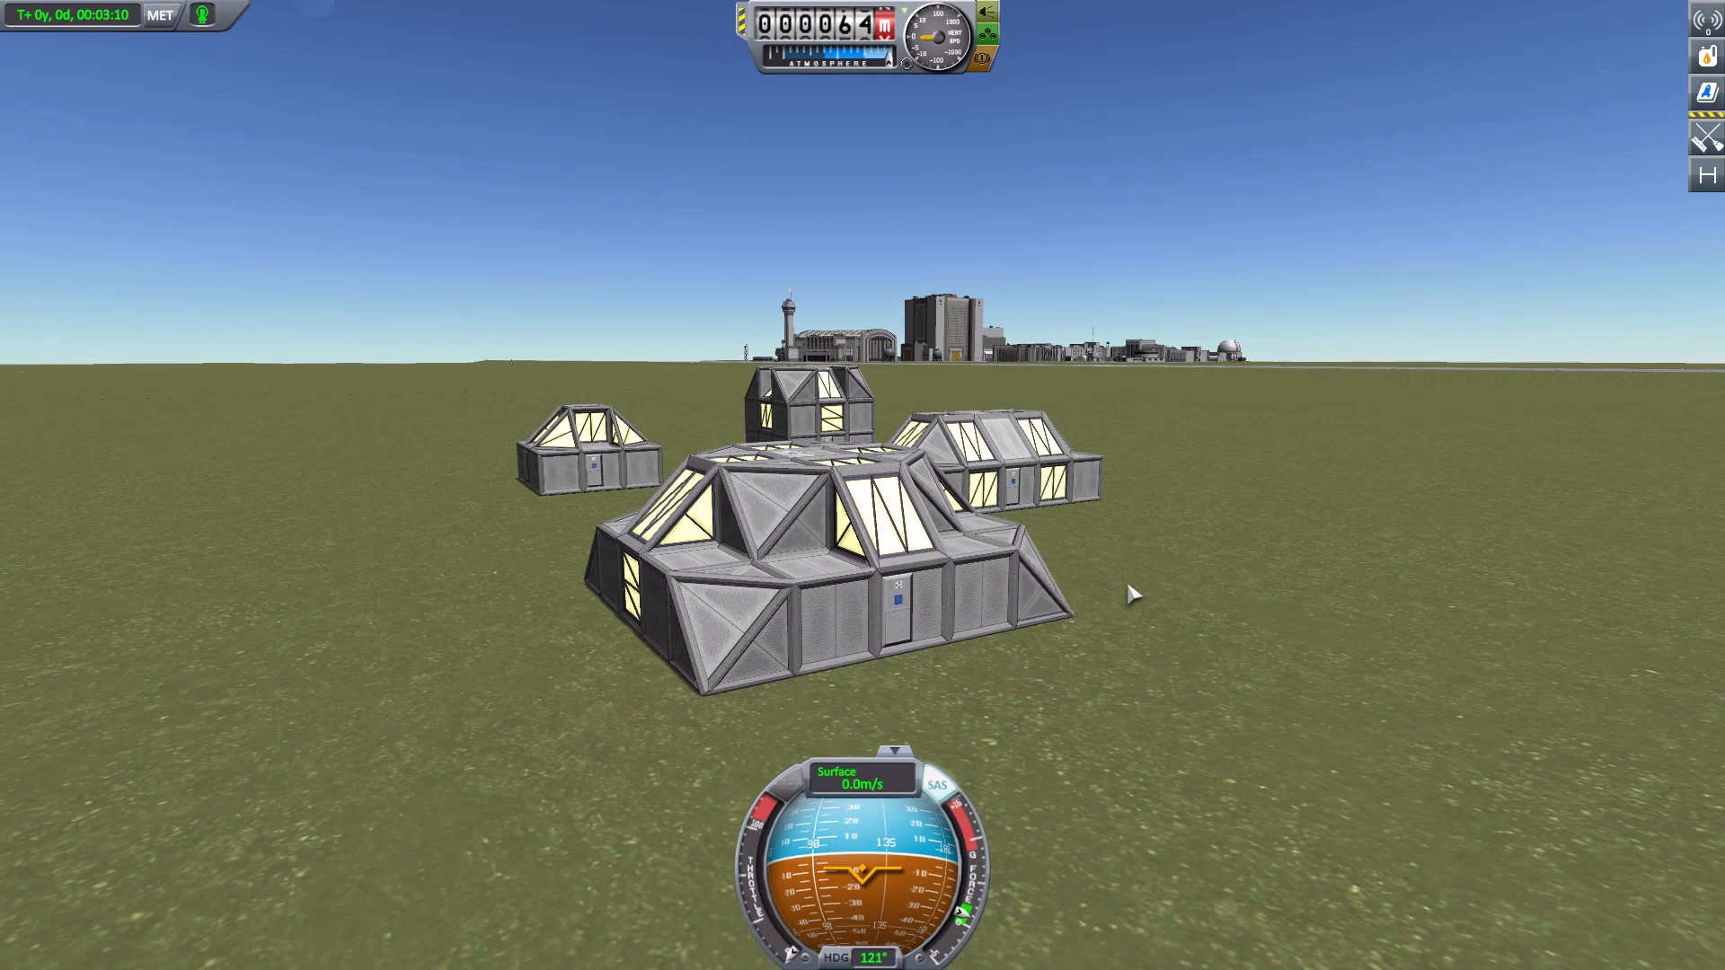
{"action": "mouse_move", "coordinate": [1114, 597]}
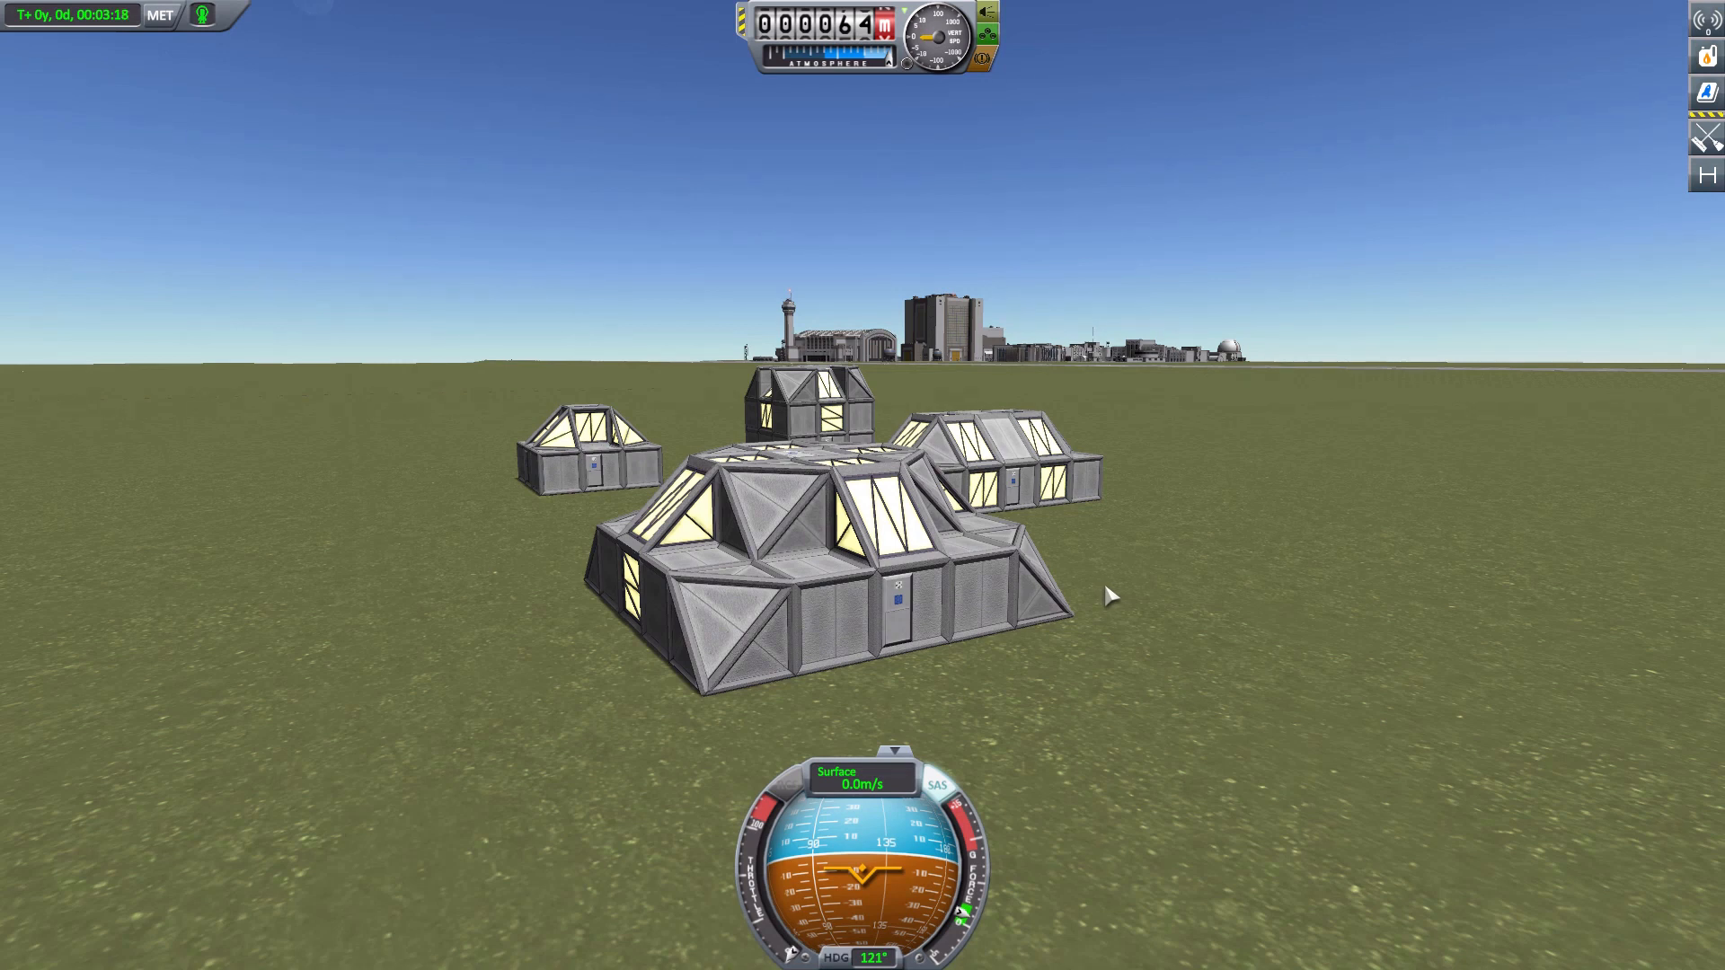
{"action": "mouse_move", "coordinate": [1274, 575]}
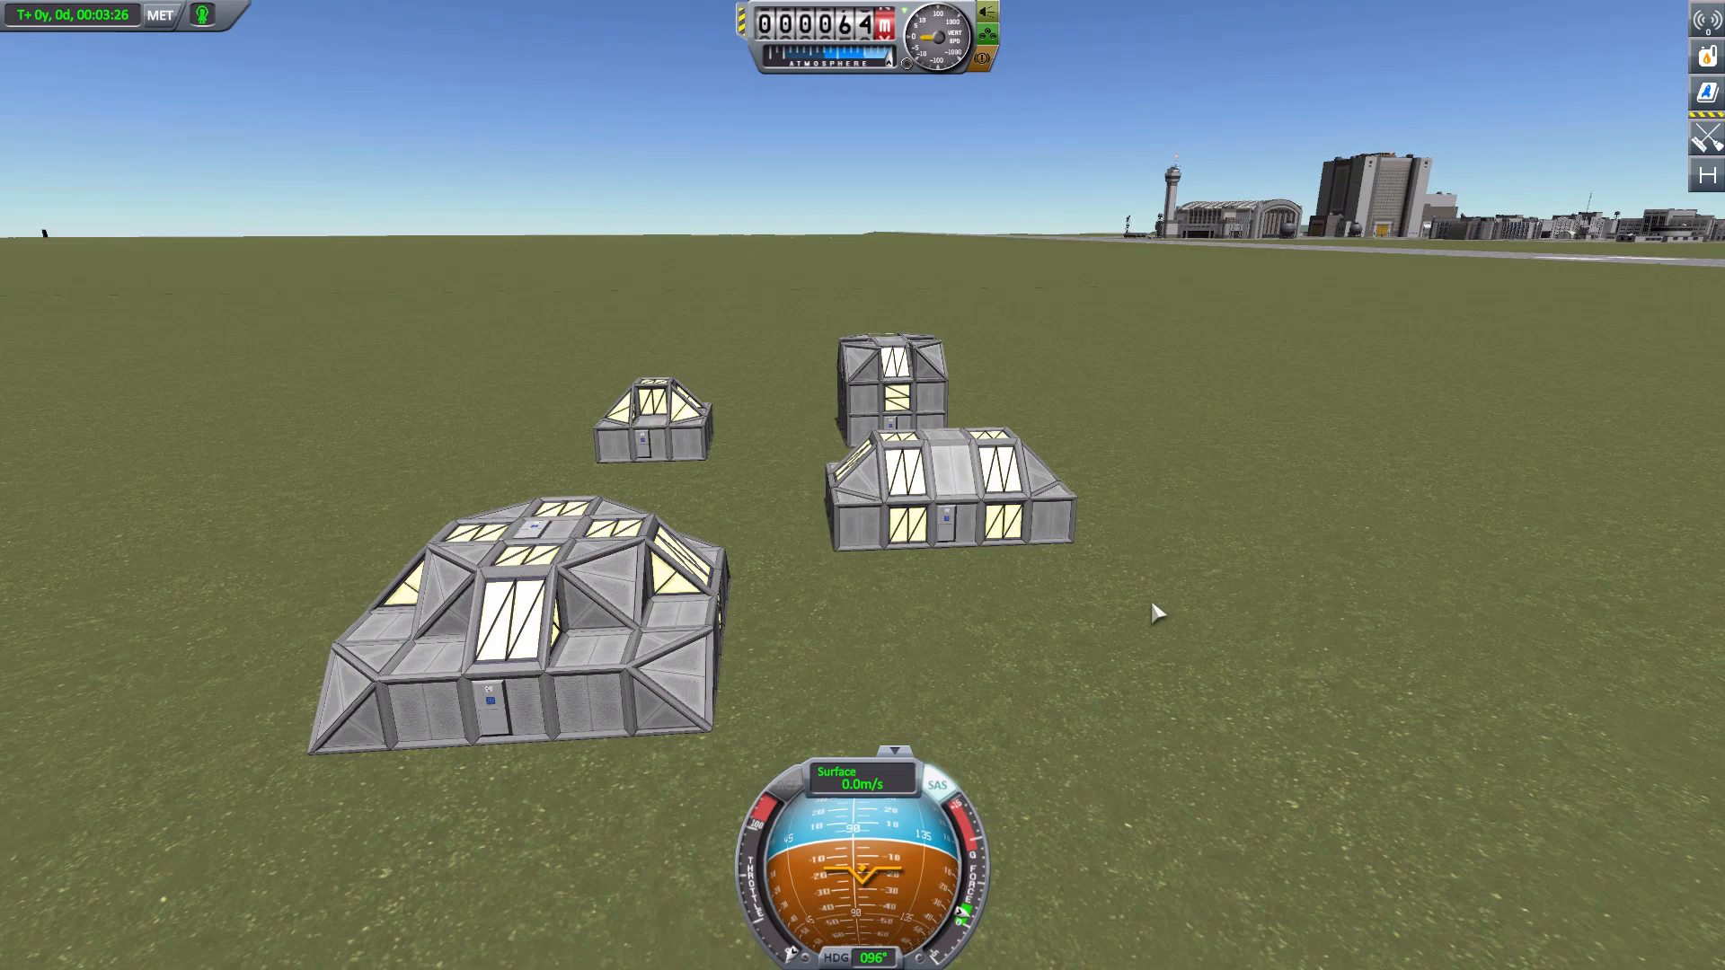
{"action": "mouse_move", "coordinate": [1182, 621]}
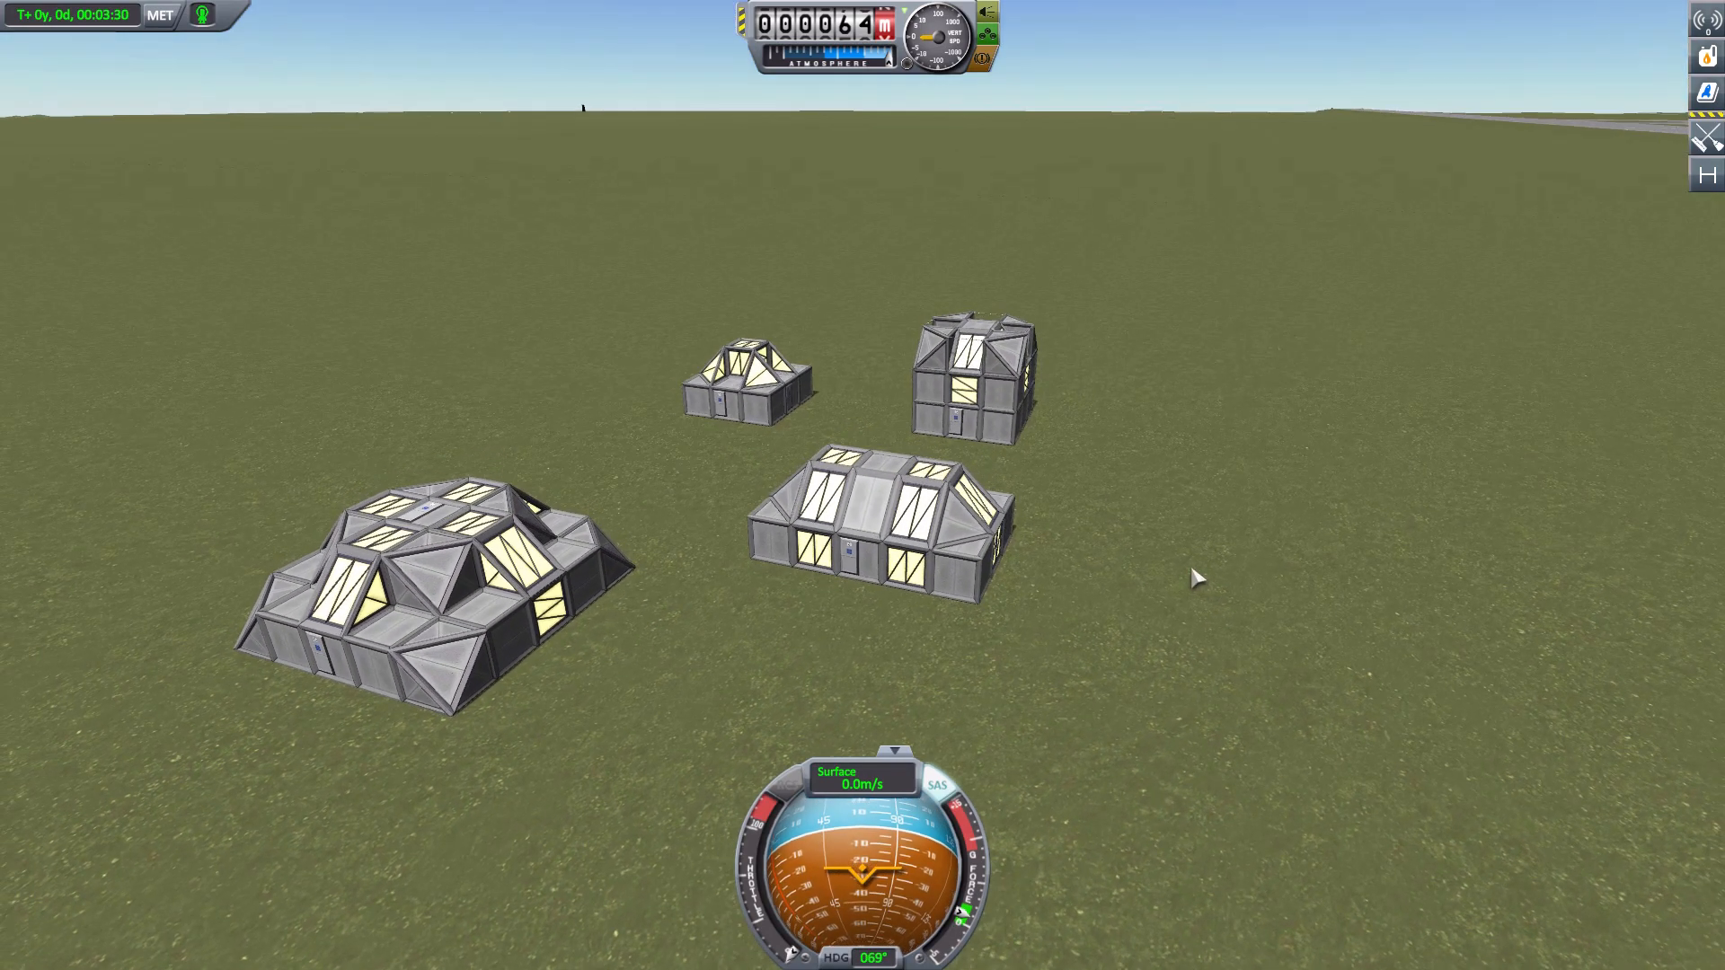
{"action": "mouse_move", "coordinate": [1162, 570]}
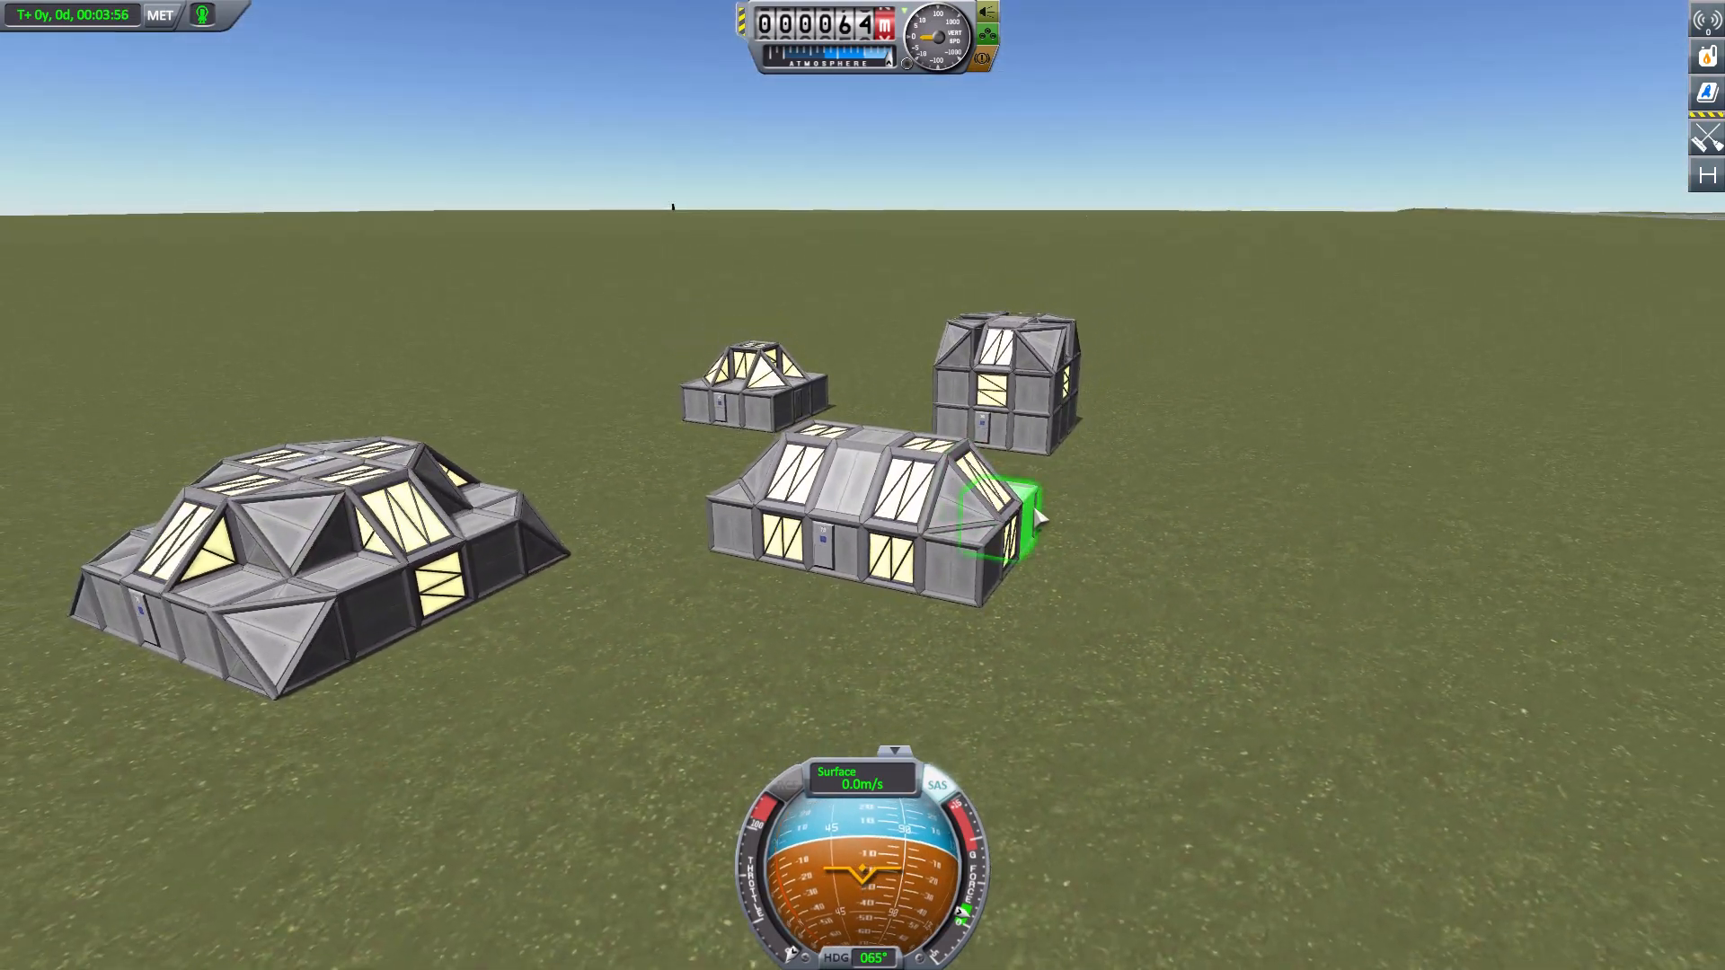
{"action": "mouse_move", "coordinate": [1067, 561]}
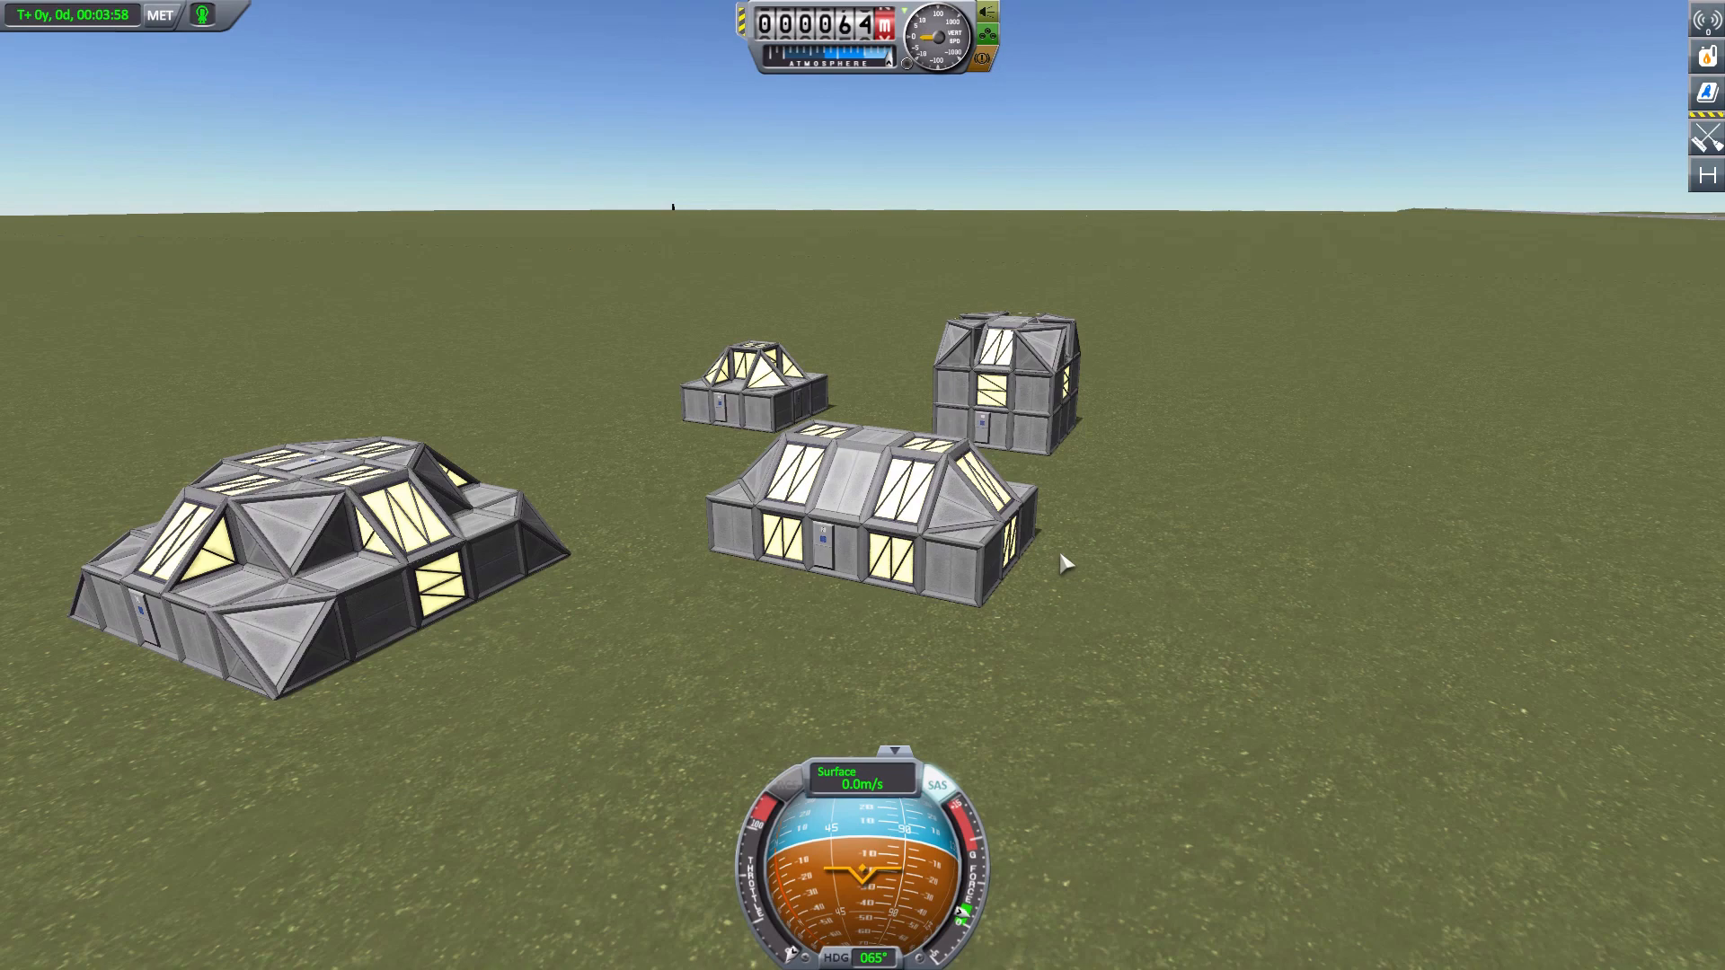
{"action": "mouse_move", "coordinate": [1135, 573]}
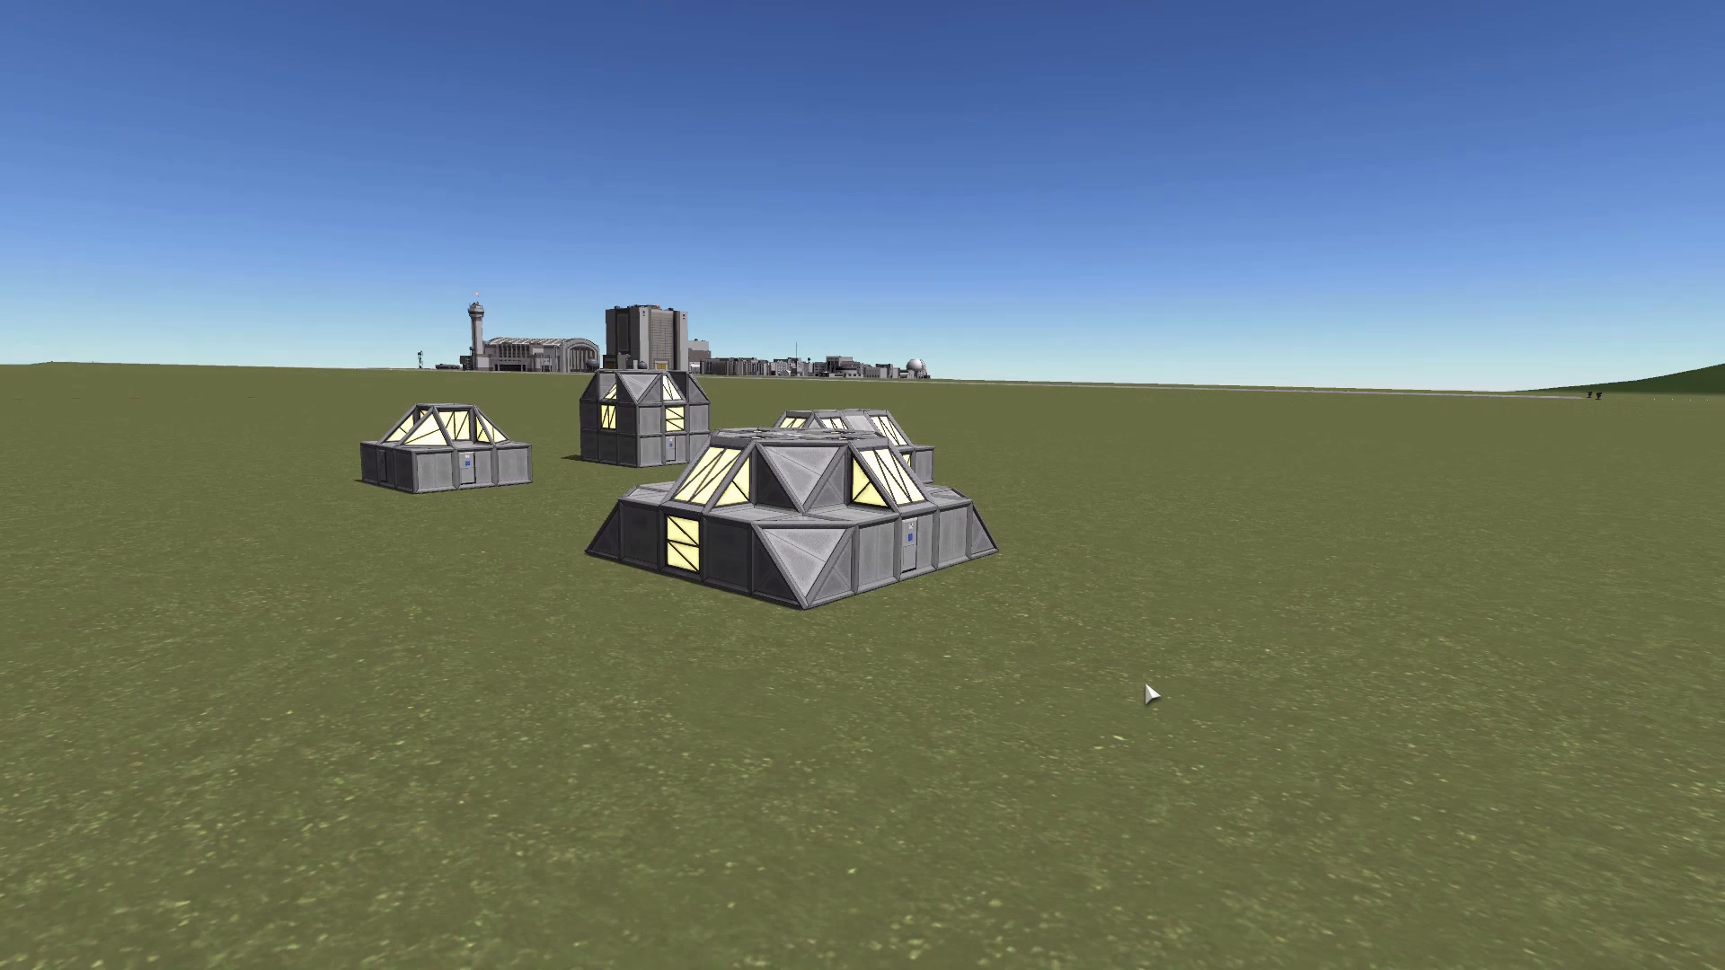
{"action": "mouse_move", "coordinate": [1550, 622]}
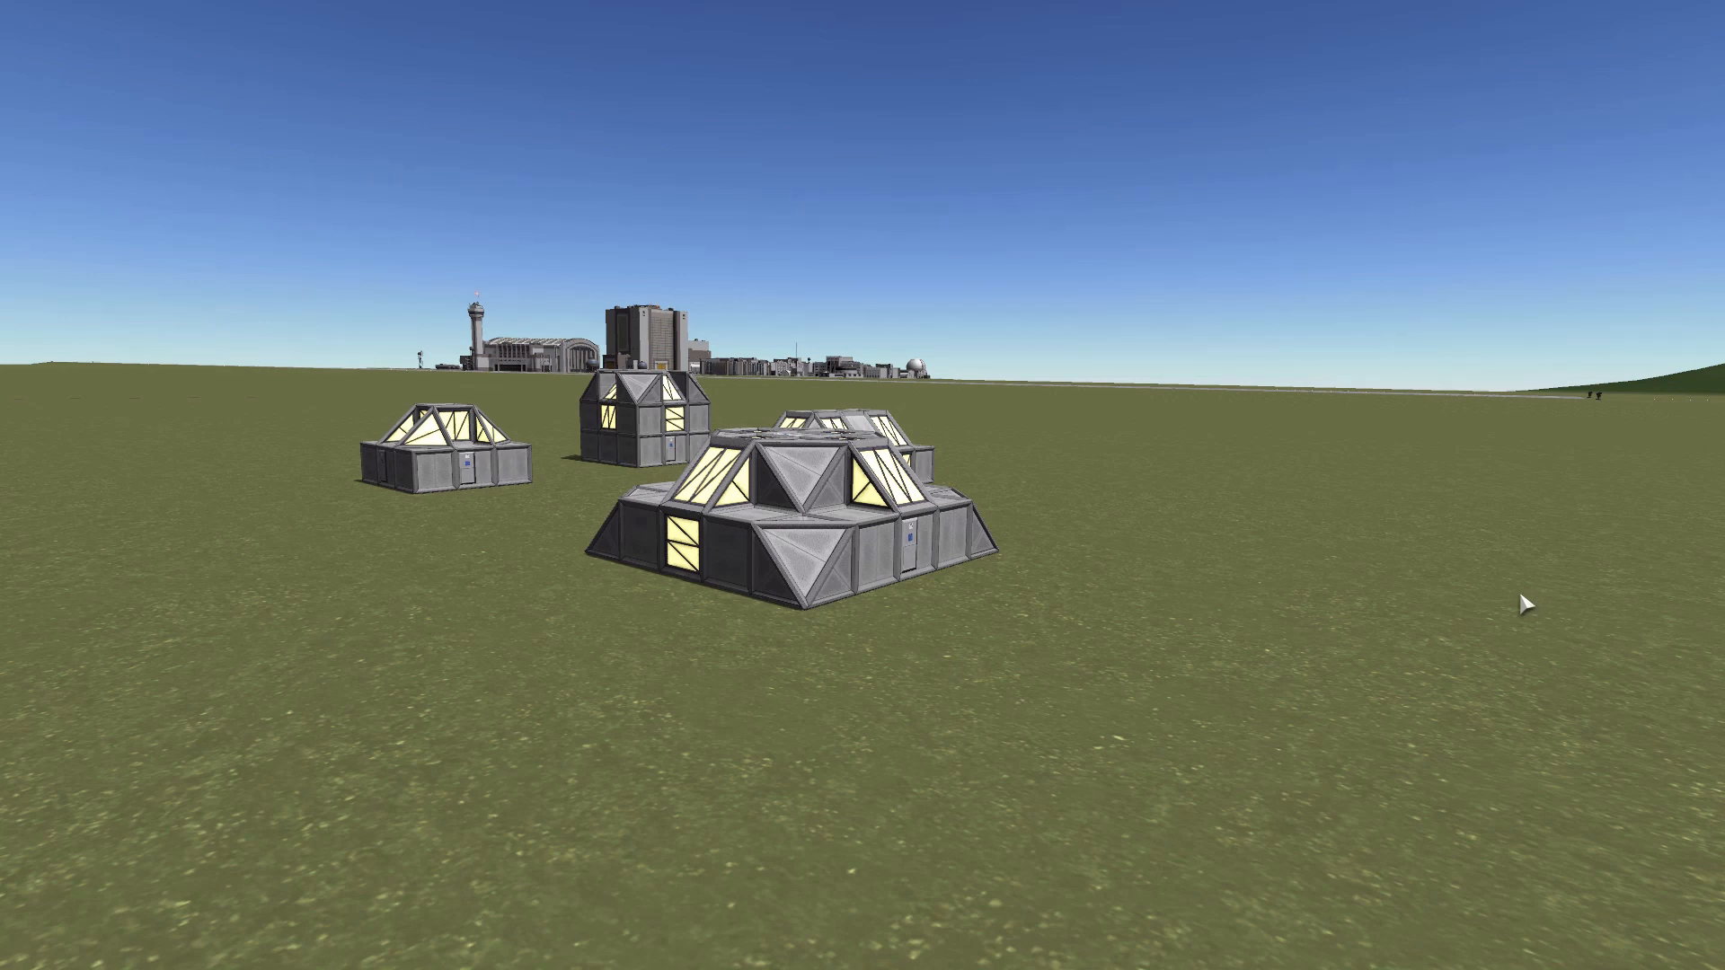
{"action": "mouse_move", "coordinate": [1339, 654]}
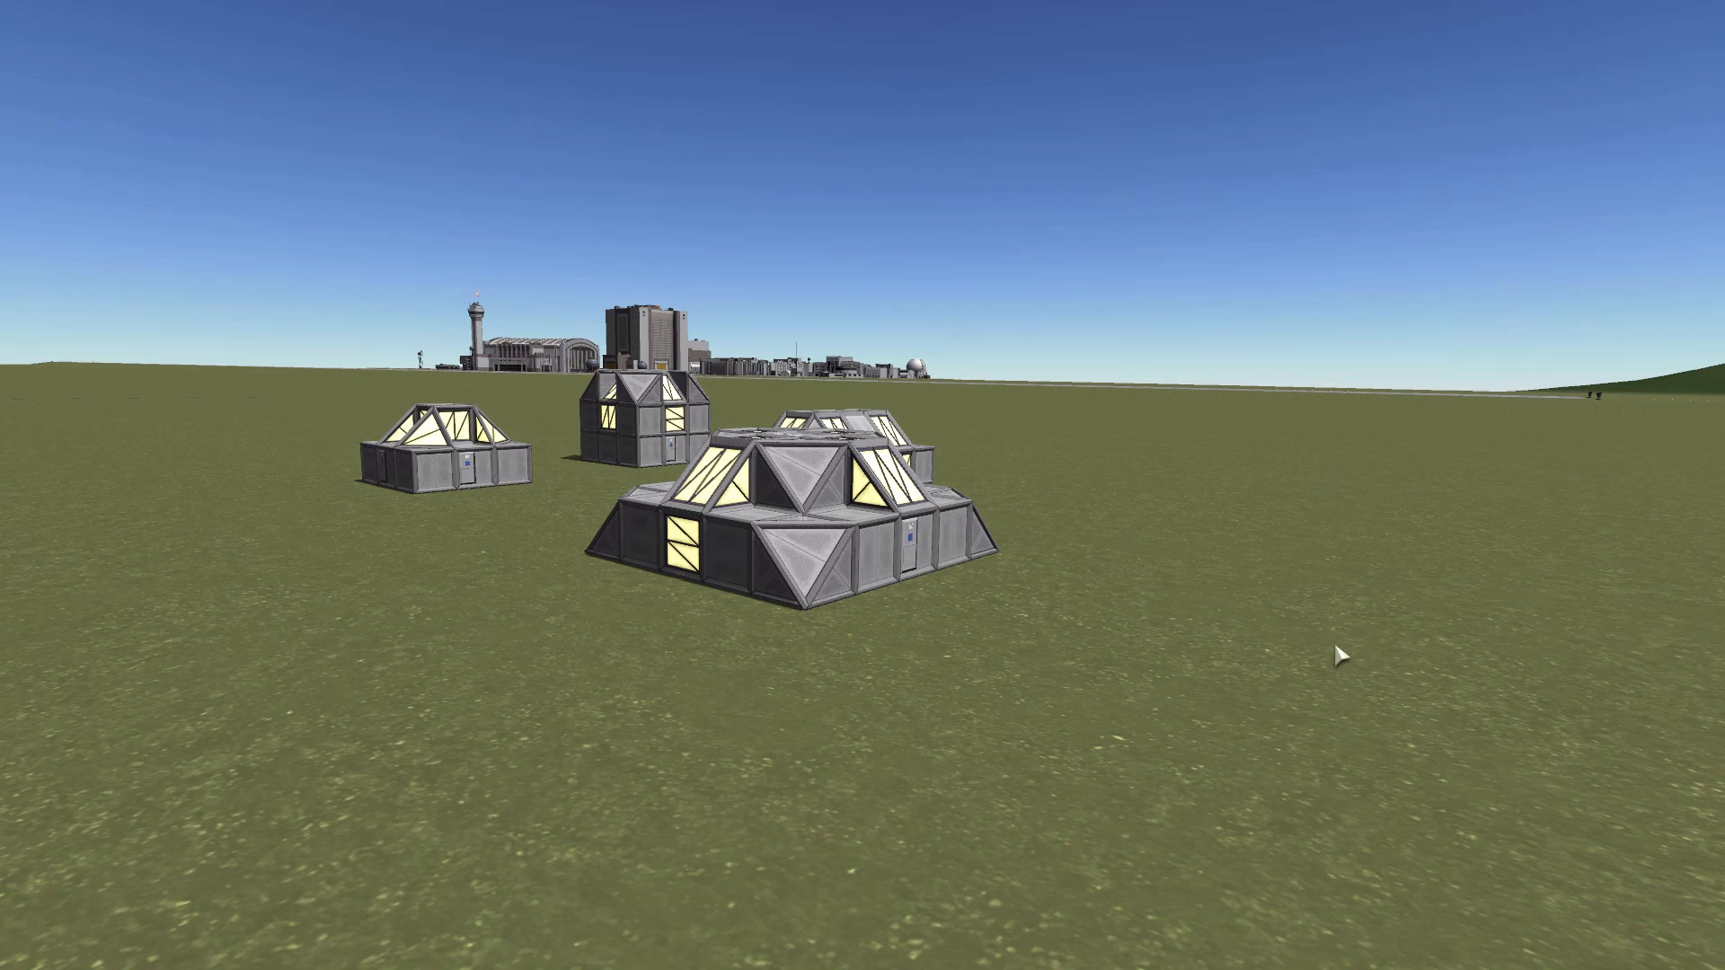
{"action": "mouse_move", "coordinate": [1344, 651]}
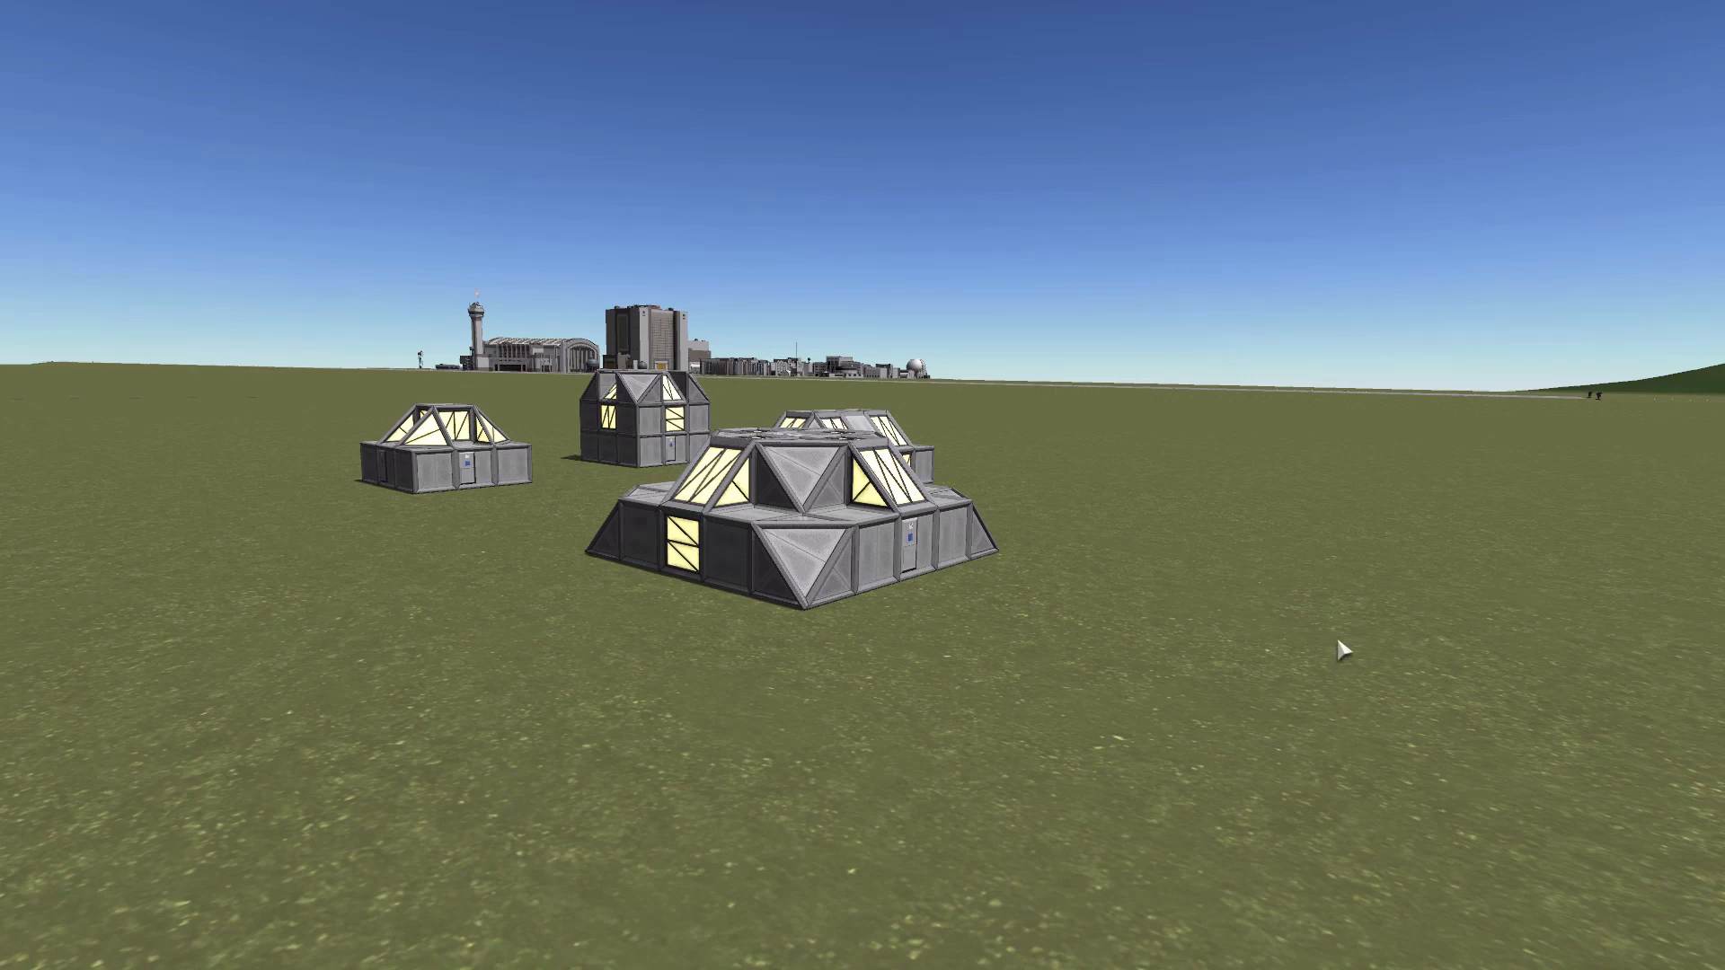